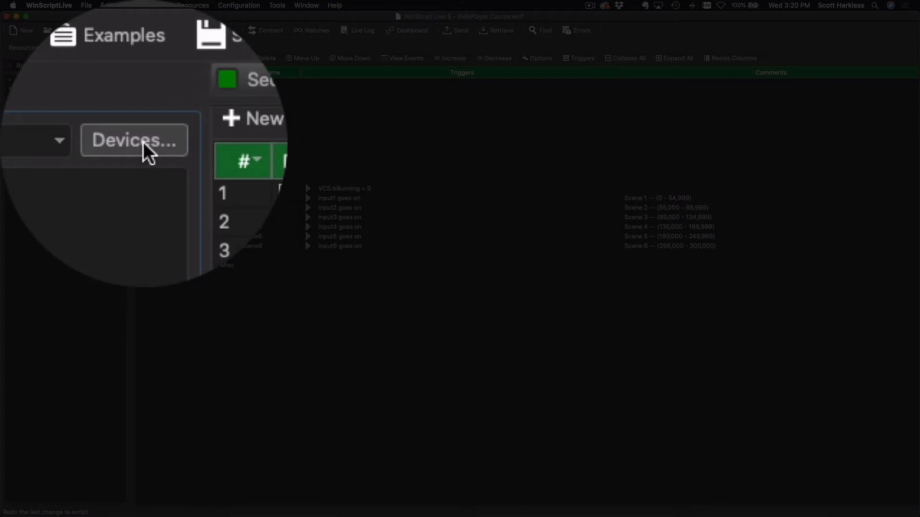
Mark the RV RidePlayer device as used on multiple controllers, keeping the count at 20 (RV[1]–RV[20]).
left_click(133, 140)
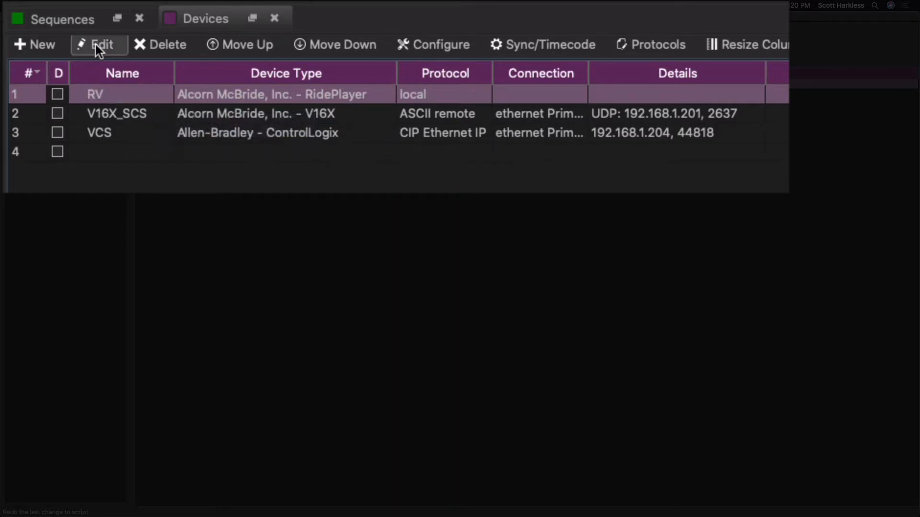
left_click(98, 44)
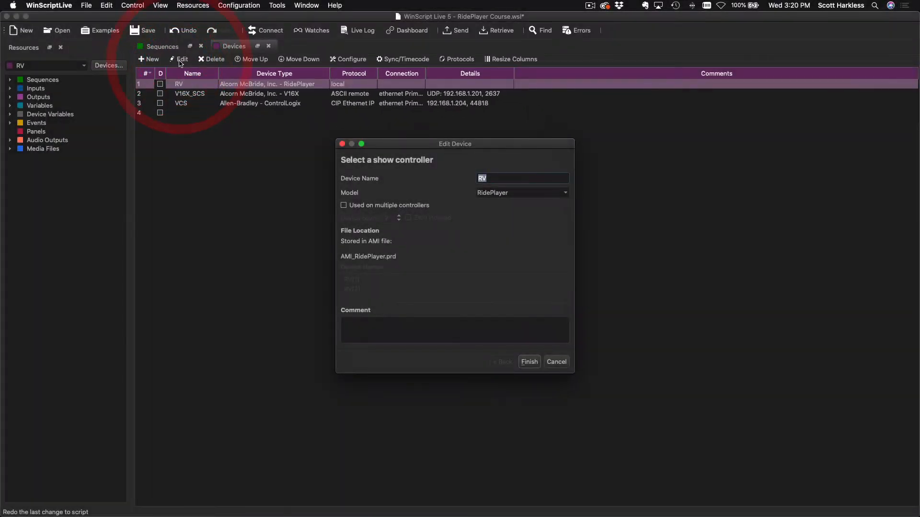
left_click(361, 144)
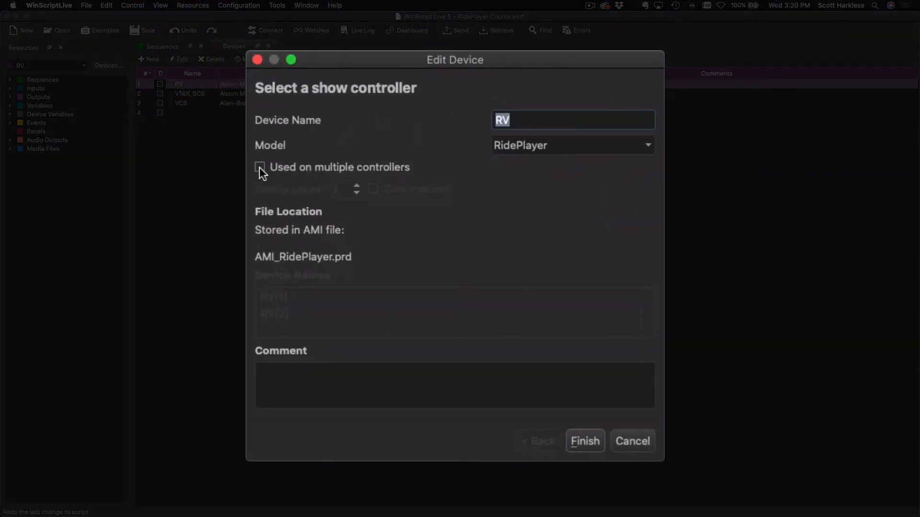
left_click(259, 167)
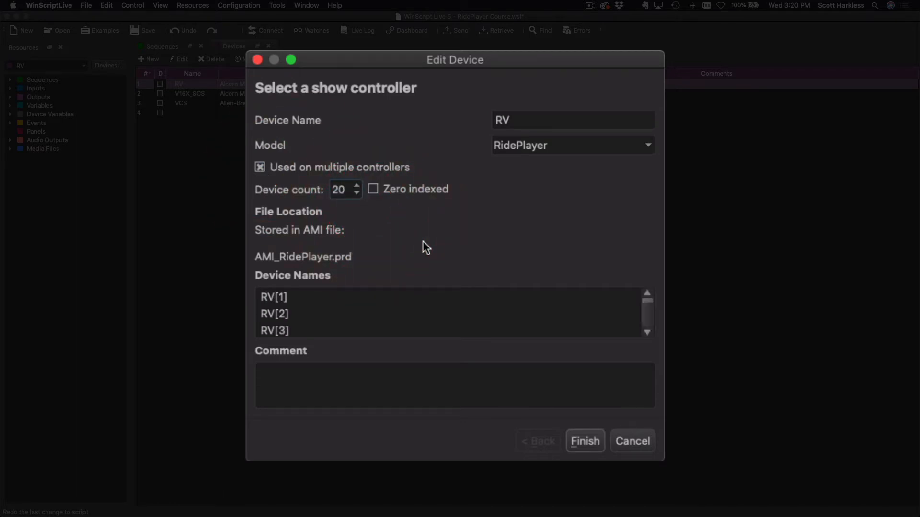
mouse_move(433, 241)
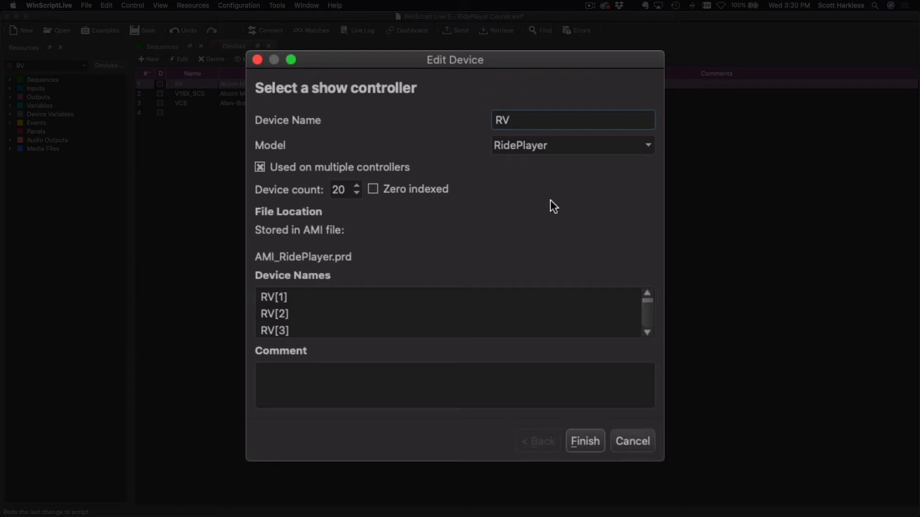
mouse_move(299, 306)
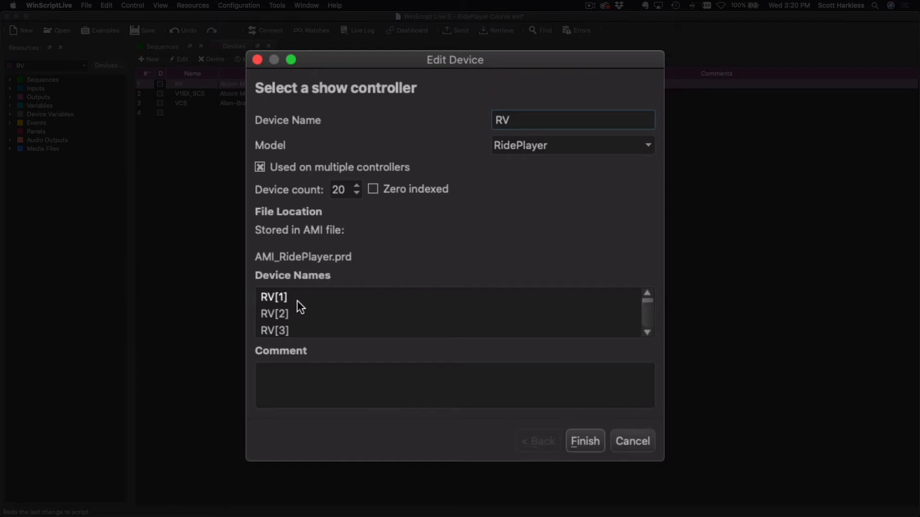
scroll("down", 3)
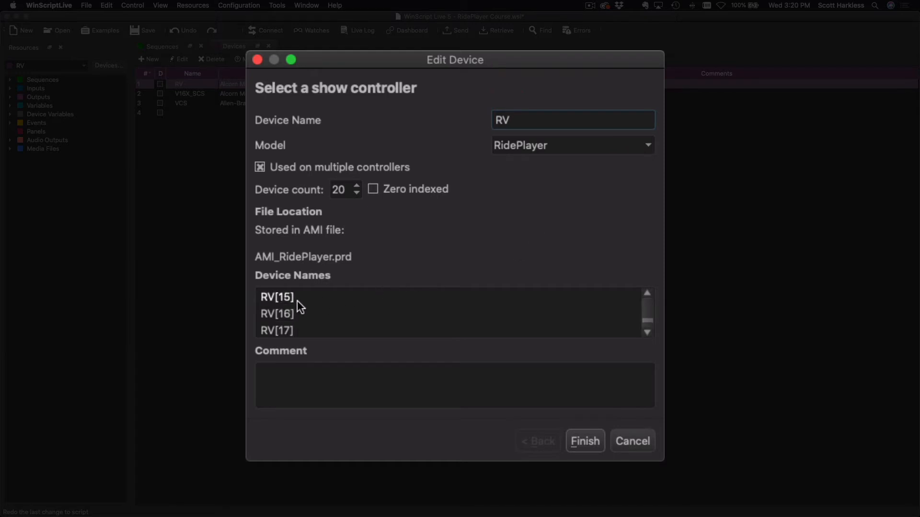
scroll("down", 3)
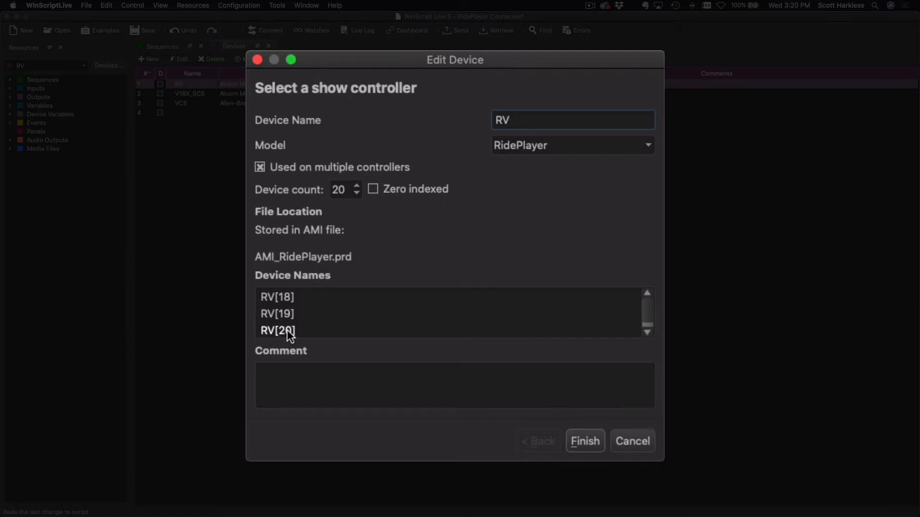
scroll("up", 3)
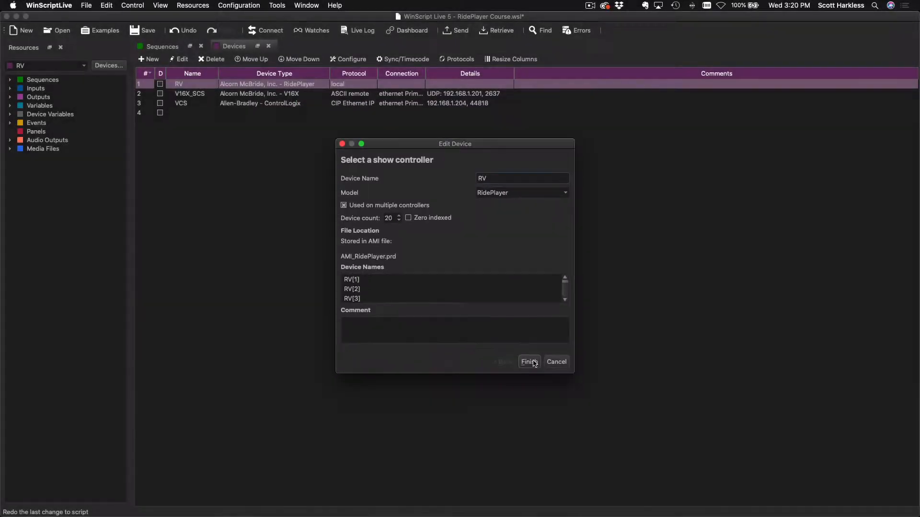
Finish the RV edit so the list reports 20 controllers, then review the V16X_SCS and VCS rows.
left_click(528, 362)
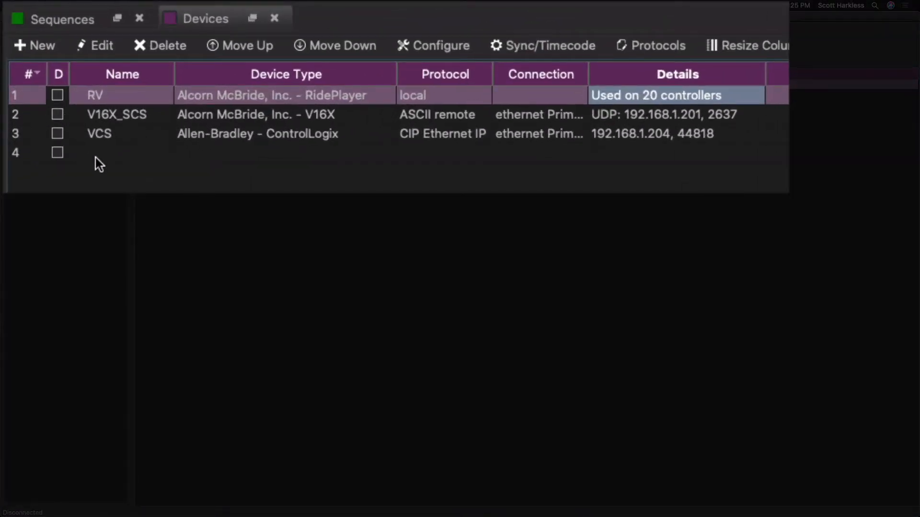
mouse_move(19, 122)
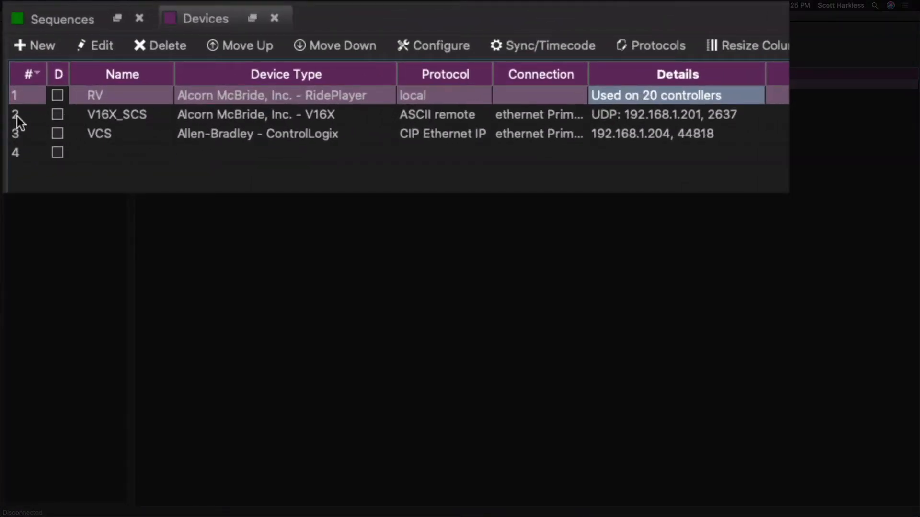
left_click(116, 114)
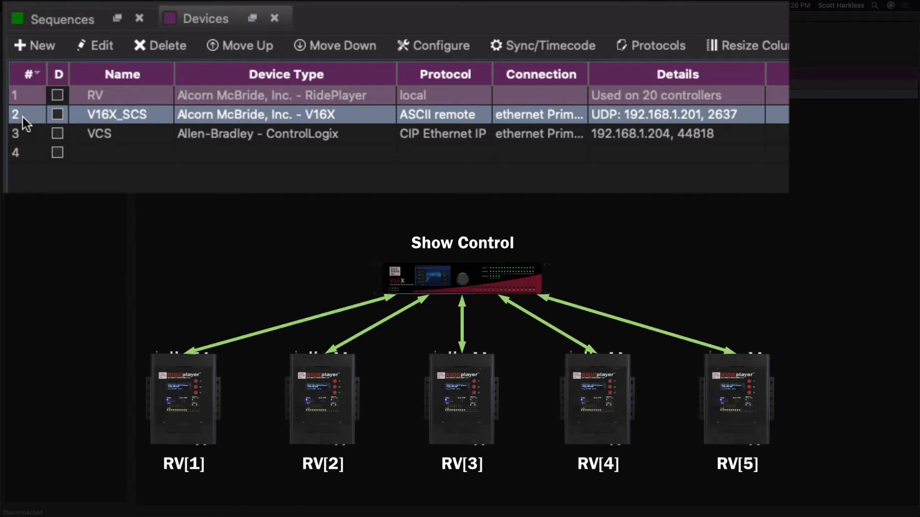
mouse_move(135, 123)
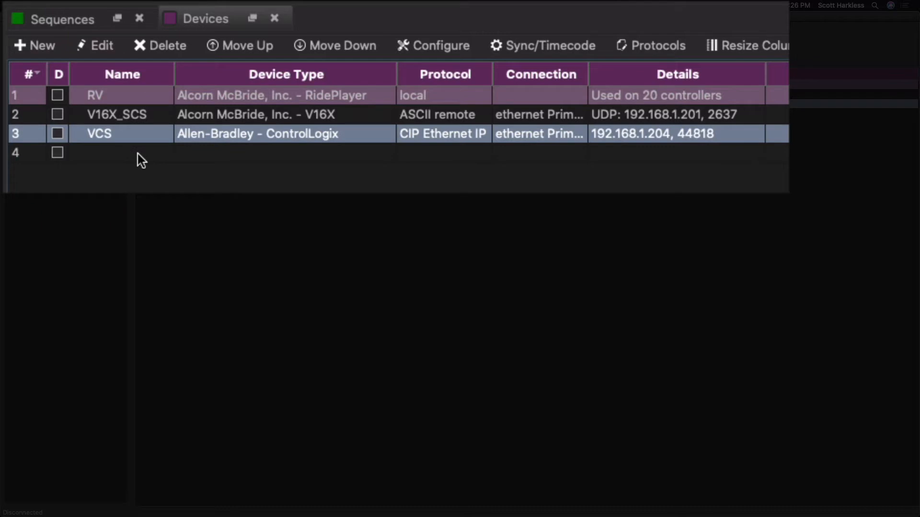
left_click(99, 135)
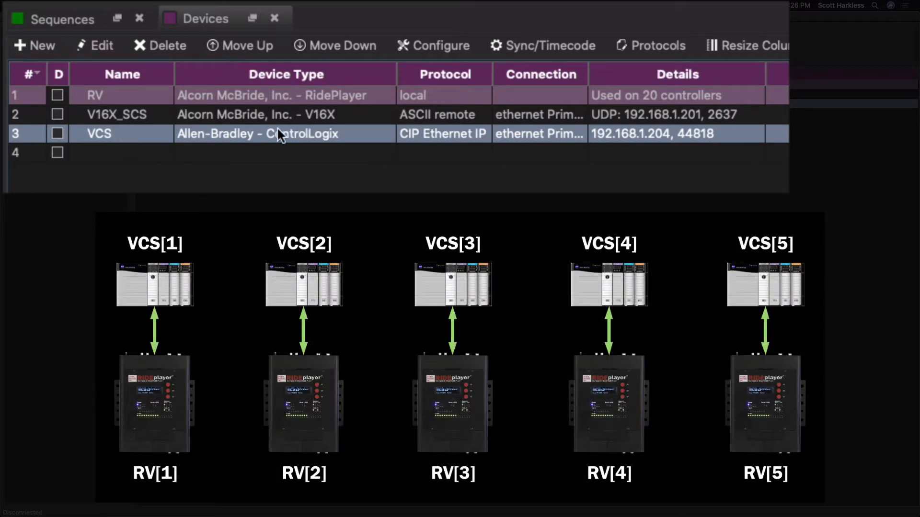
mouse_move(317, 141)
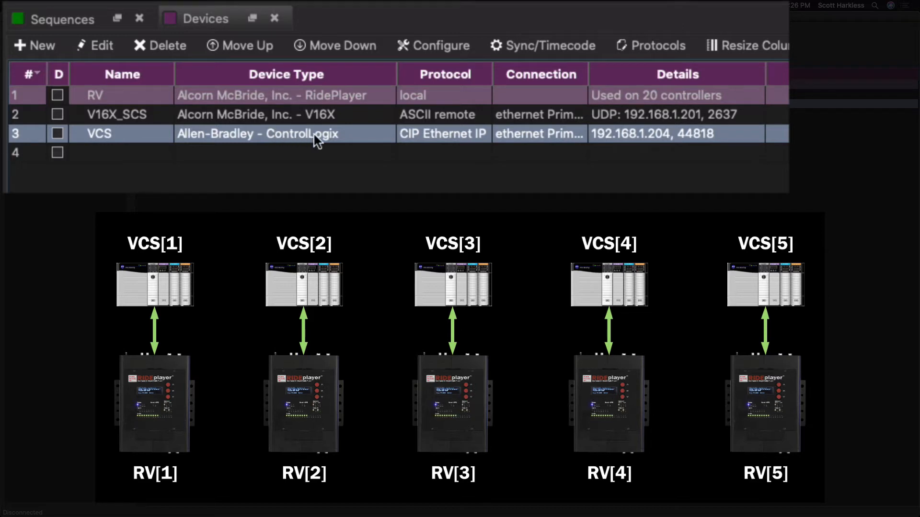
mouse_move(160, 153)
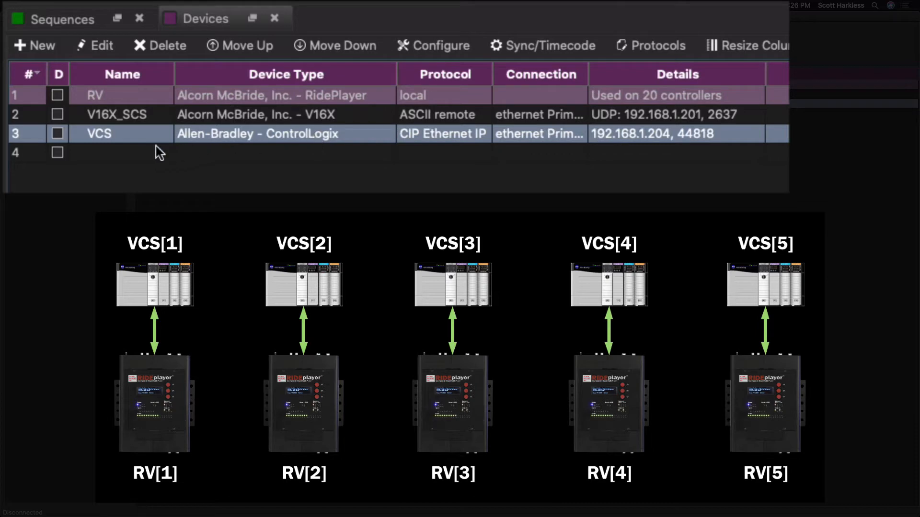
mouse_move(301, 141)
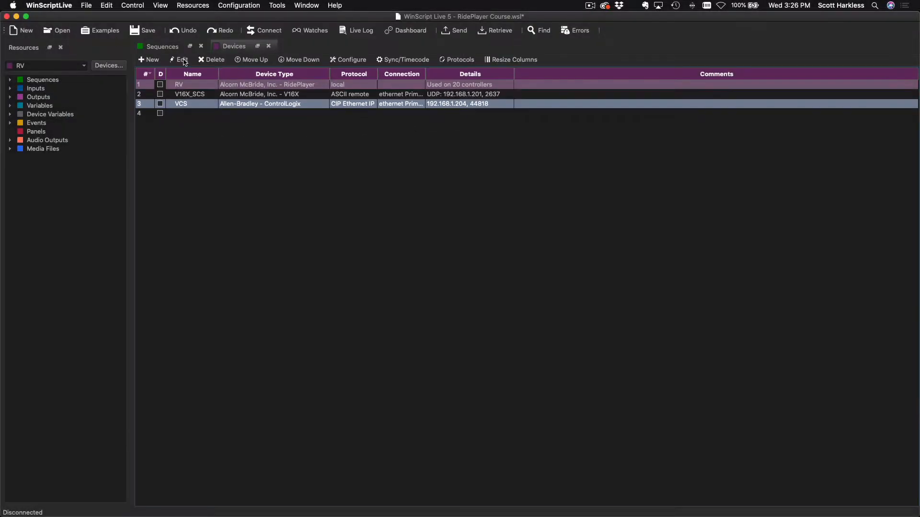
Enable different IP addresses per show controller in the VCS connection settings.
left_click(181, 60)
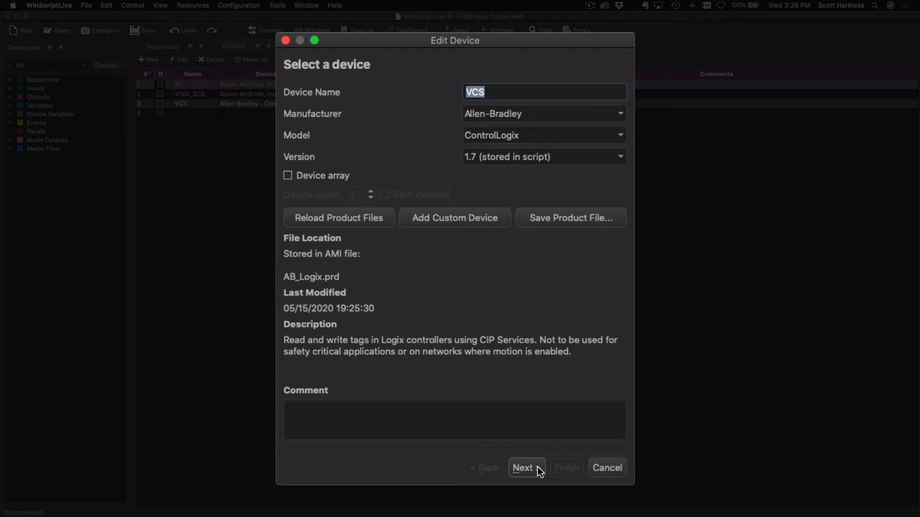
left_click(524, 467)
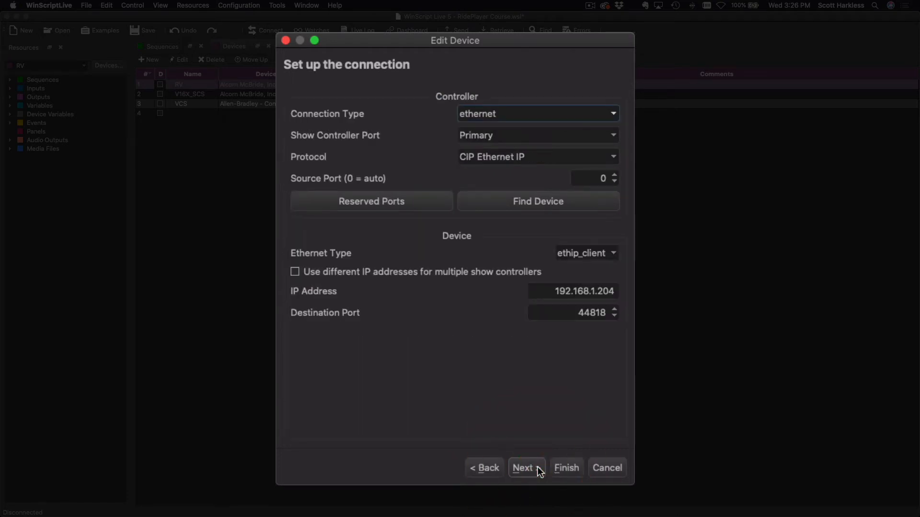
mouse_move(368, 293)
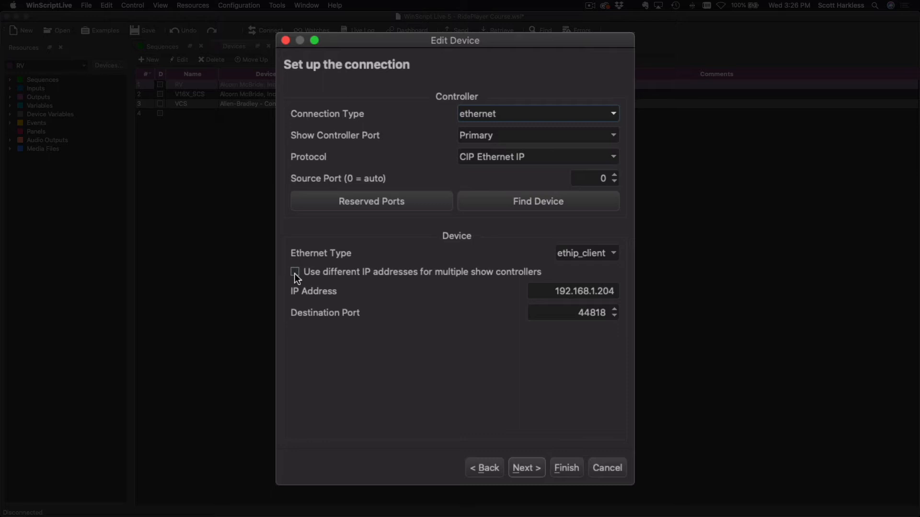
left_click(295, 271)
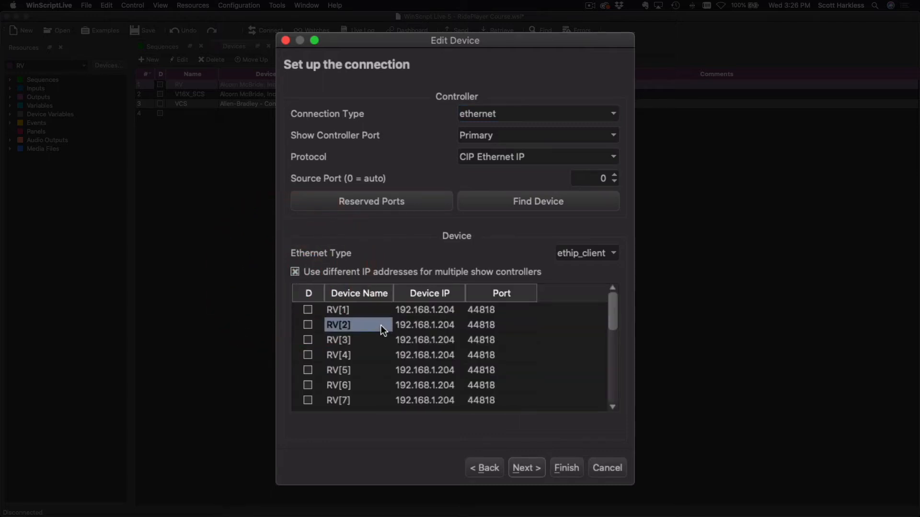
scroll("down", 3)
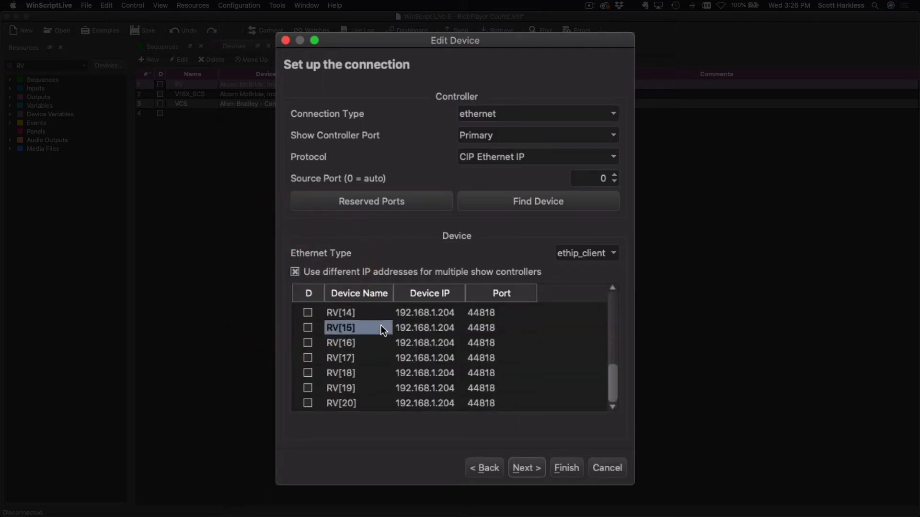
scroll("up", 3)
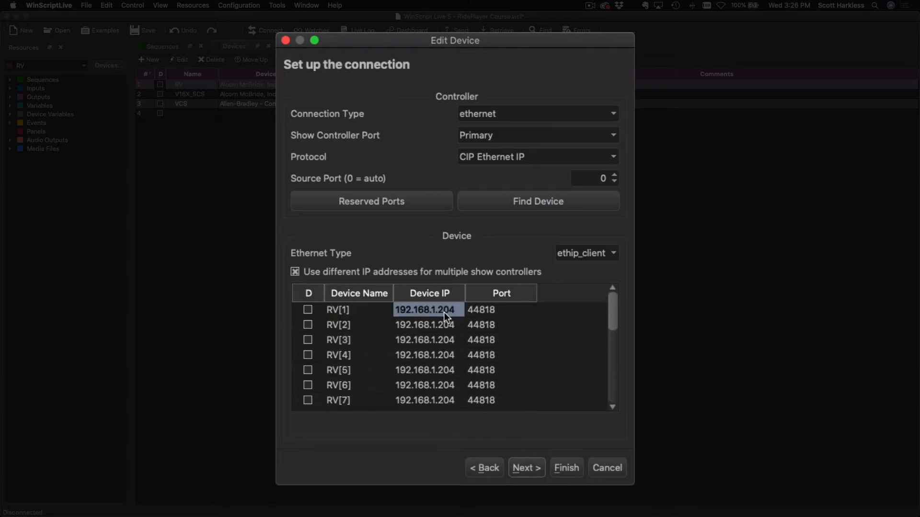
Assign RV[1]–RV[3] the IPs 192.168.1.51, .52 and .53 and finish the VCS edit.
left_click(501, 310)
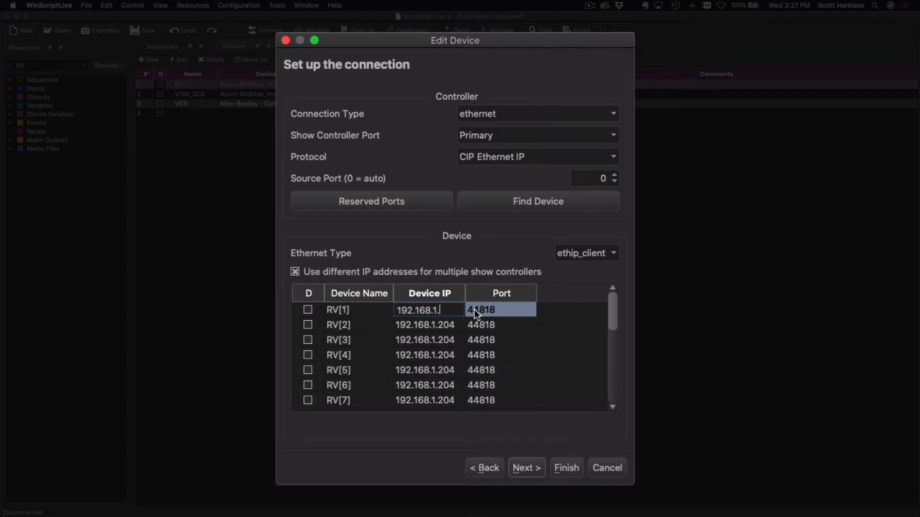
left_click(426, 325)
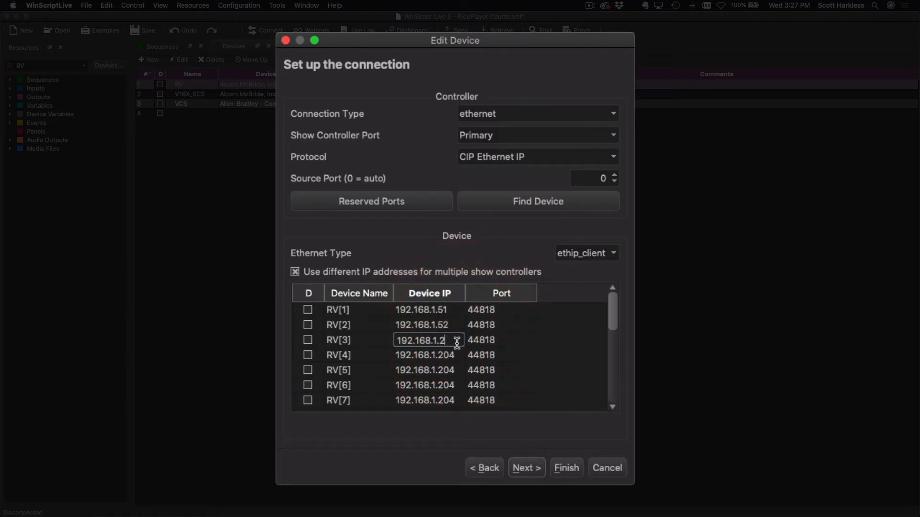
left_click(424, 370)
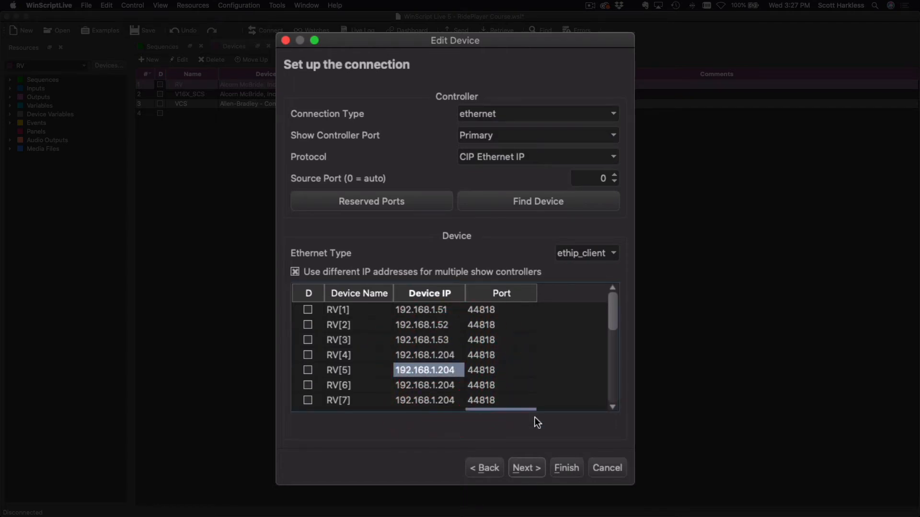
left_click(565, 468)
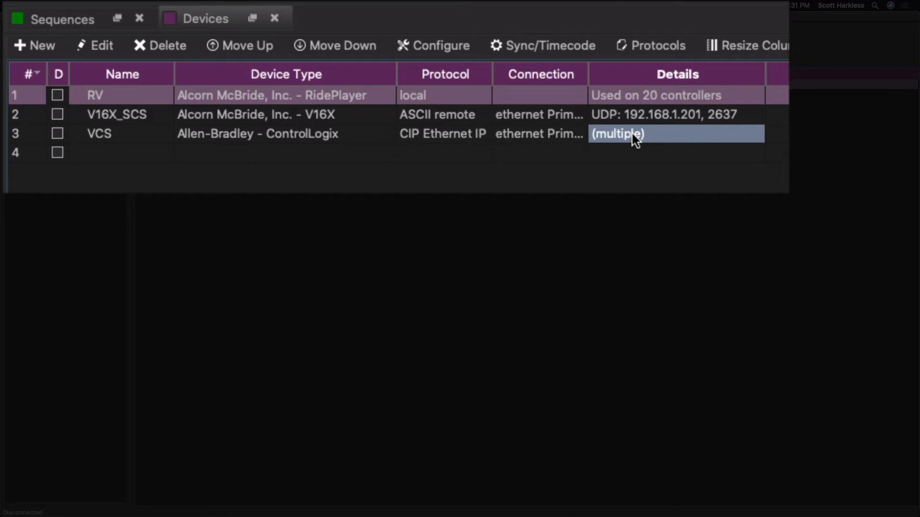
mouse_move(636, 143)
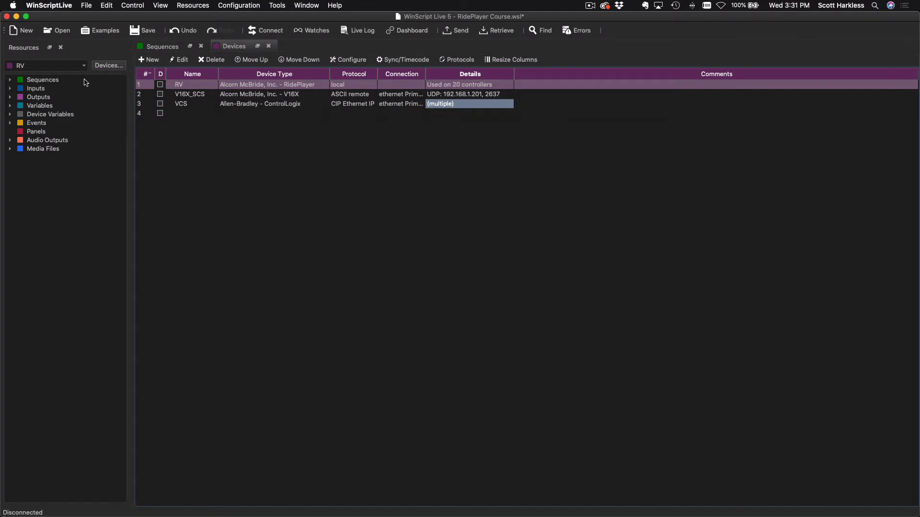
mouse_move(60, 110)
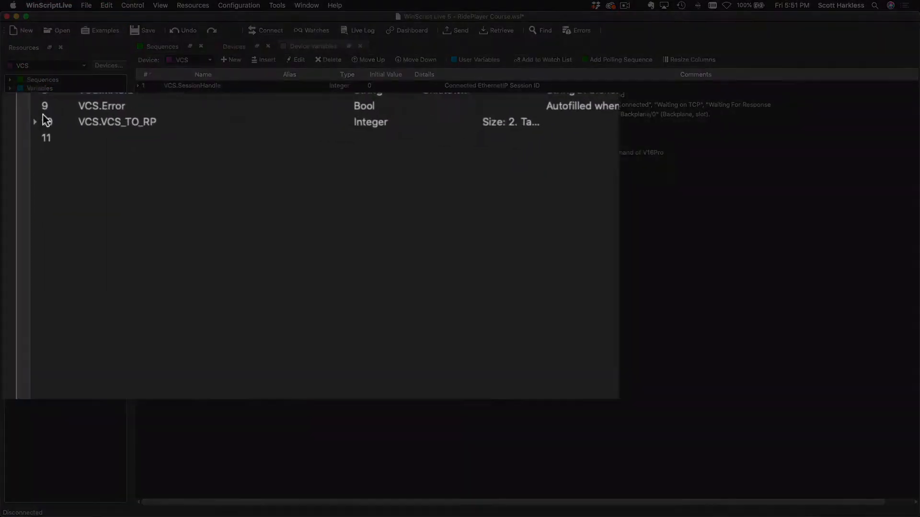
Expand VCS.VCS_TO_RP[1] into bits and alias bit 0 as VCS.bRunning.
left_click(34, 122)
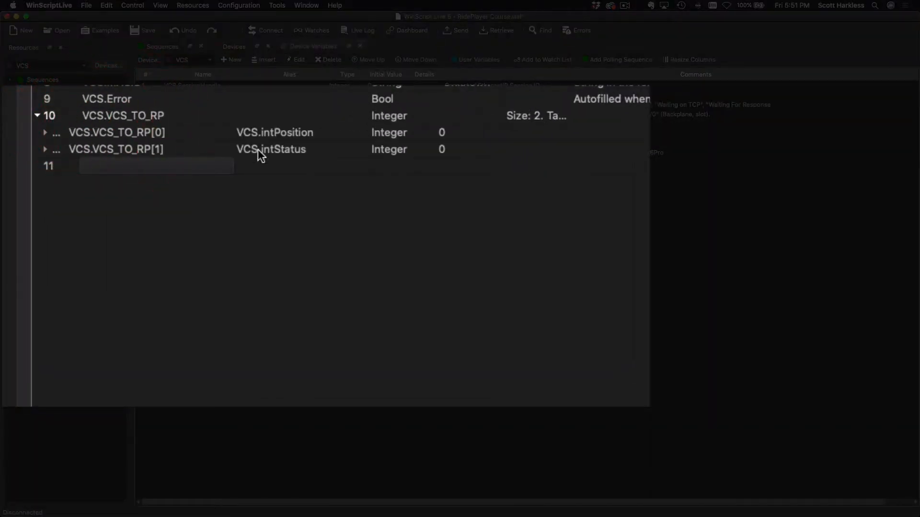
left_click(45, 150)
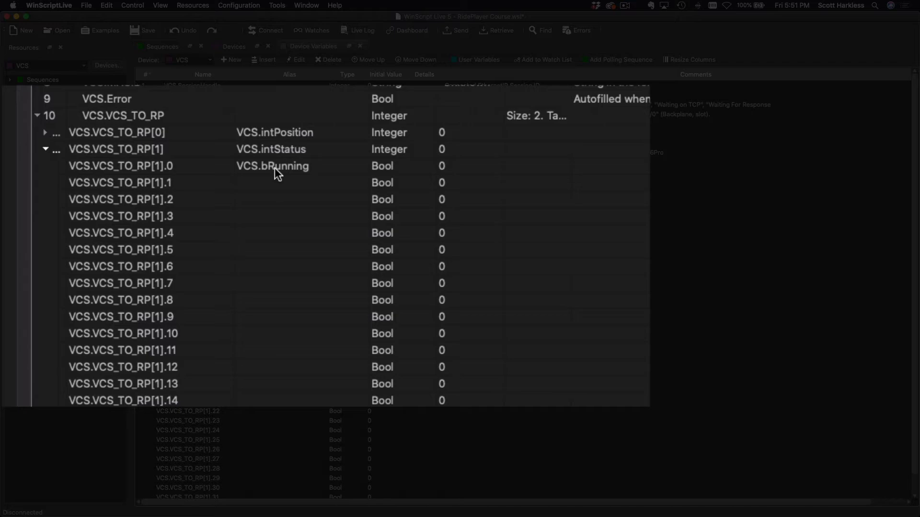
mouse_move(314, 177)
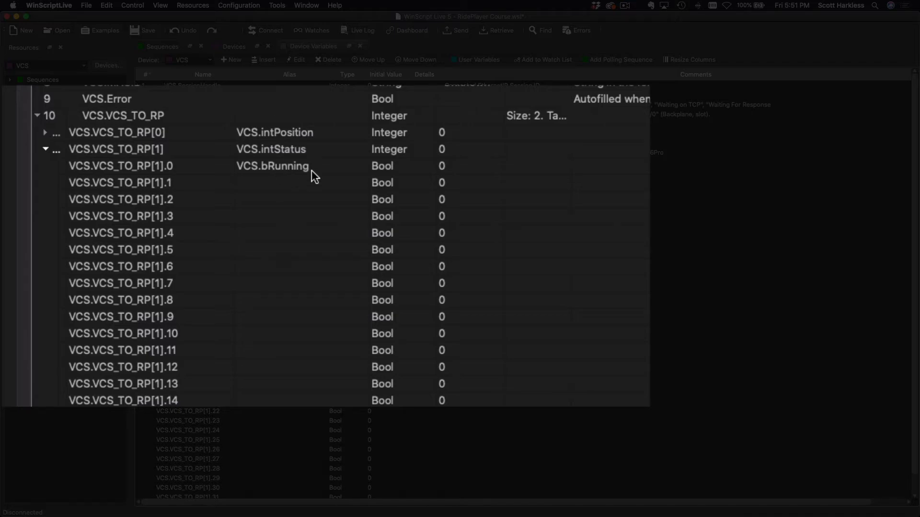
left_click(163, 46)
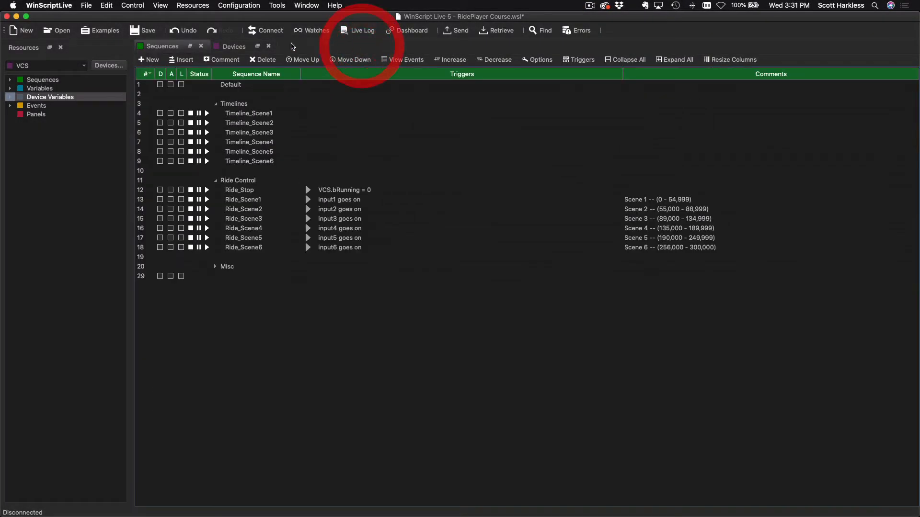
In Send Script, set the connected RidePlayer's device name to RV[1] via its Properties.
left_click(226, 264)
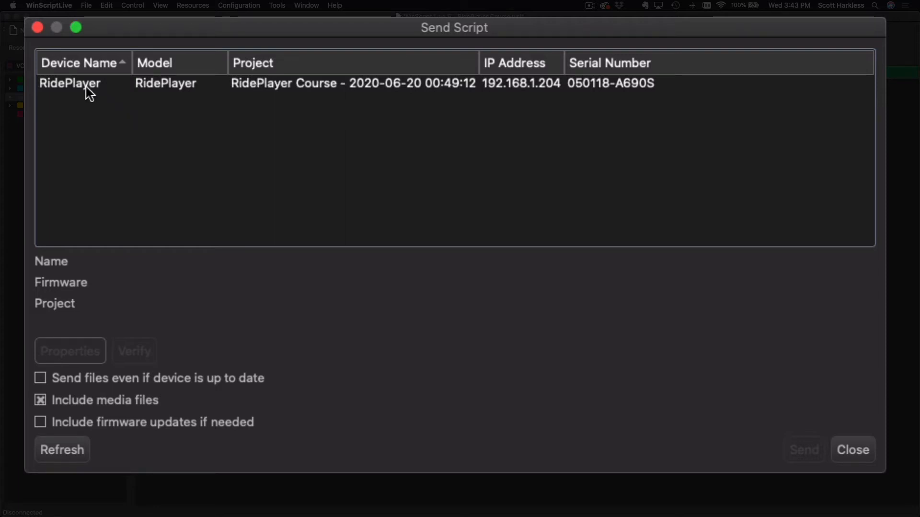
left_click(70, 83)
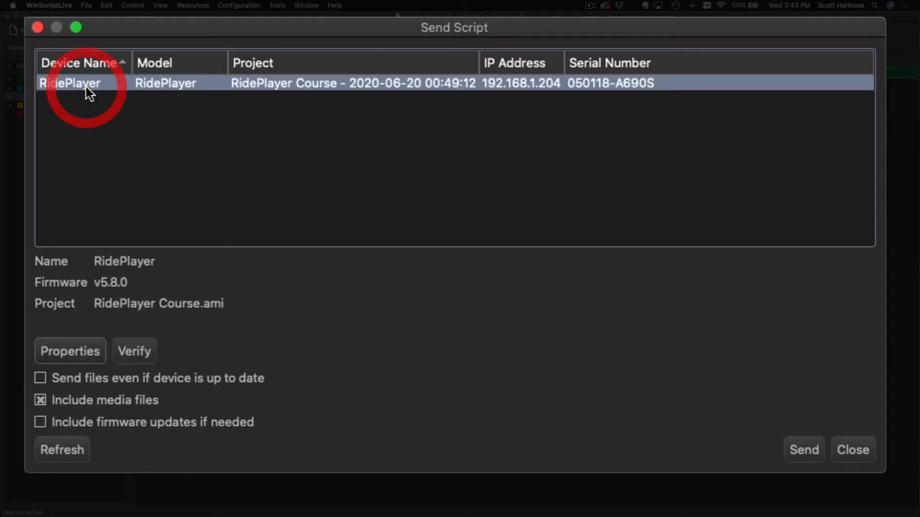
mouse_move(86, 358)
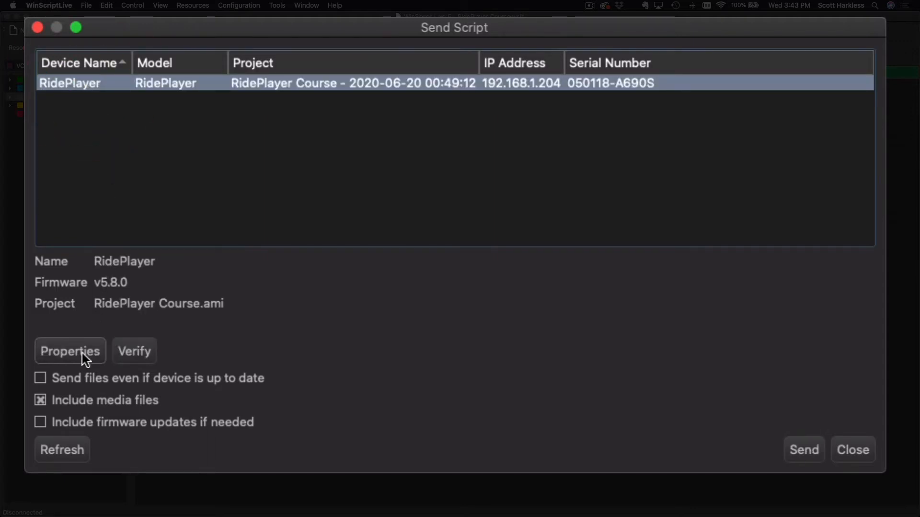
left_click(70, 350)
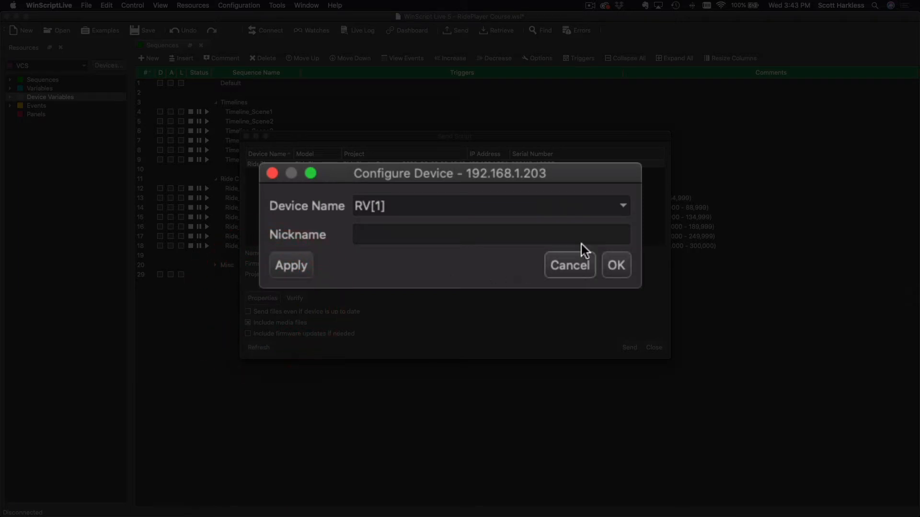
left_click(621, 205)
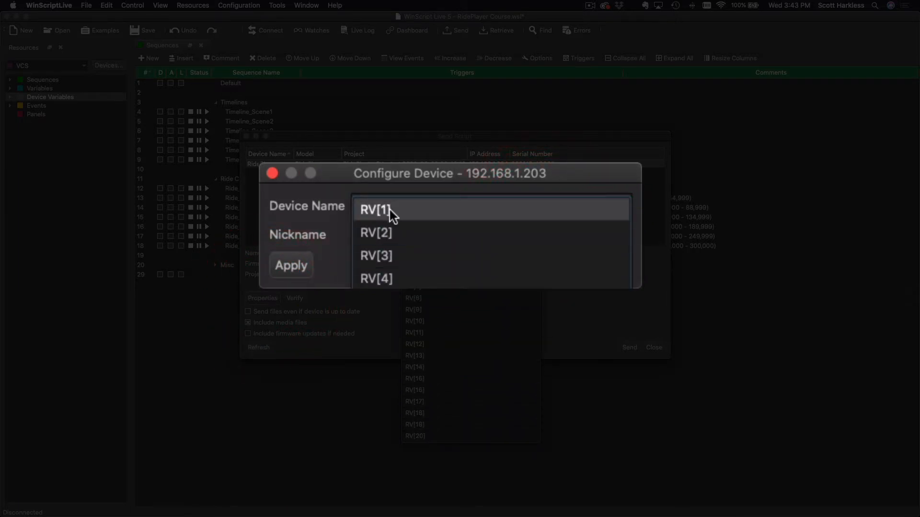
left_click(385, 209)
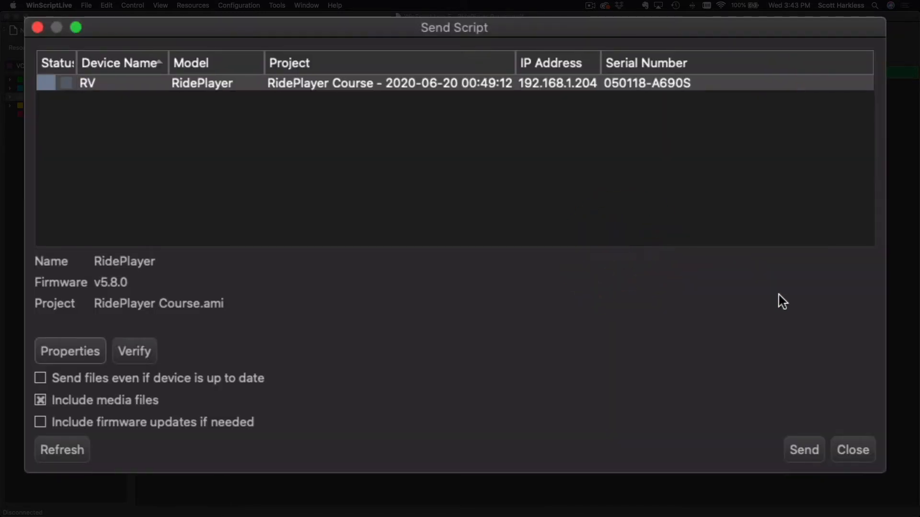
left_click(804, 451)
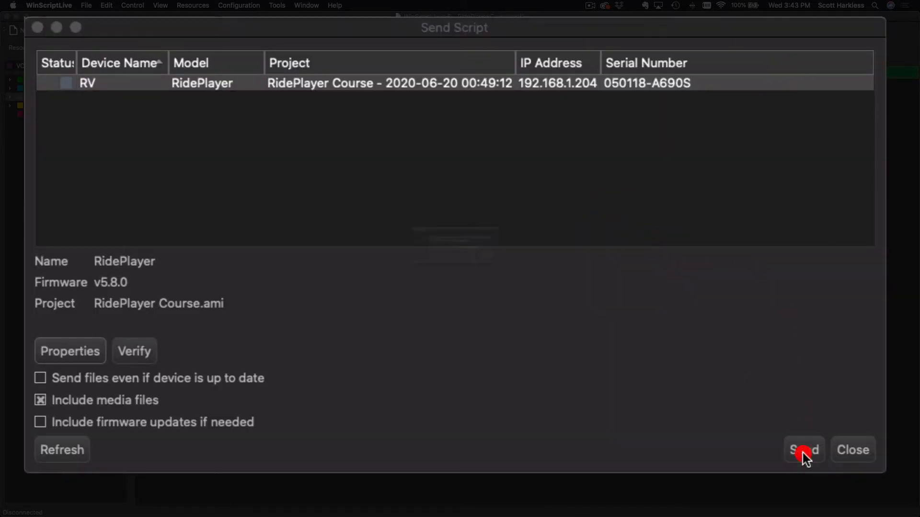
Send the script to the RidePlayer, let it reboot as RV[1], and close the Send dialog.
left_click(803, 451)
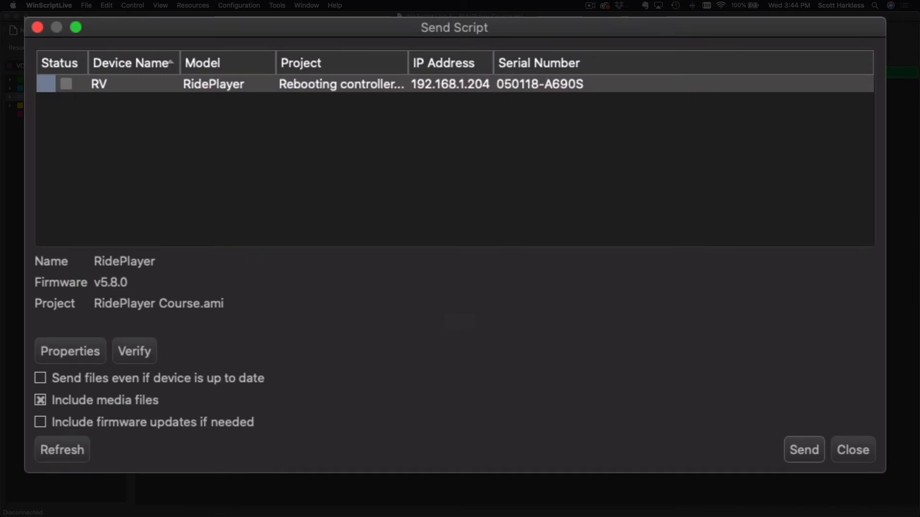
left_click(804, 450)
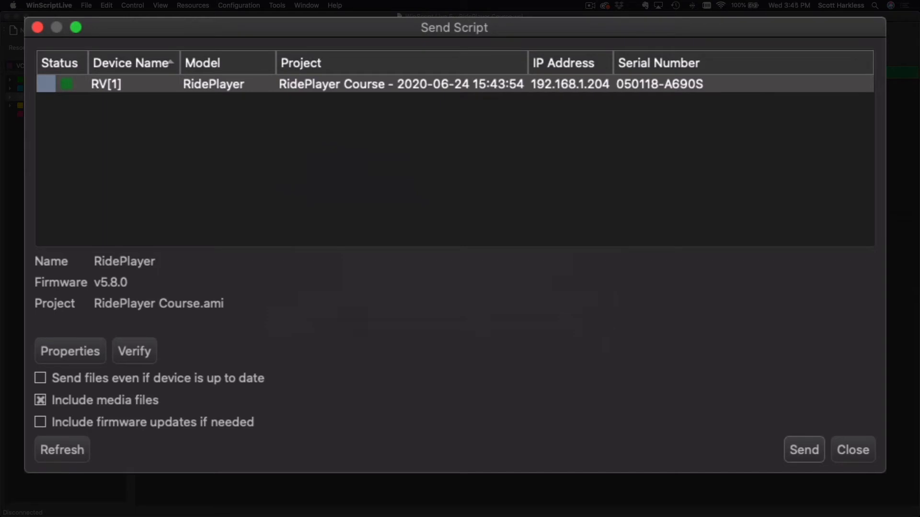
mouse_move(442, 131)
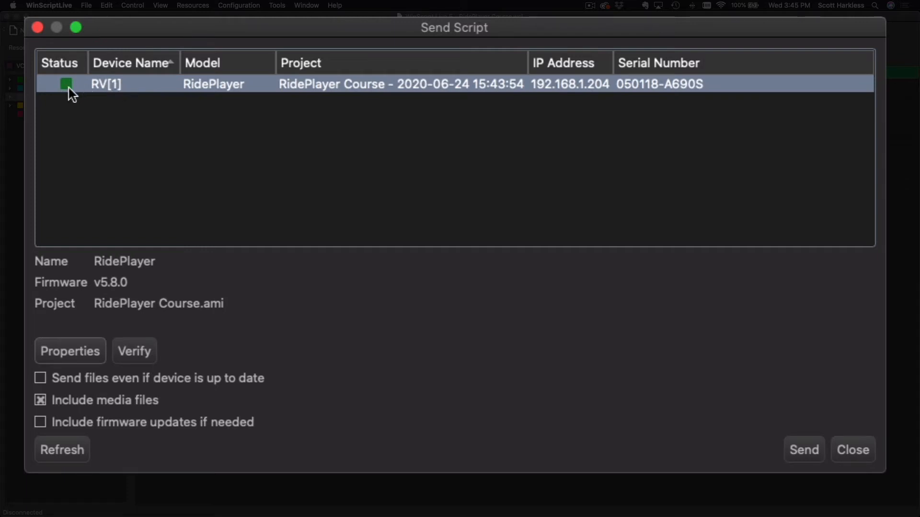
mouse_move(82, 95)
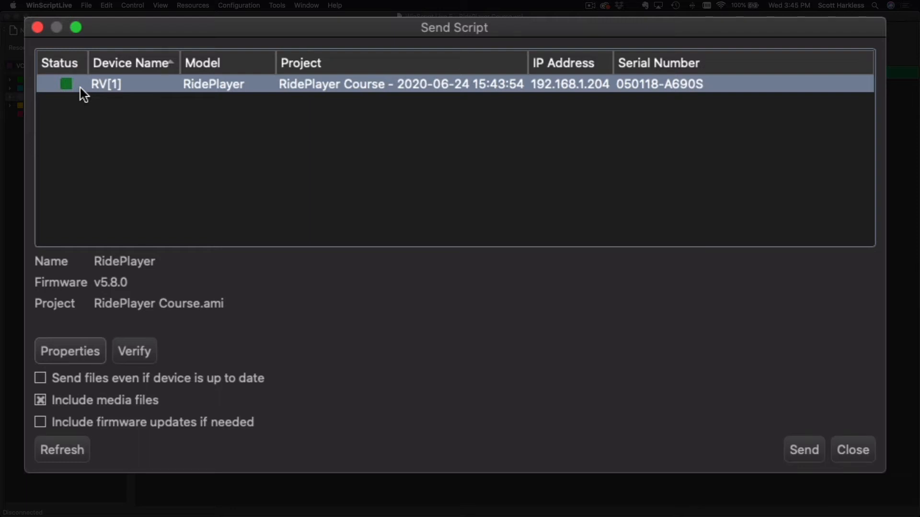
mouse_move(342, 245)
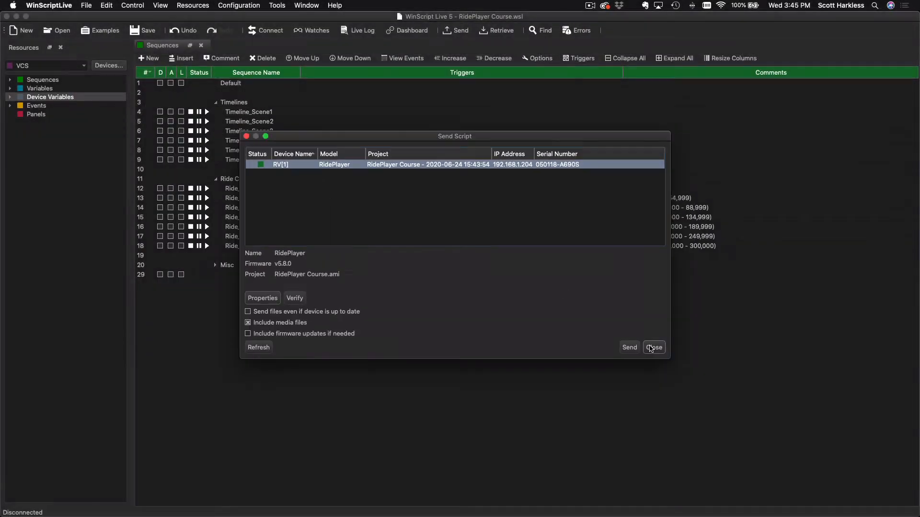
left_click(654, 347)
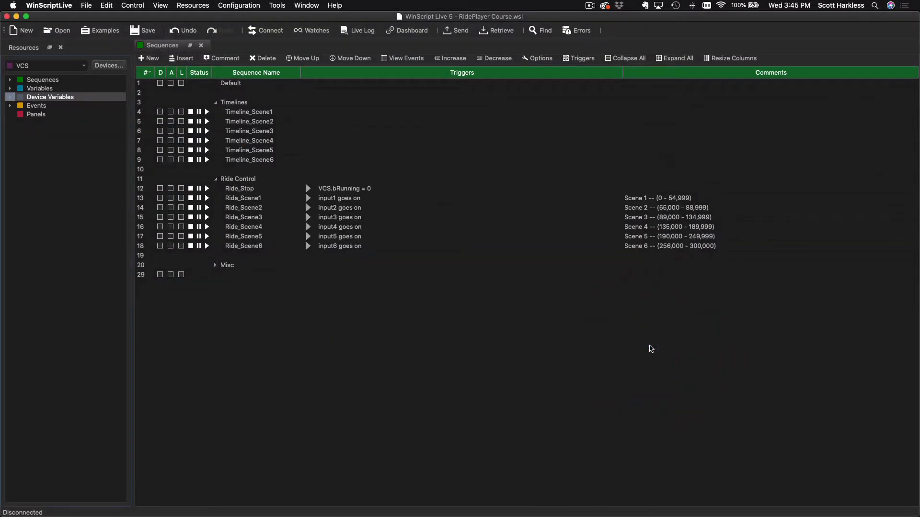
left_click(459, 30)
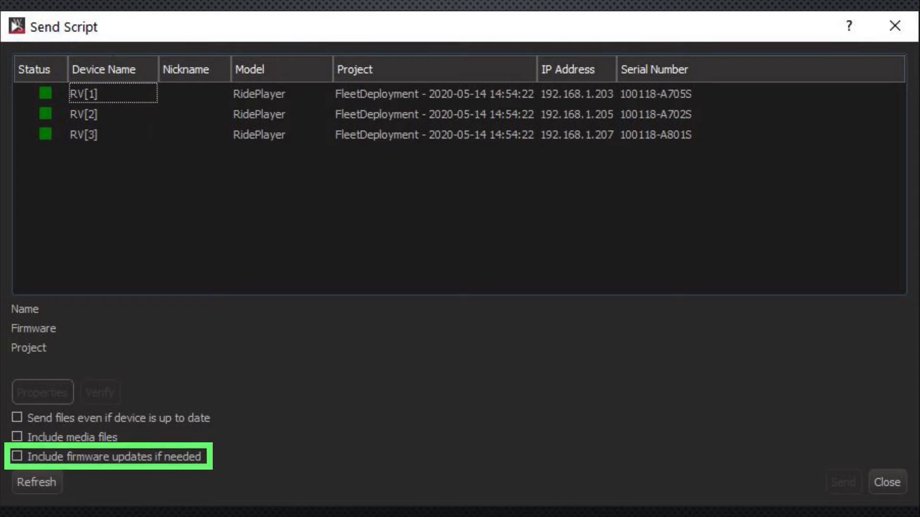
left_click(885, 482)
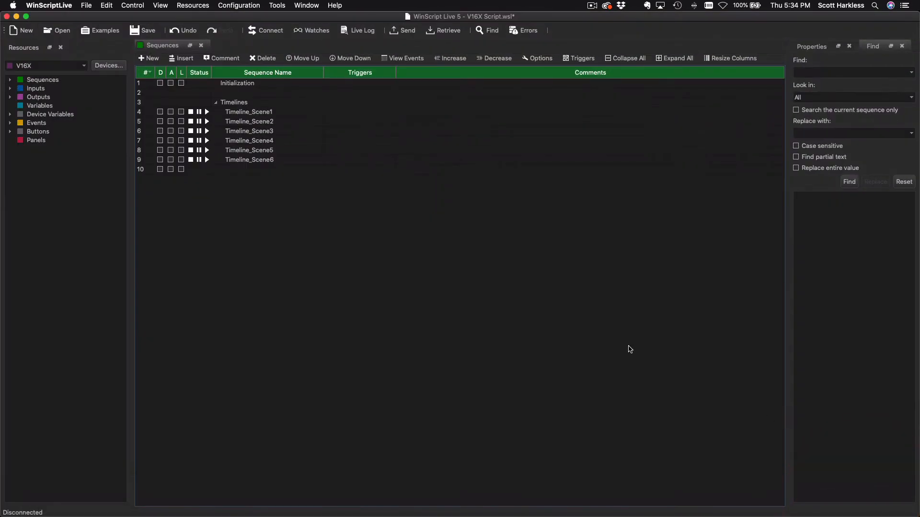
mouse_move(305, 235)
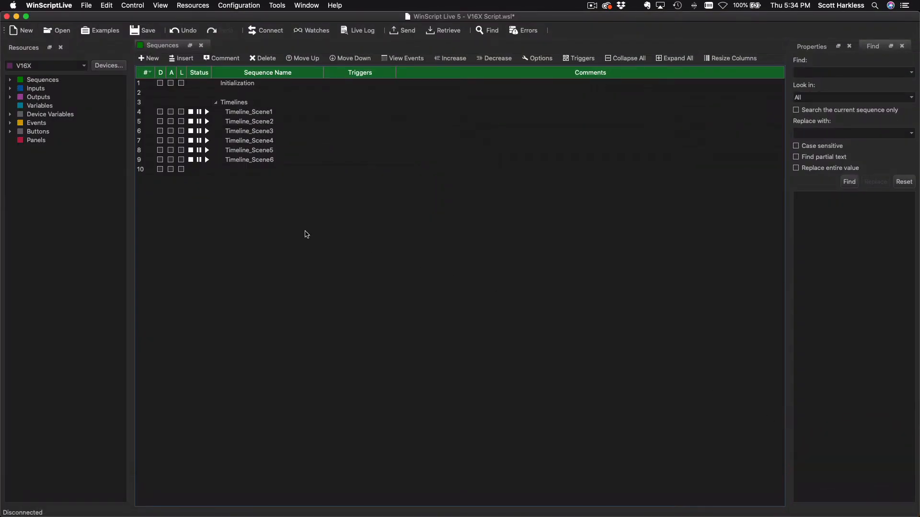
Show the Devices list of the V16X script with its controller and Binloop ASCII device.
left_click(109, 65)
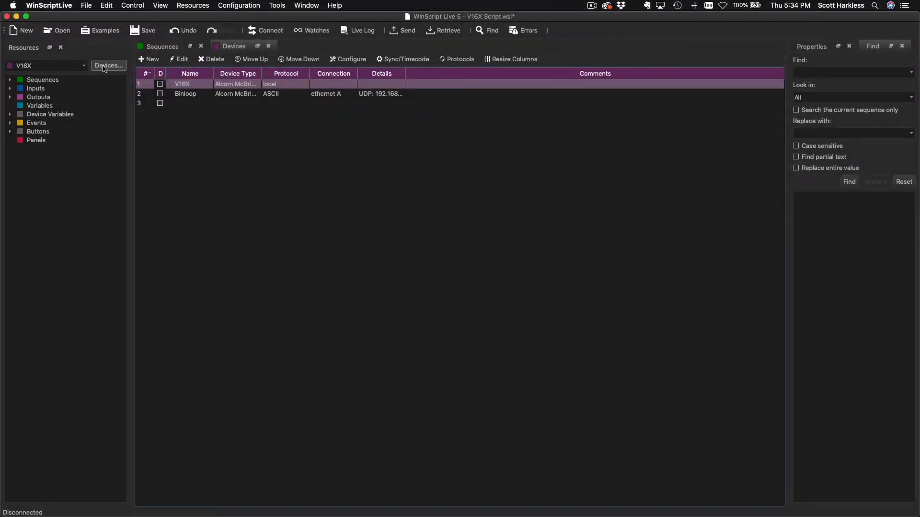
left_click(189, 104)
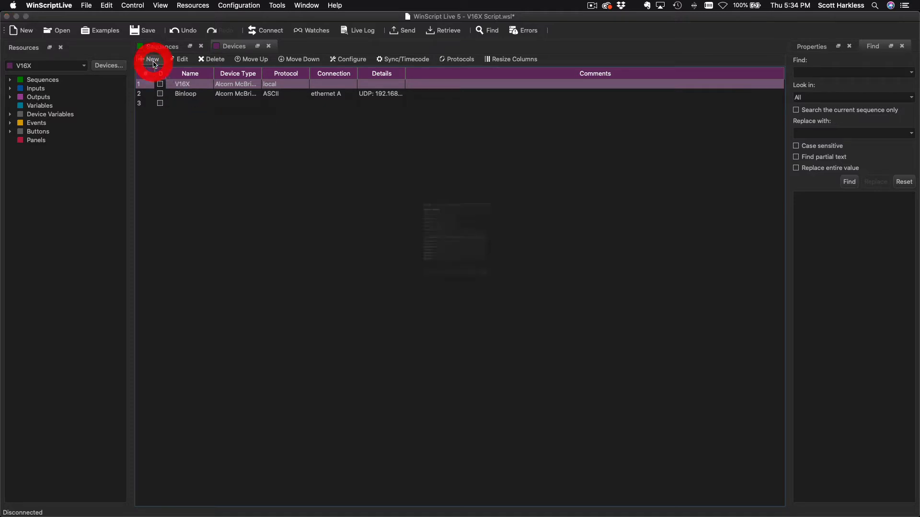
Create a new device RV, Alcorn McBride RidePlayer, as a device array of 20.
left_click(152, 59)
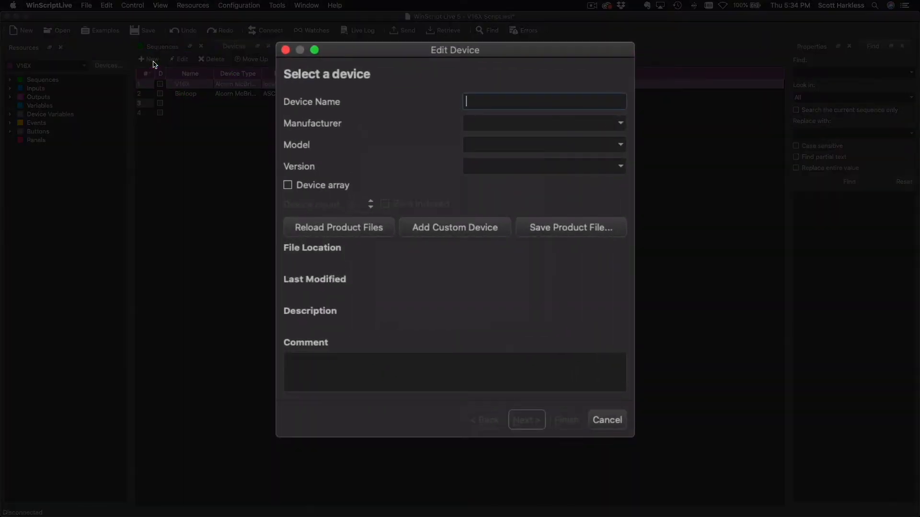
type("RV")
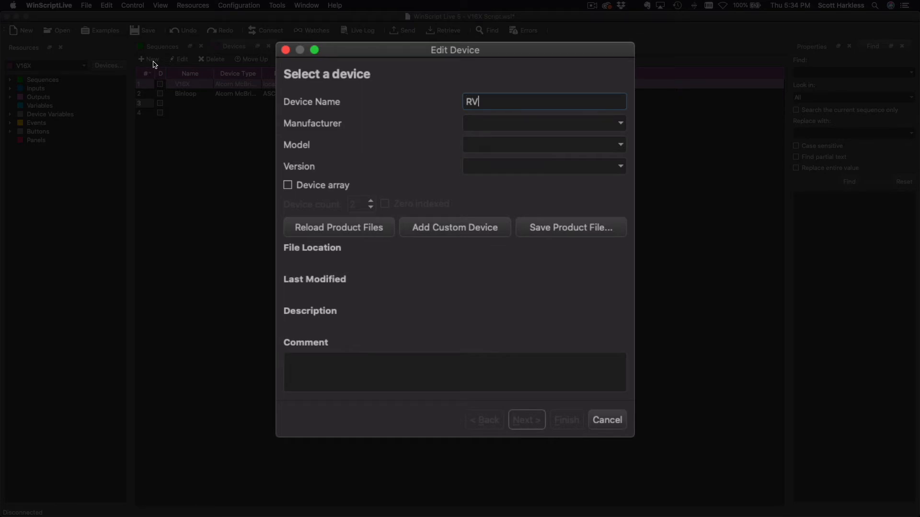
mouse_move(629, 121)
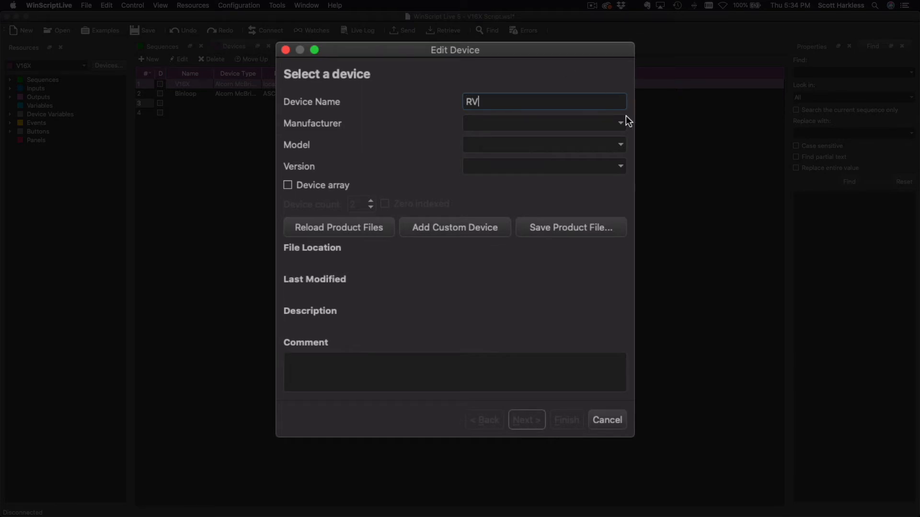
left_click(620, 122)
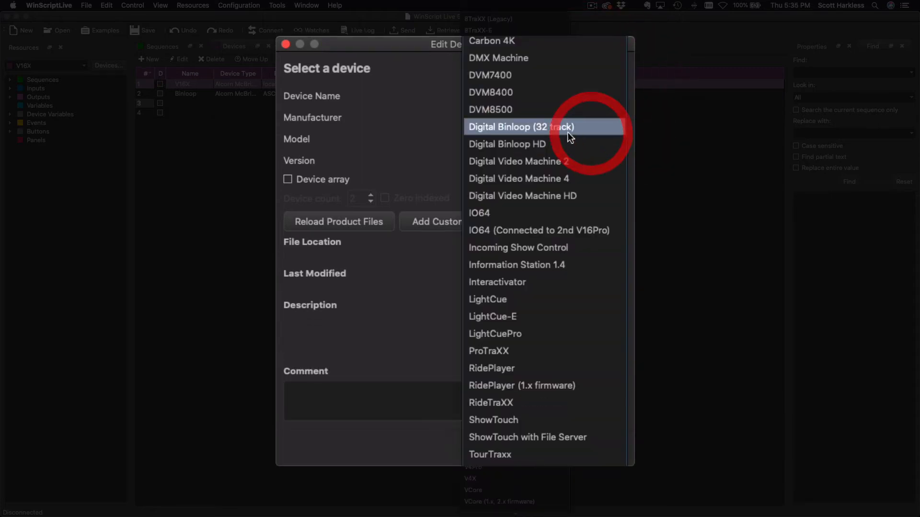
left_click(491, 368)
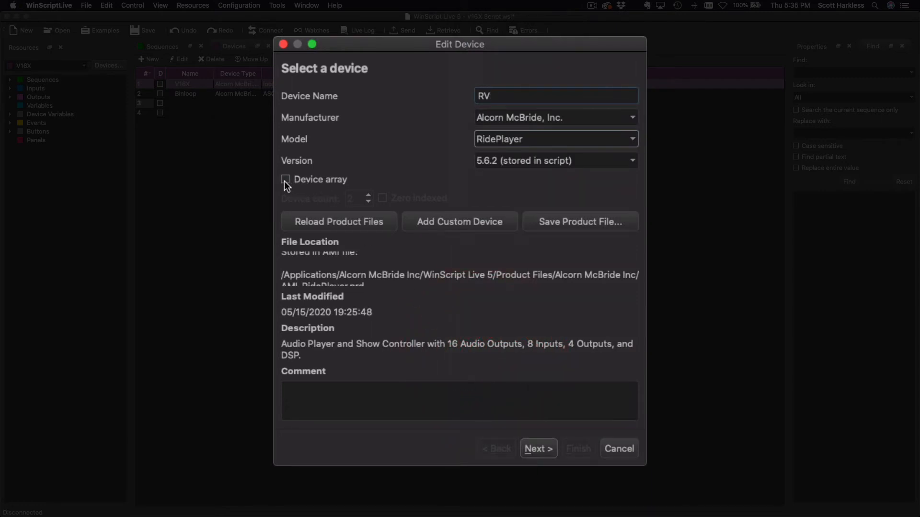
left_click(284, 179)
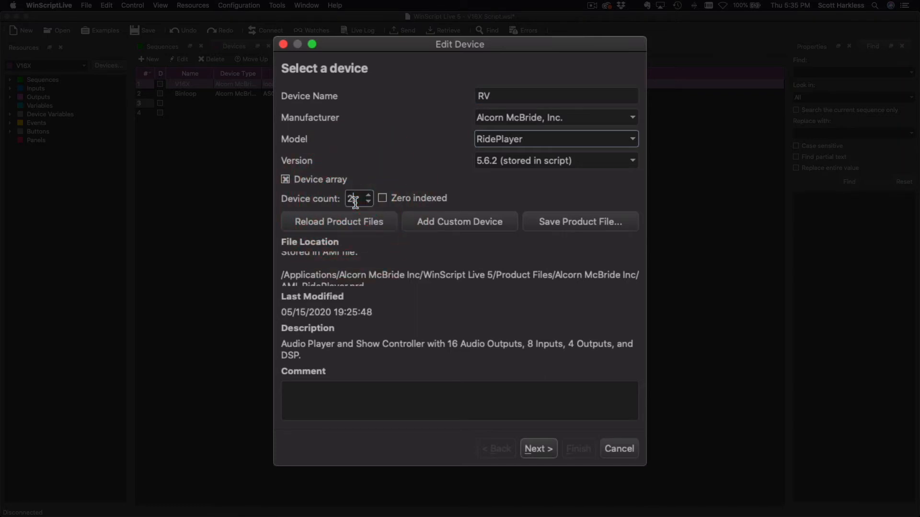
type("20")
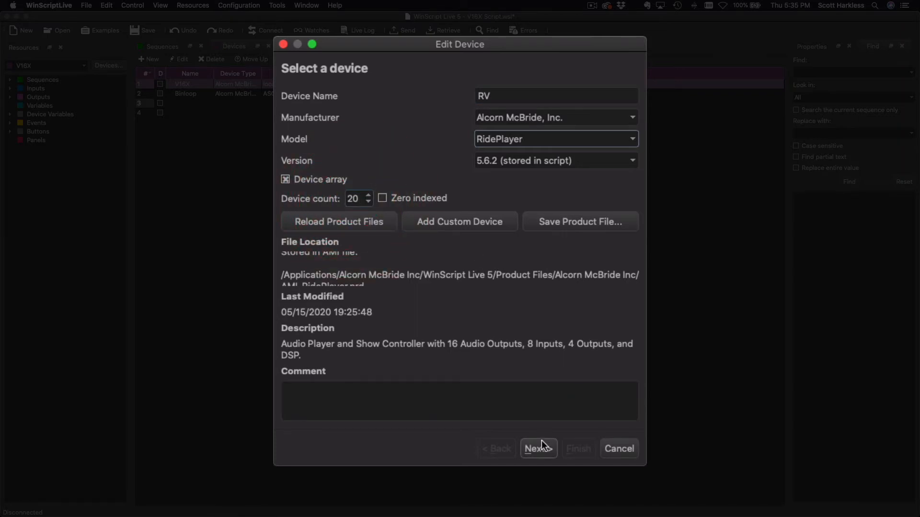
Set RV[1]–RV[4] to 192.168.0.203/.205/.207/.209, finish the RV[20] array, and widen the Device Type column.
left_click(538, 448)
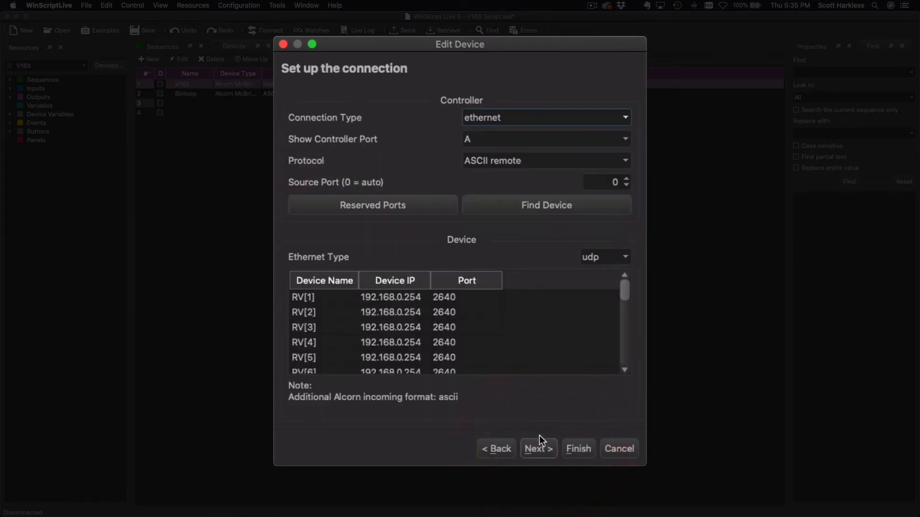
double_click(390, 297)
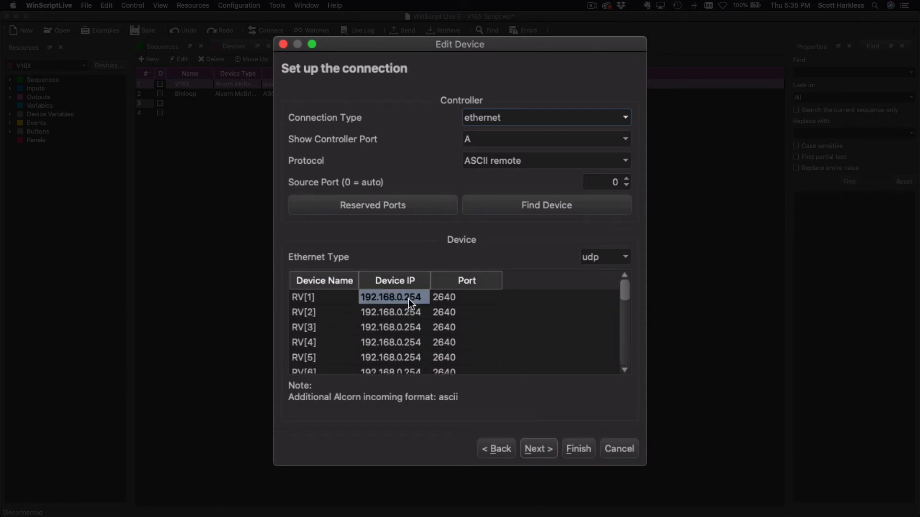
left_click(391, 312)
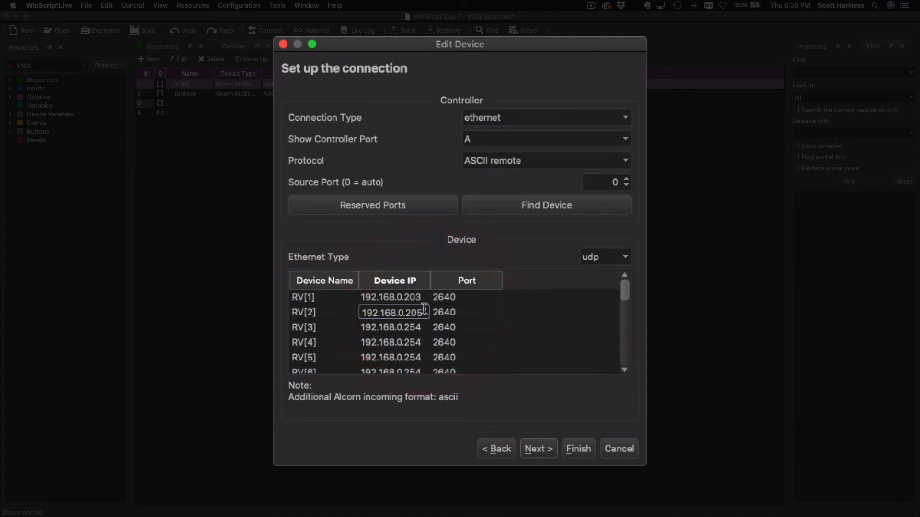
left_click(466, 328)
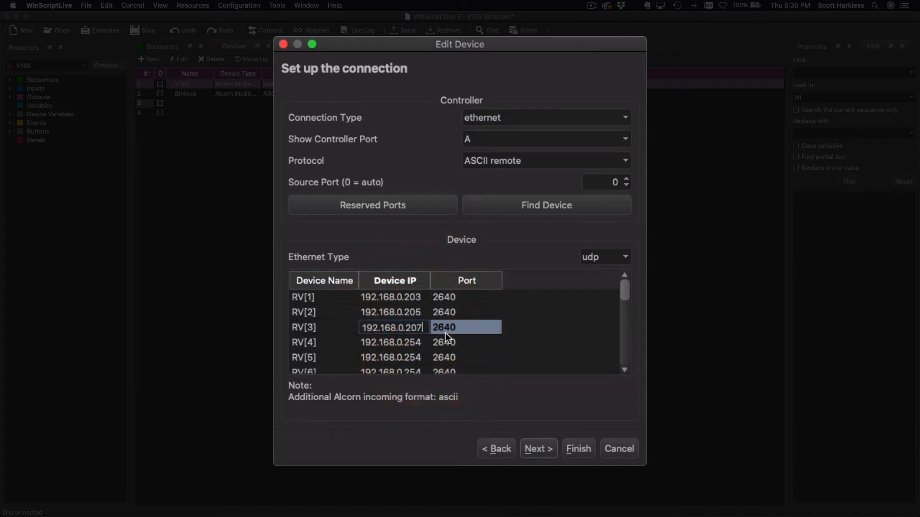
left_click(391, 342)
type("09")
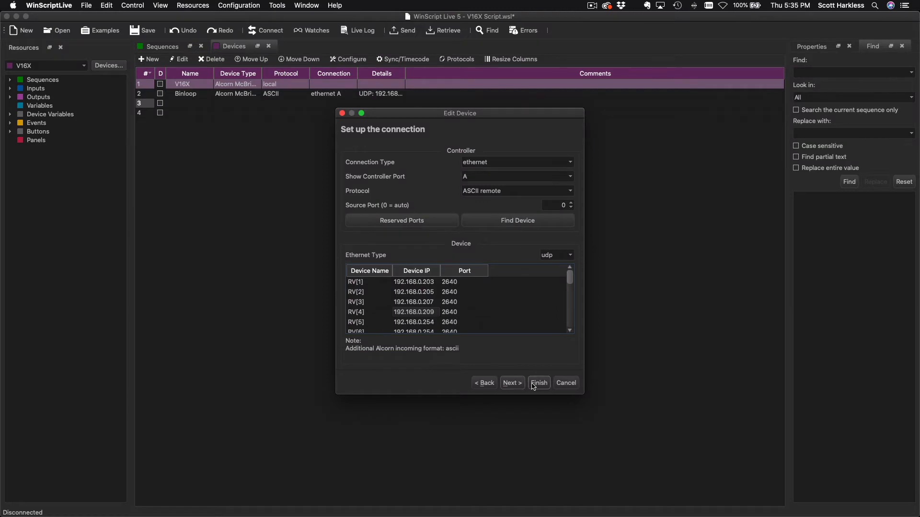
left_click(537, 383)
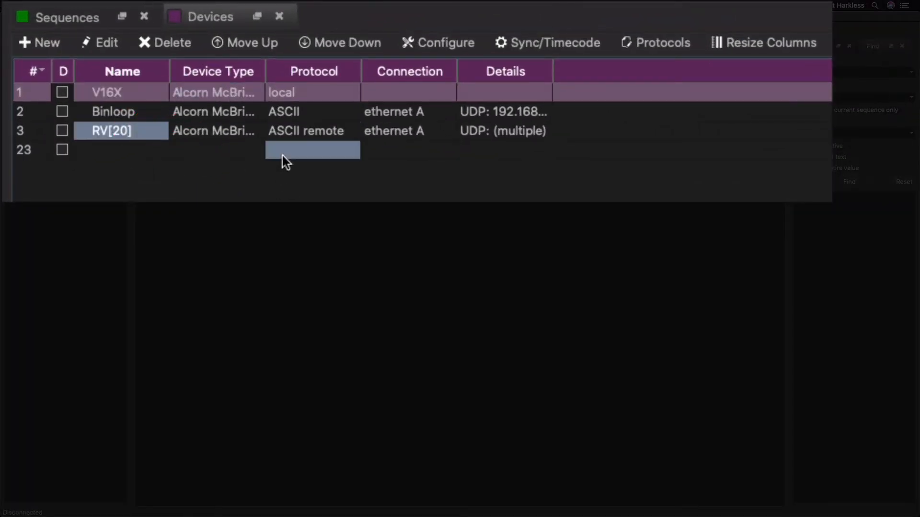
left_click_drag(263, 71, 312, 71)
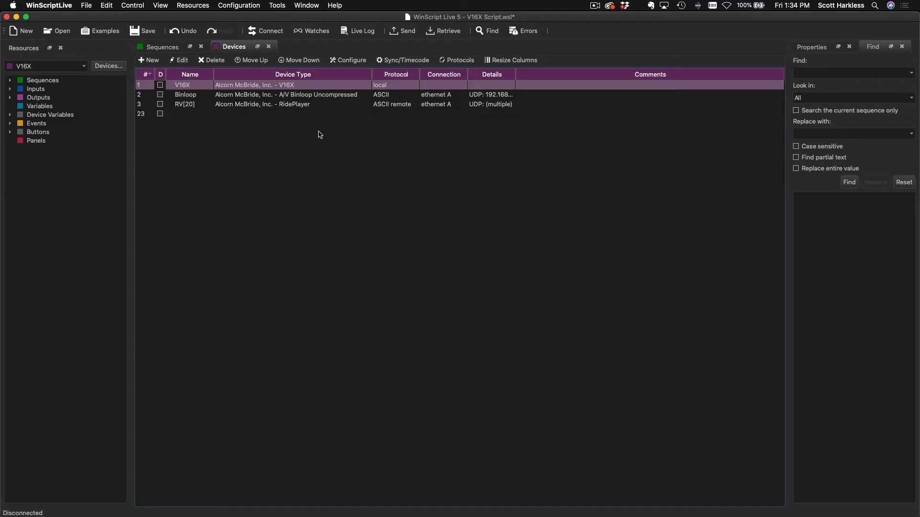
View RV_StartScene1's events starting Timeline_Scene1 locally and on RV[5], briefly toggling the RV[5] S option.
left_click(162, 46)
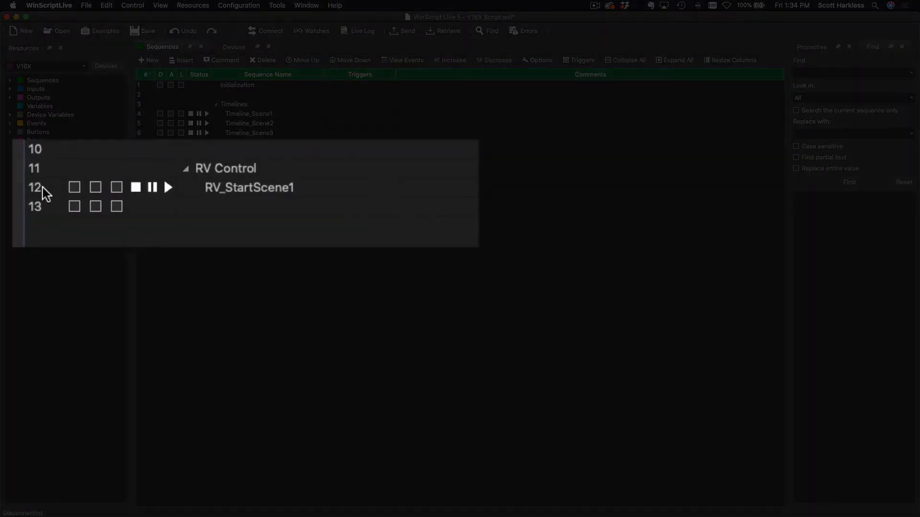
left_click(249, 187)
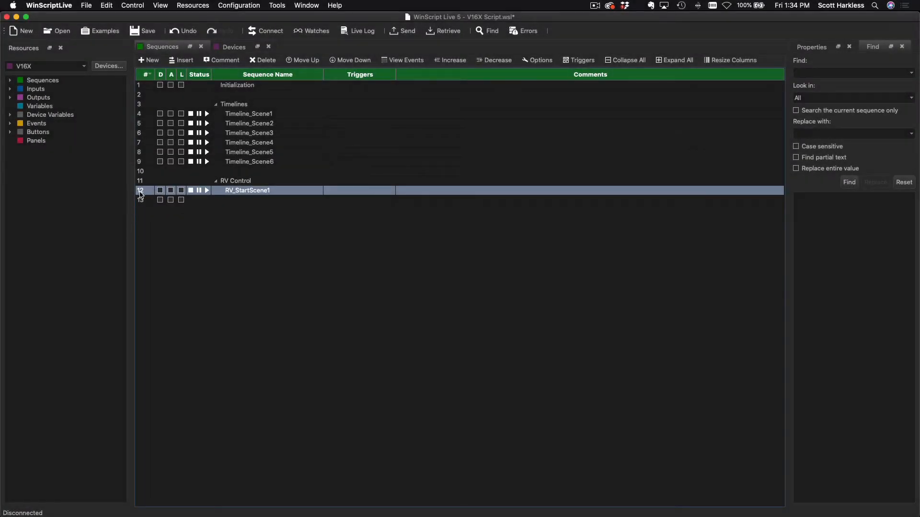
double_click(246, 189)
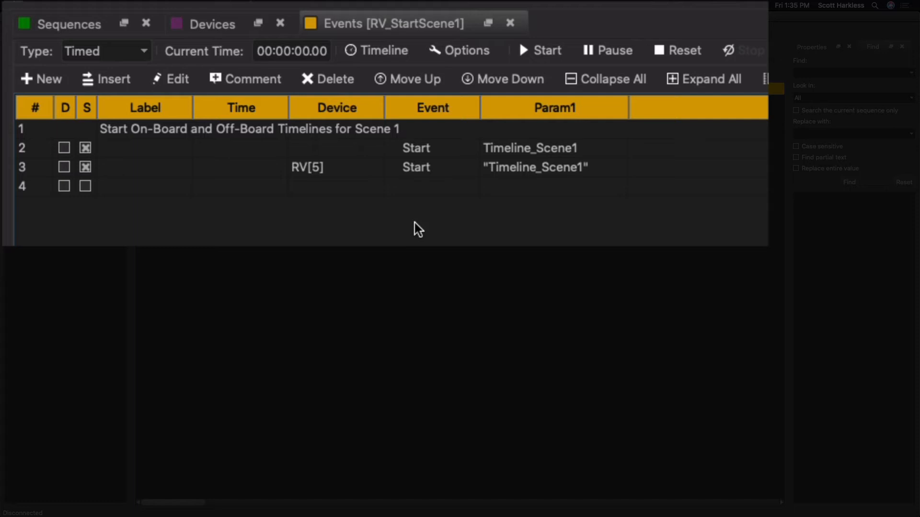
mouse_move(61, 171)
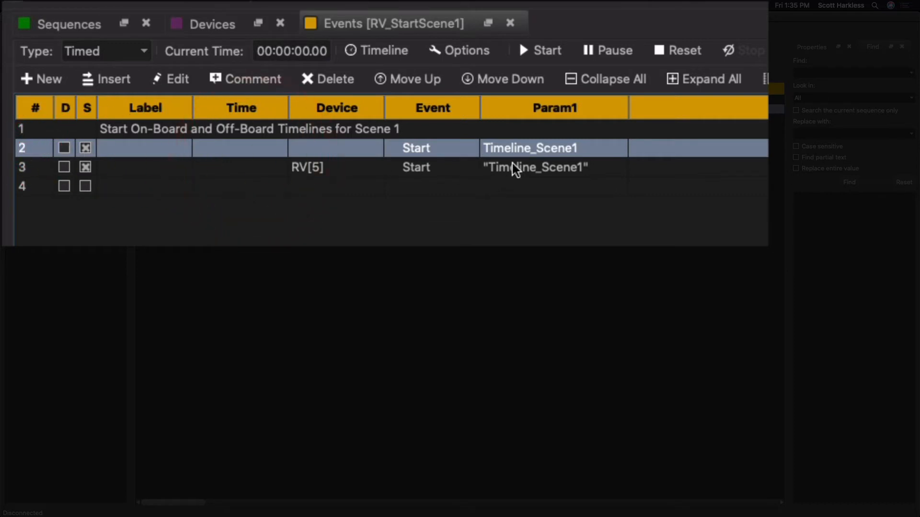
mouse_move(585, 154)
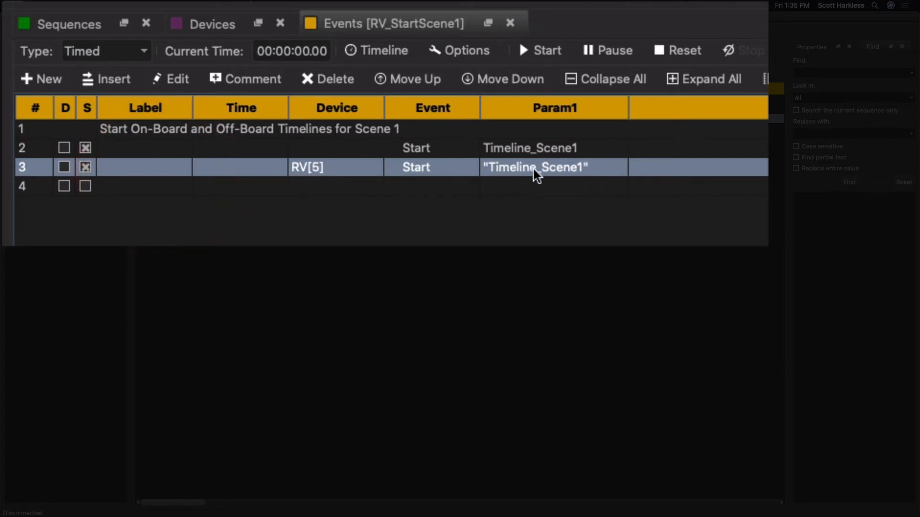
mouse_move(96, 161)
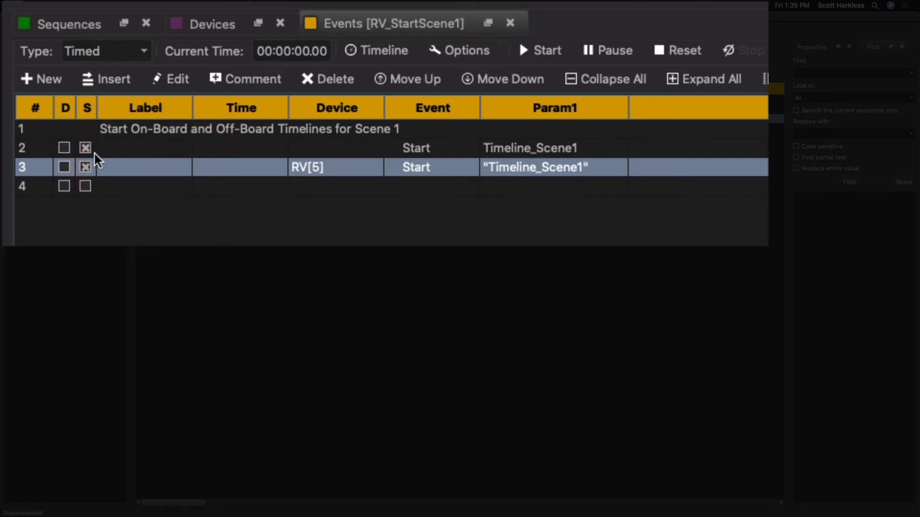
left_click(85, 167)
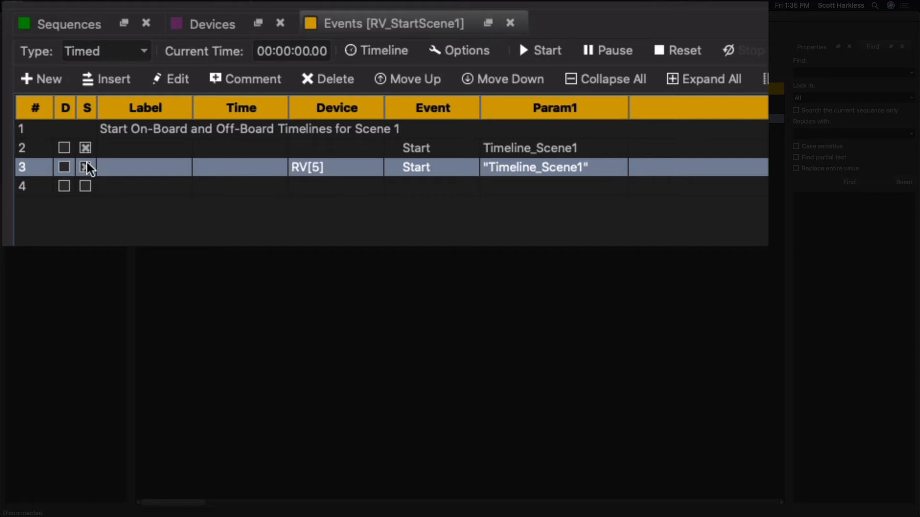
left_click(85, 167)
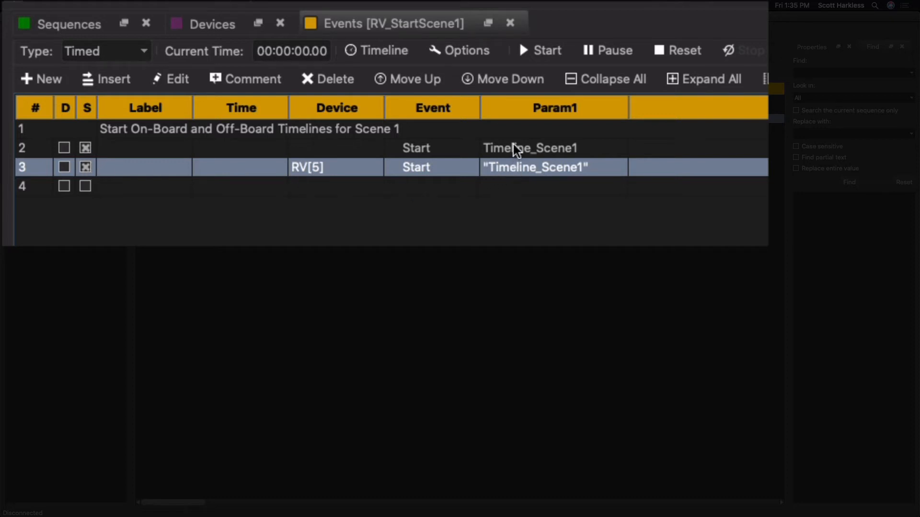
mouse_move(518, 156)
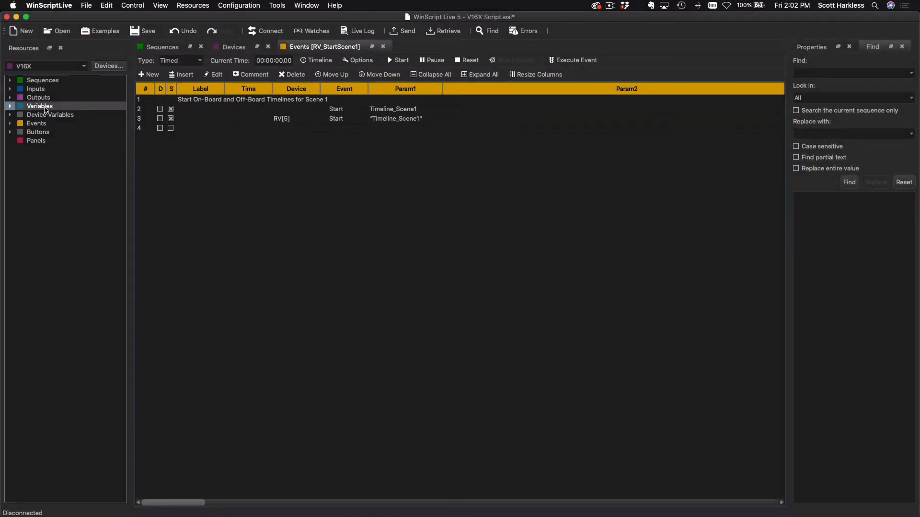
Show the script variables intScene1RV and strDeviceName and begin a new empty row.
left_click(40, 106)
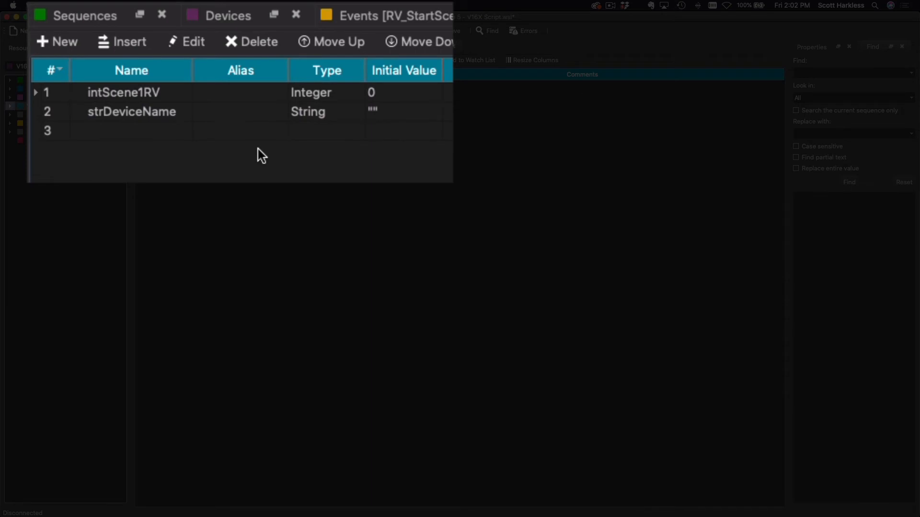
mouse_move(162, 105)
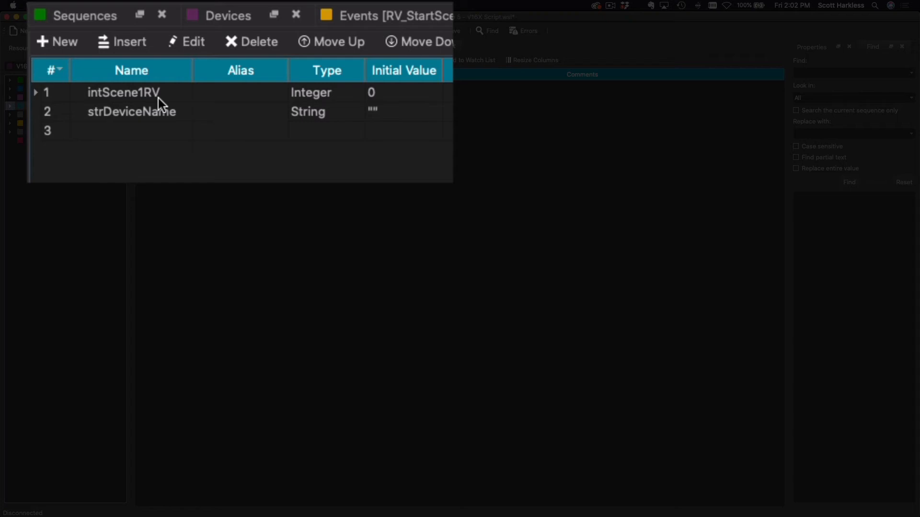
mouse_move(169, 102)
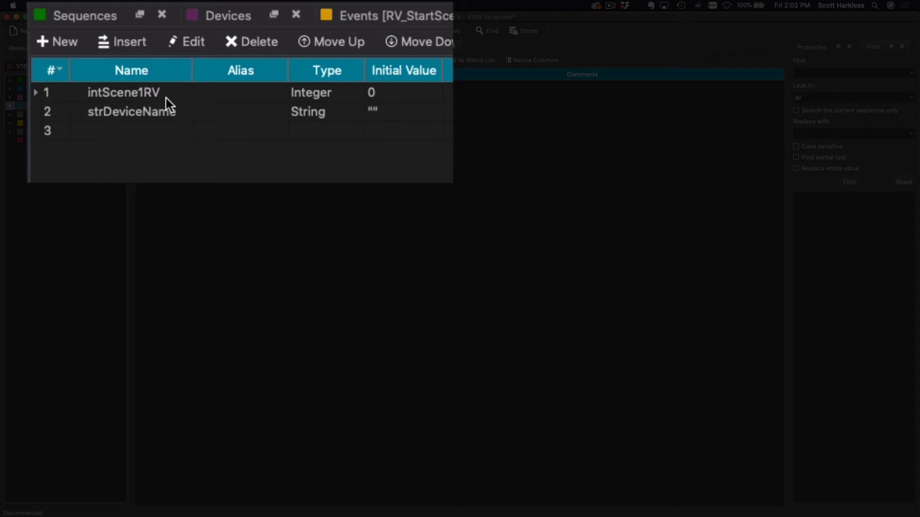
mouse_move(207, 107)
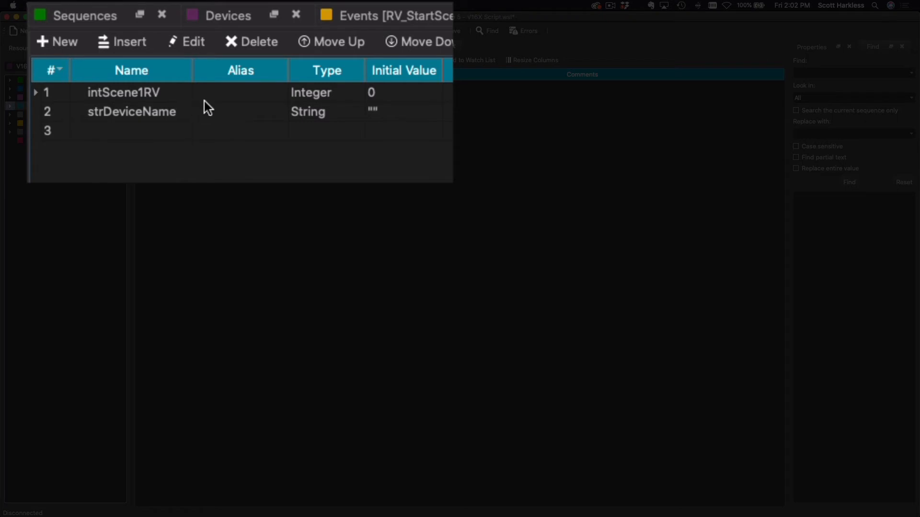
double_click(131, 111)
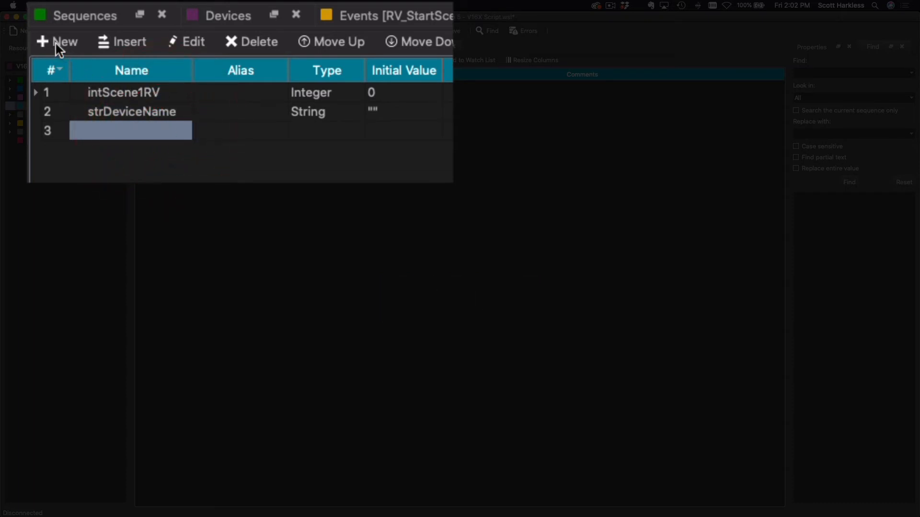
Create a new variable named devScene1RV of Device type.
left_click(56, 41)
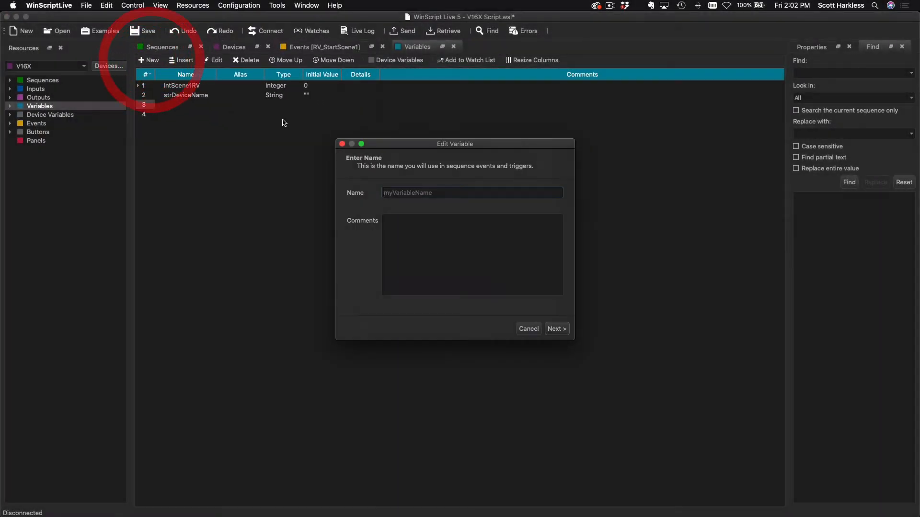
type("dev")
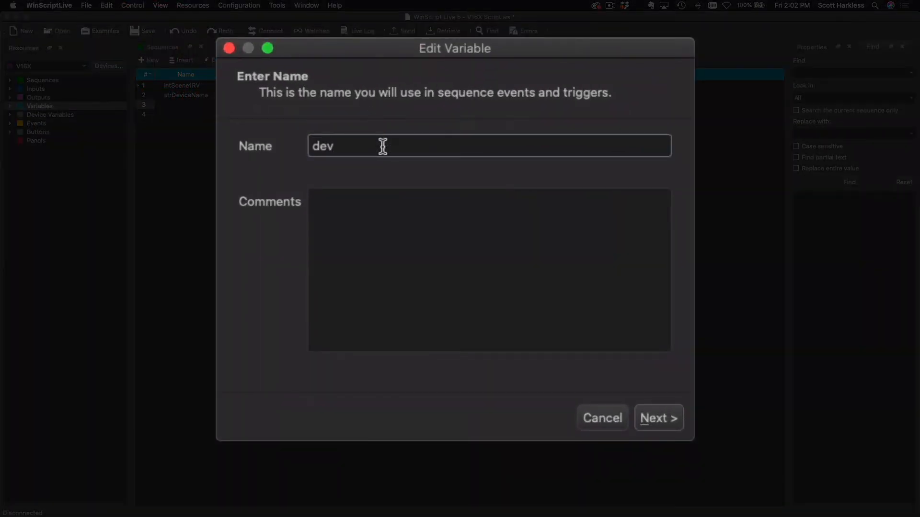
type("Scene")
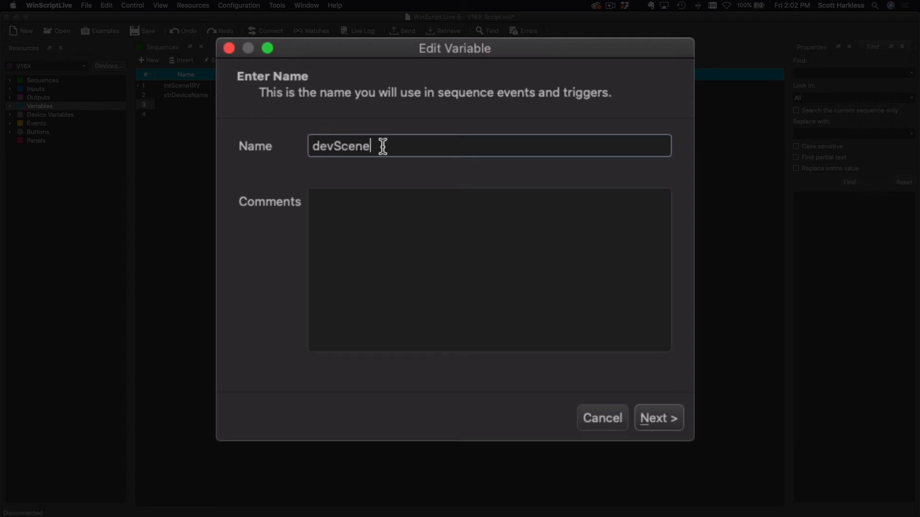
type("1RV")
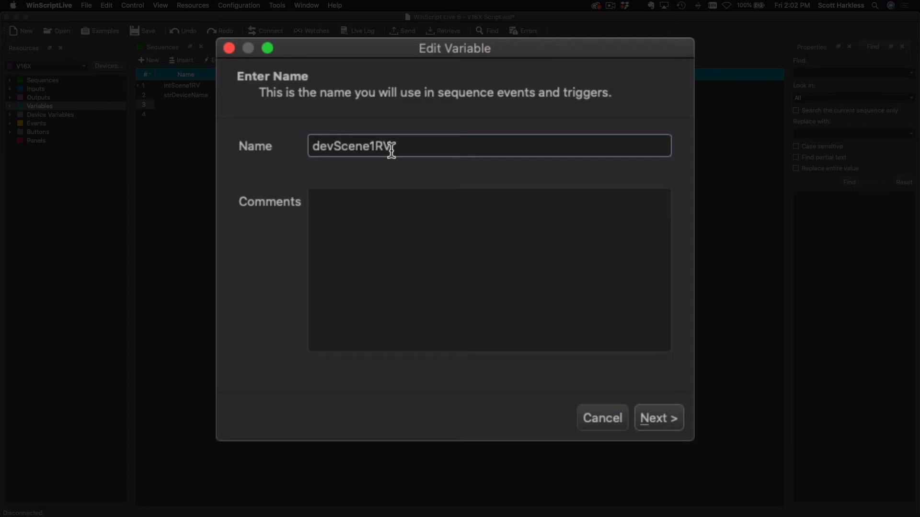
left_click(657, 418)
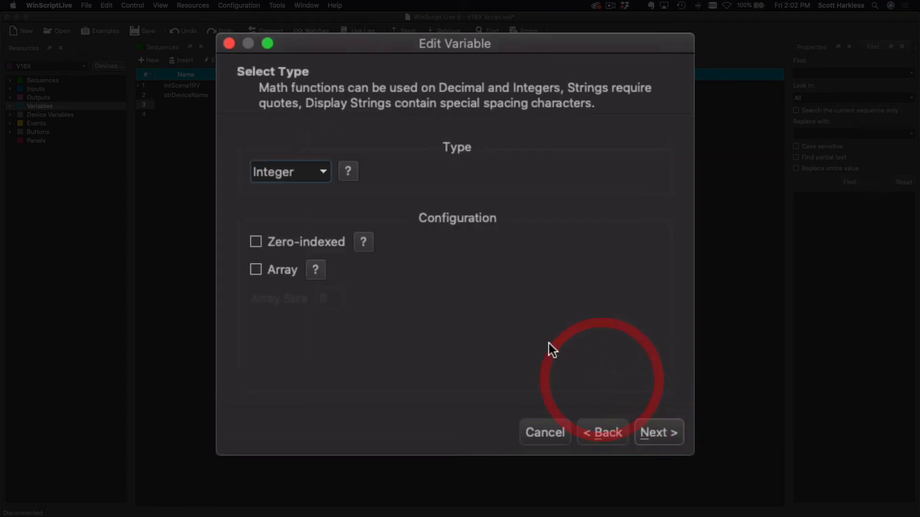
left_click(288, 172)
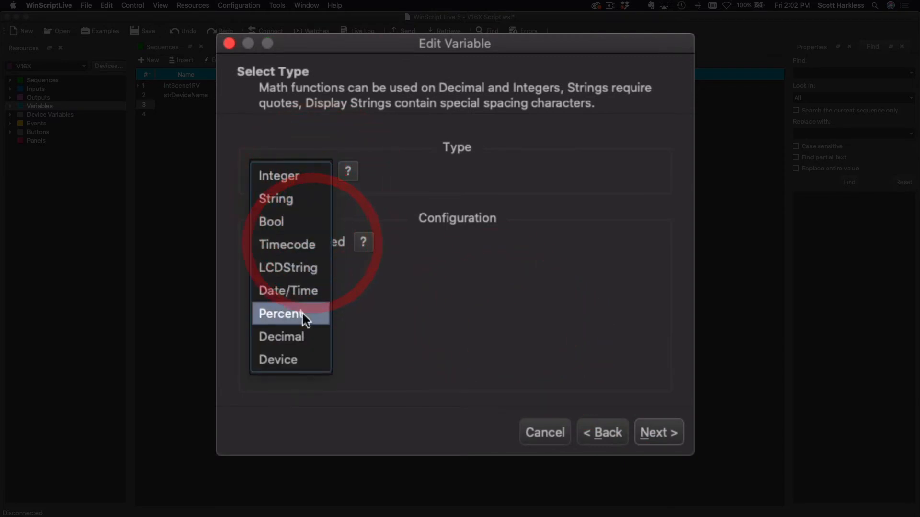
left_click(277, 359)
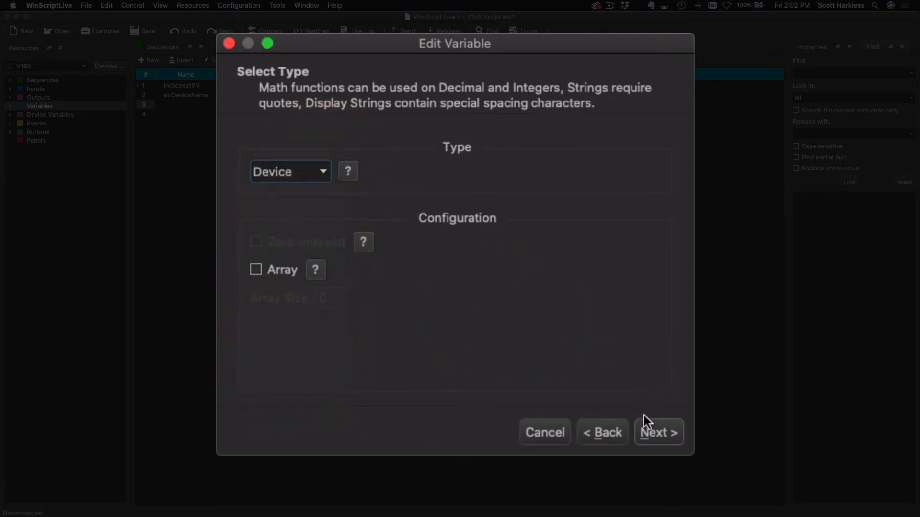
left_click(657, 432)
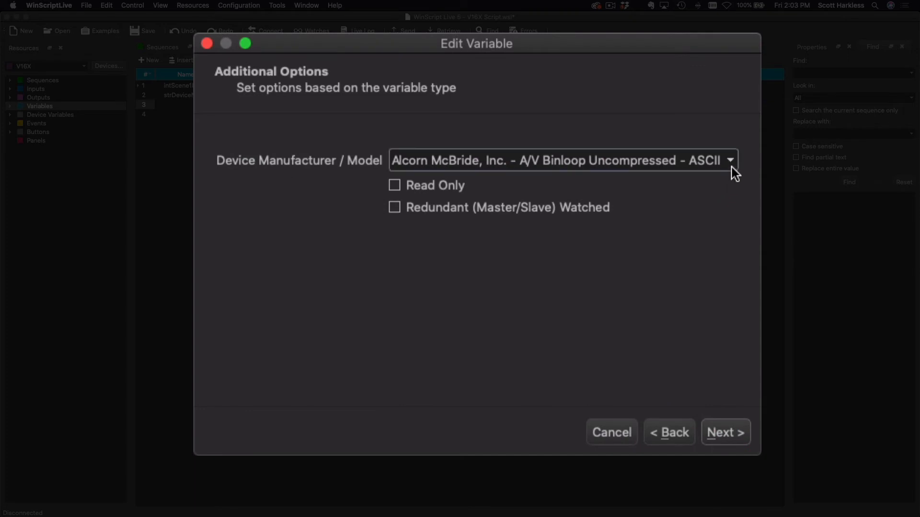
Bind devScene1RV to the Alcorn McBride RidePlayer ASCII remote model with no initial value.
left_click(728, 160)
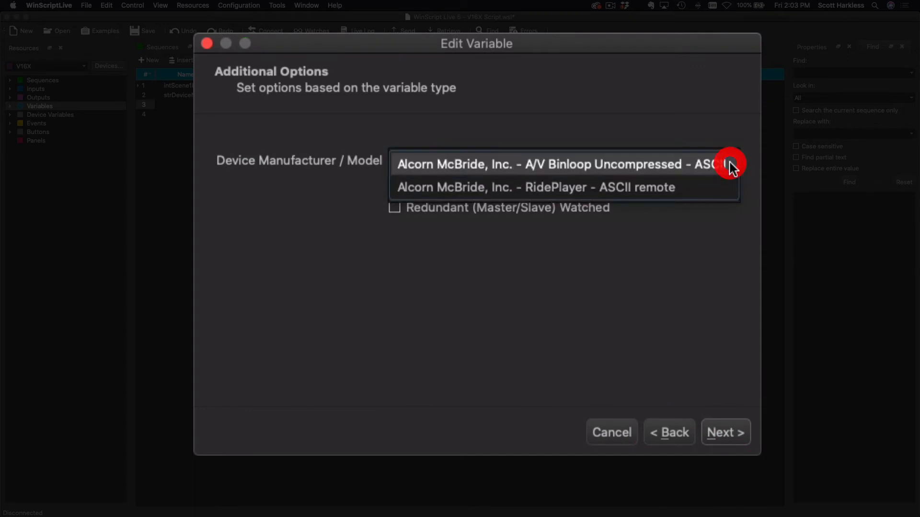
mouse_move(655, 193)
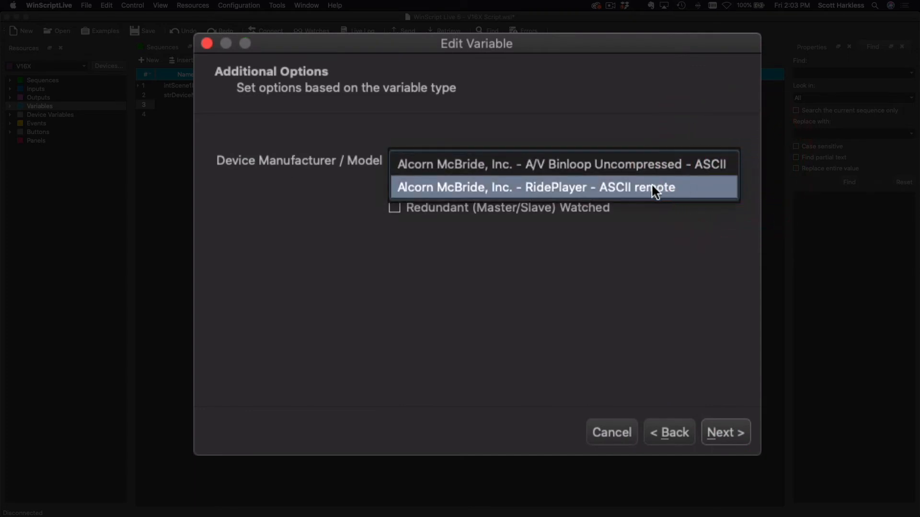
left_click(535, 187)
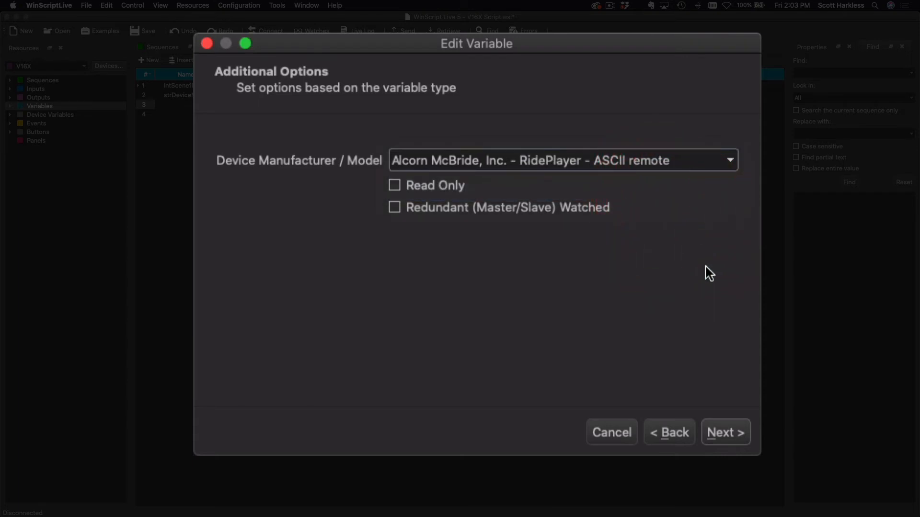
left_click(725, 432)
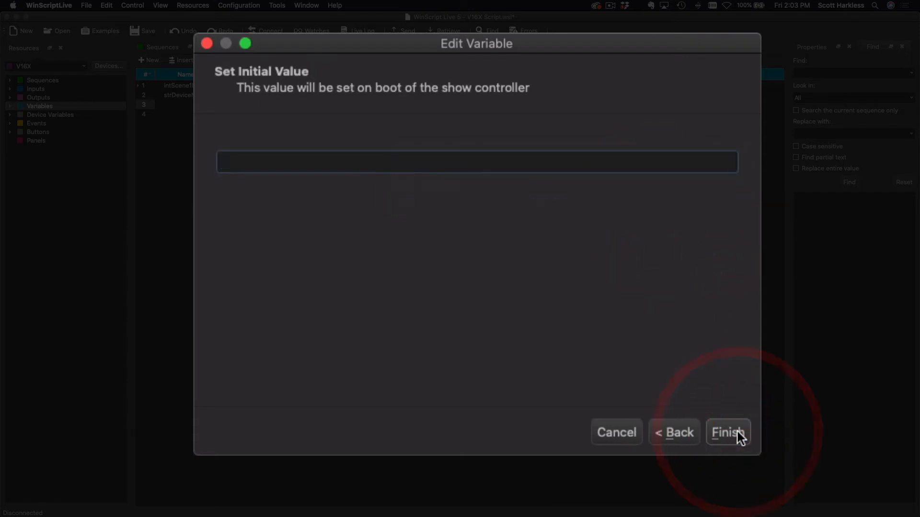
left_click(727, 432)
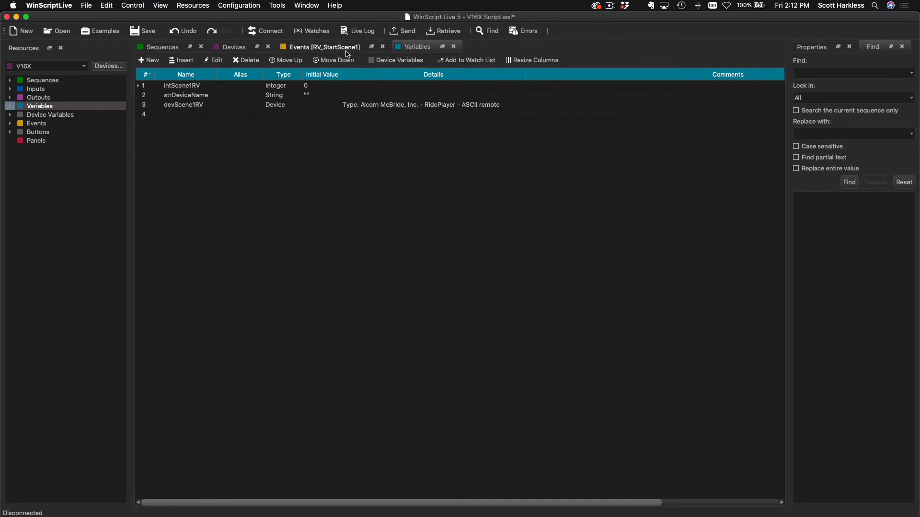
Add the comment "Which RV is in this Scene?" at the top of RV_StartScene1's events.
left_click(325, 47)
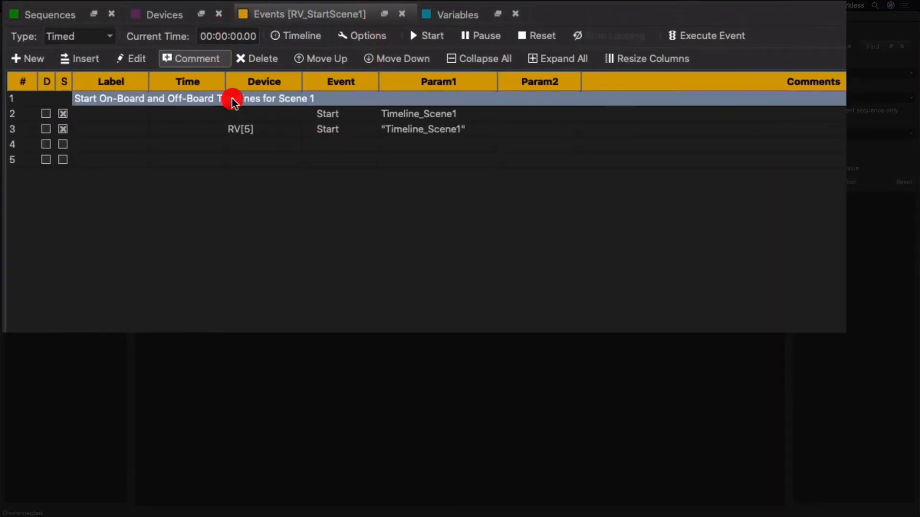
left_click(80, 58)
type("Which")
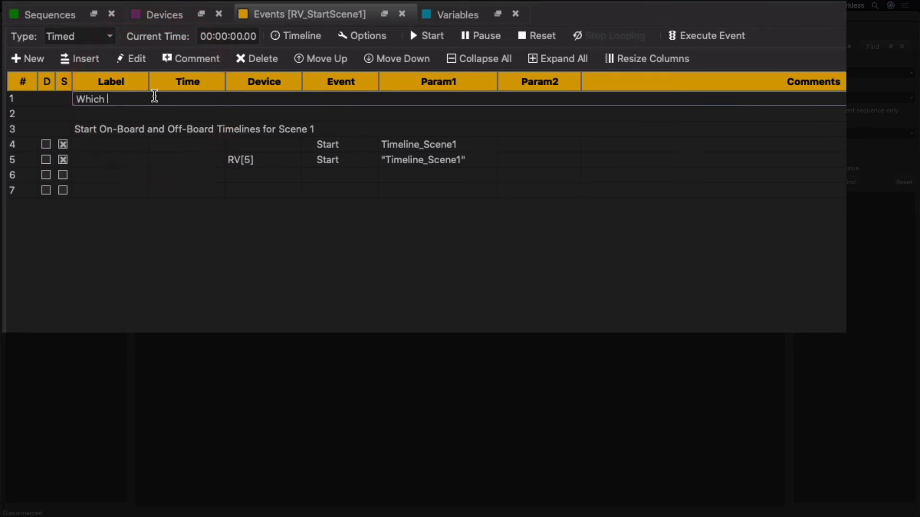
type("RV is in")
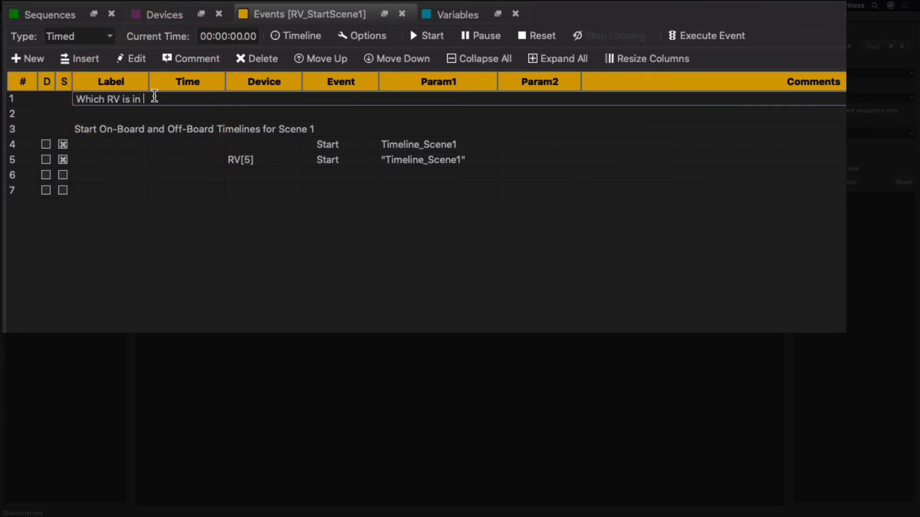
type("this Scene?")
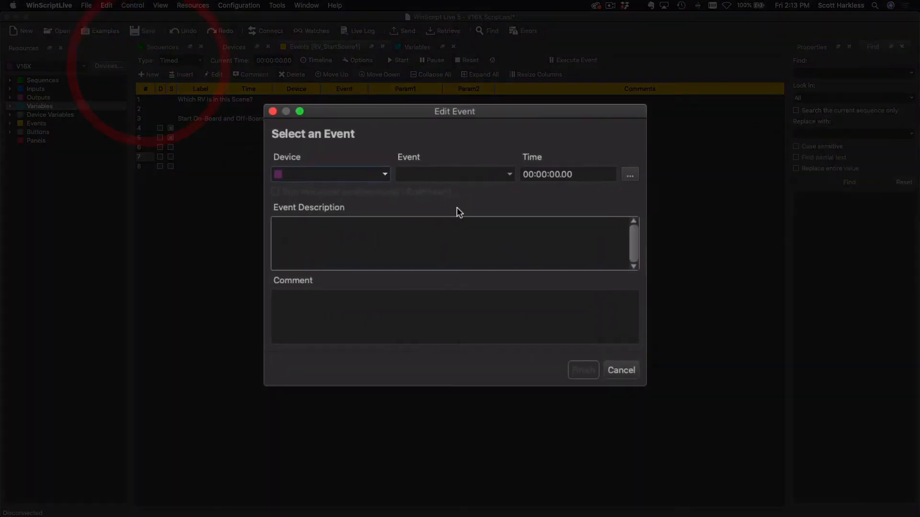
Start a Format event whose result goes into strDeviceName.
type("For")
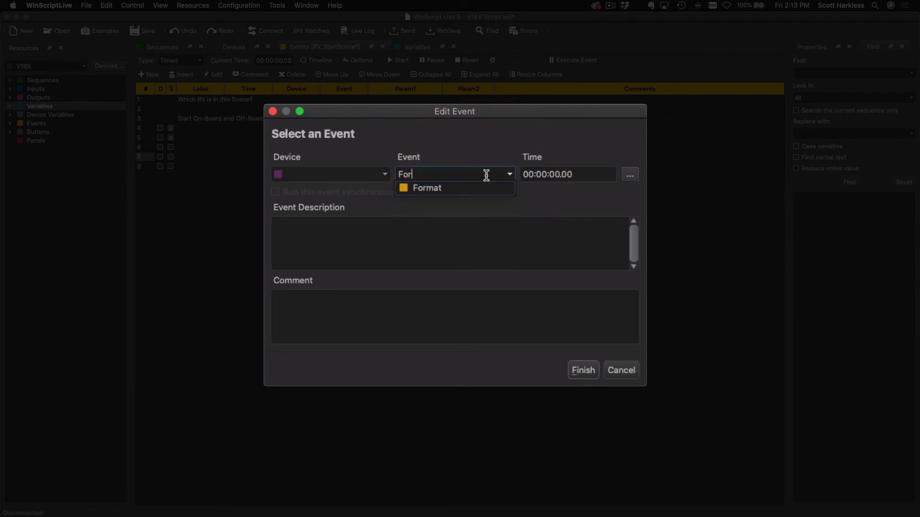
left_click(426, 188)
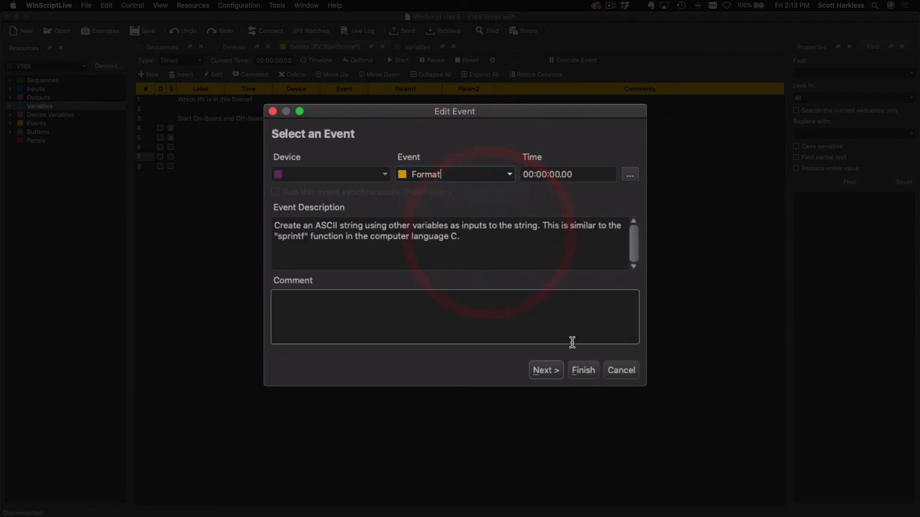
left_click(546, 369)
type("str")
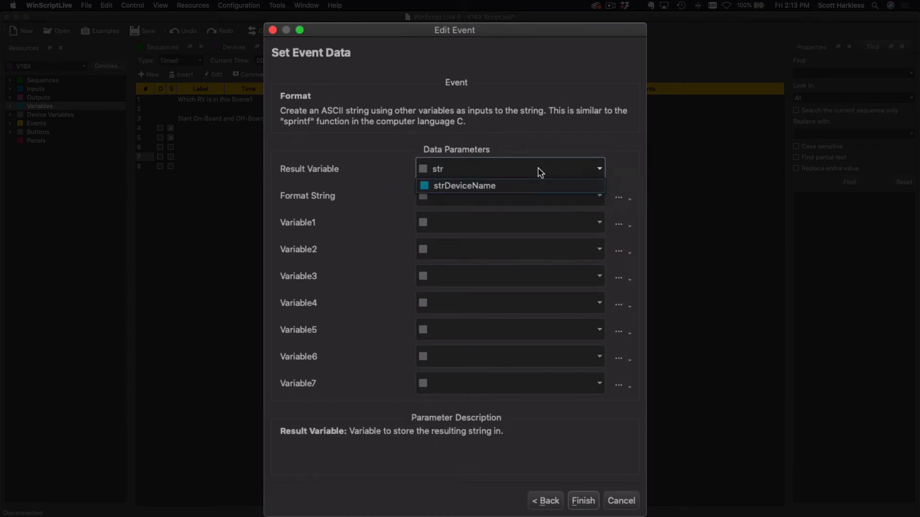
left_click(465, 185)
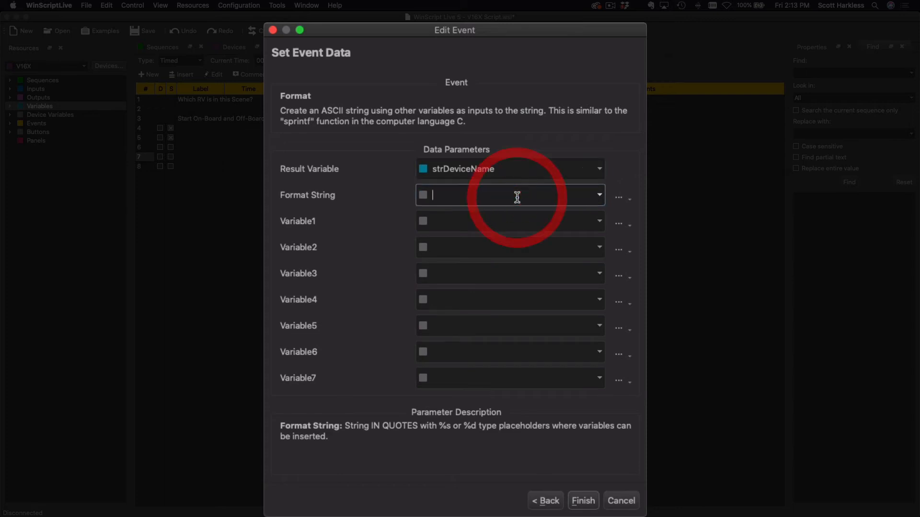
Give it format string "RV[%d]" with intScene1RV as Variable1 and save it.
type("\"")
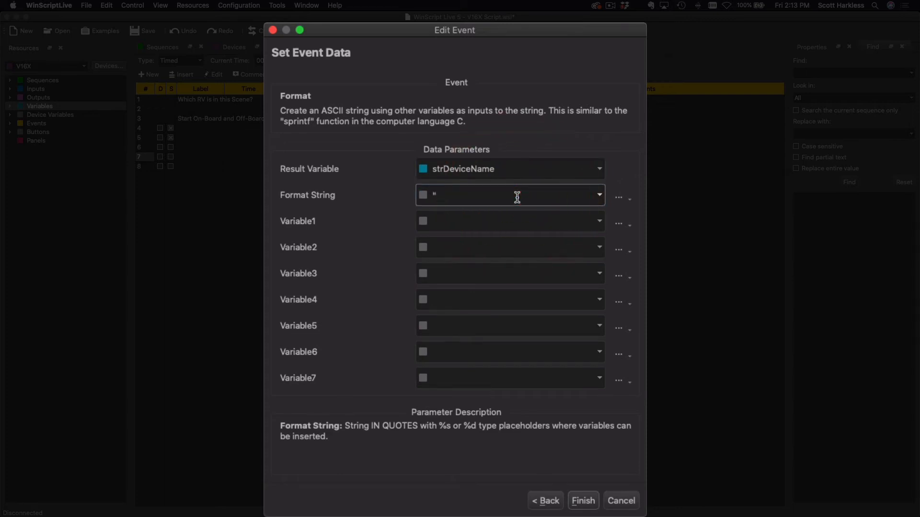
type("RV")
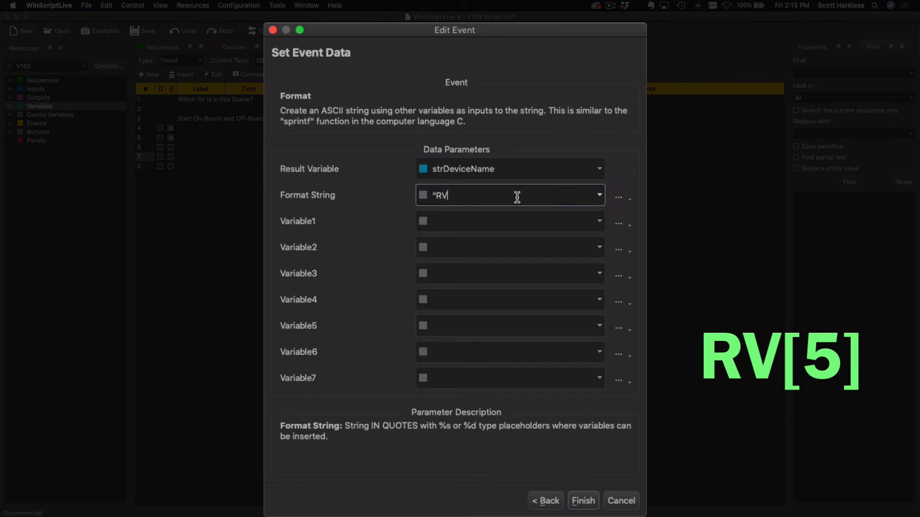
type("[")
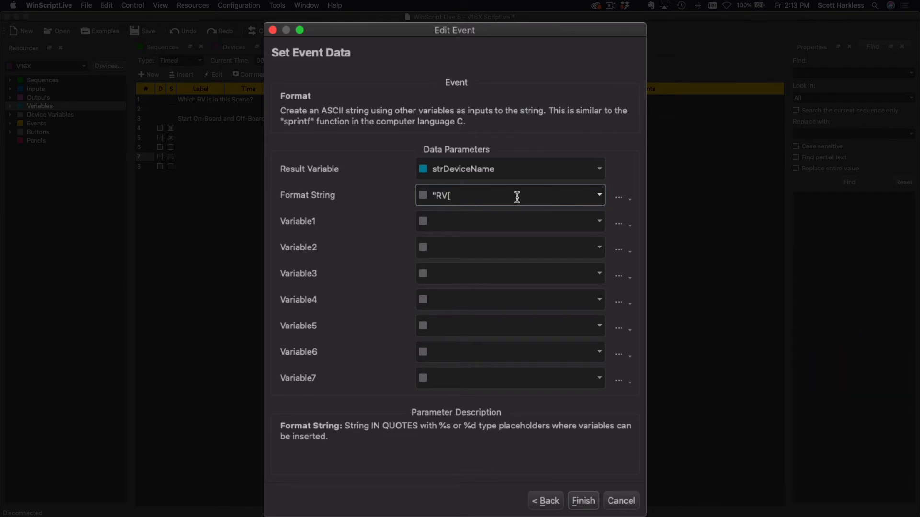
type("%d")
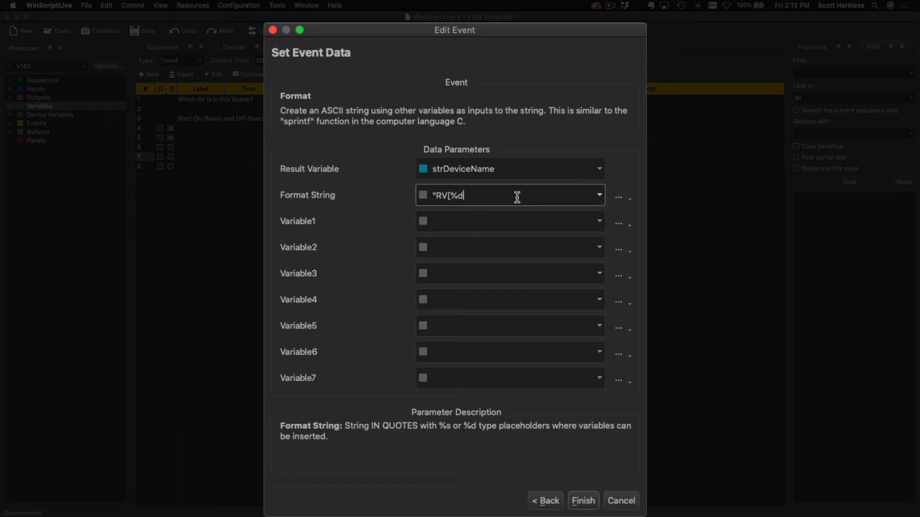
type("]")
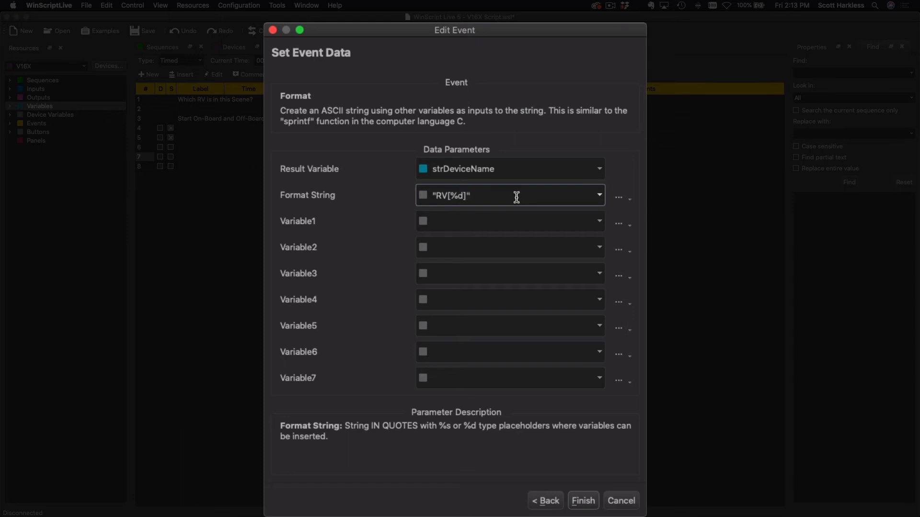
left_click(505, 221)
type("intScene1RV")
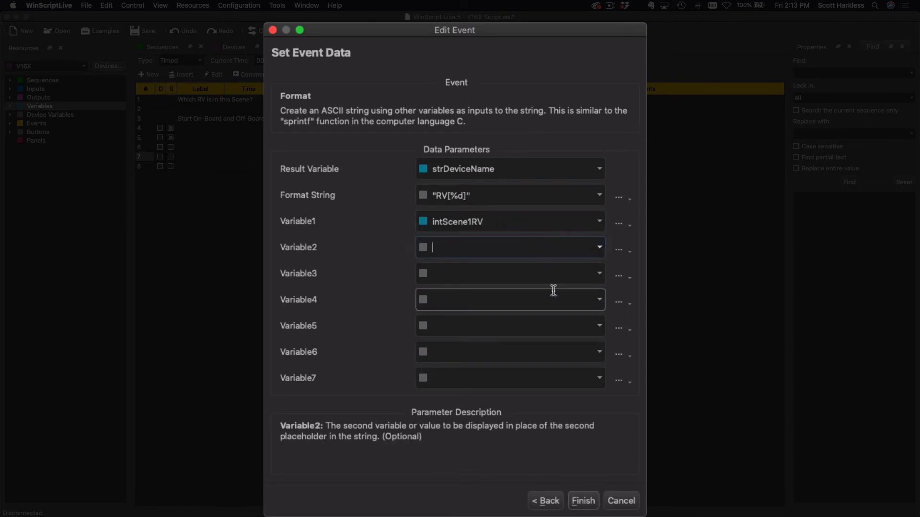
left_click(582, 500)
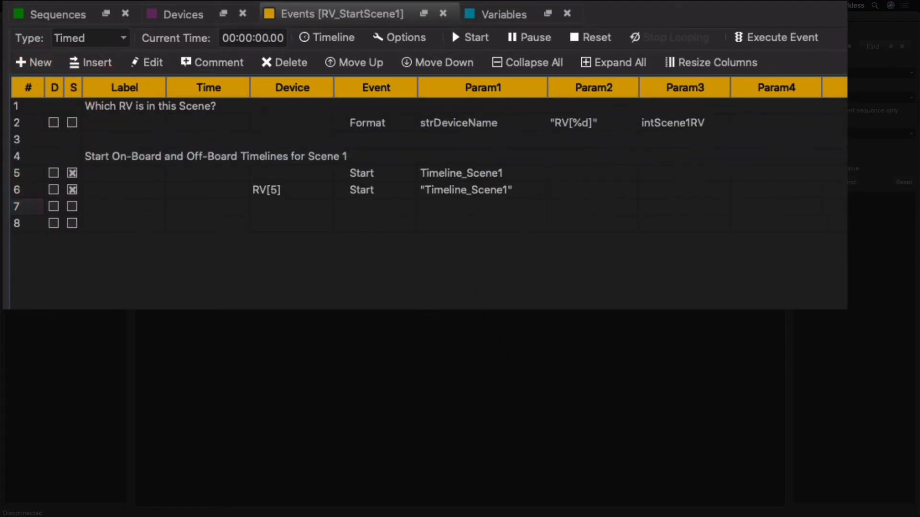
mouse_move(564, 128)
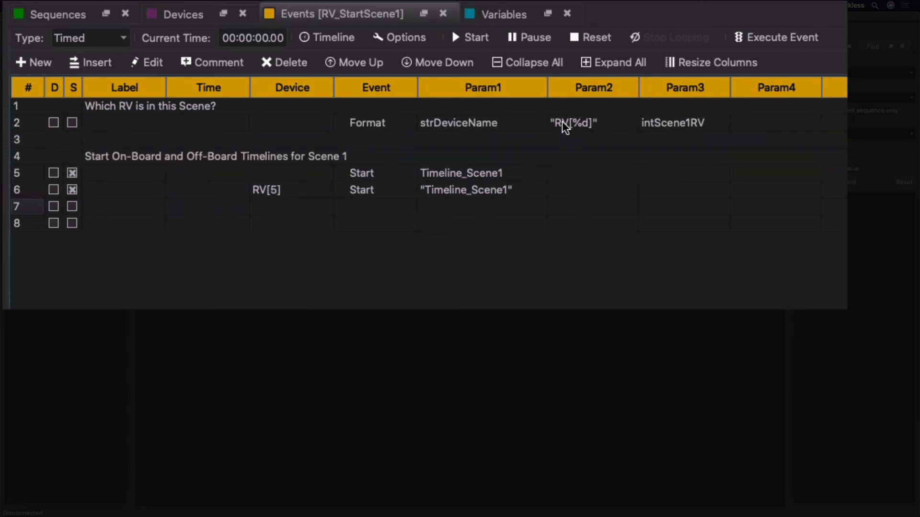
mouse_move(594, 133)
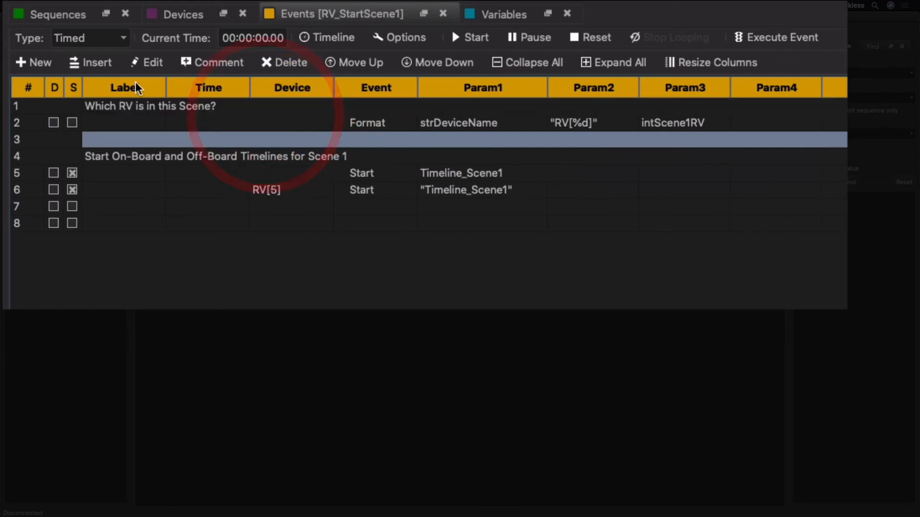
mouse_move(94, 63)
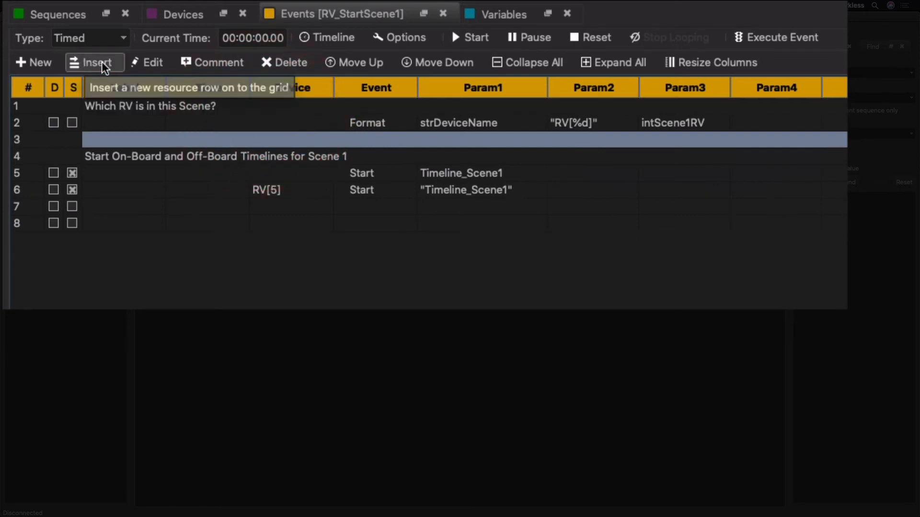
Add a Set Variable = event assigning strDeviceName to devScene1RV below the Format event.
left_click(95, 62)
type("Set")
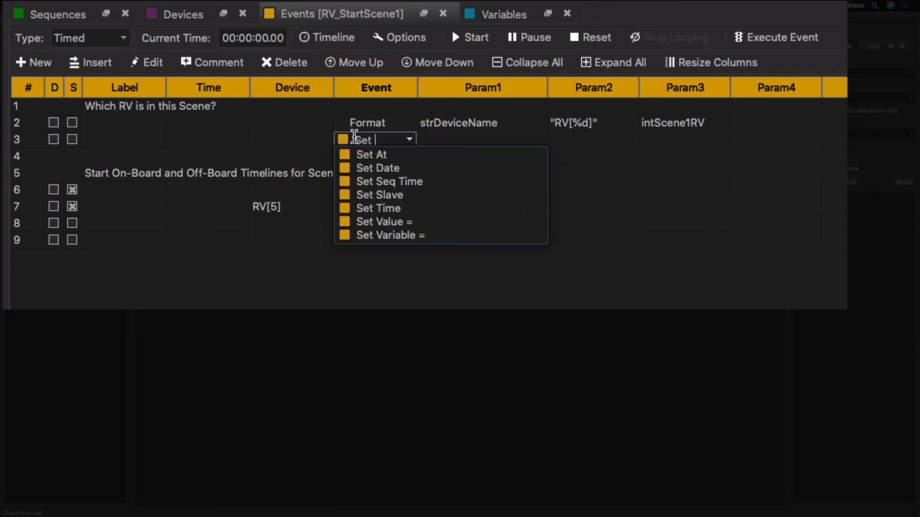
left_click(388, 236)
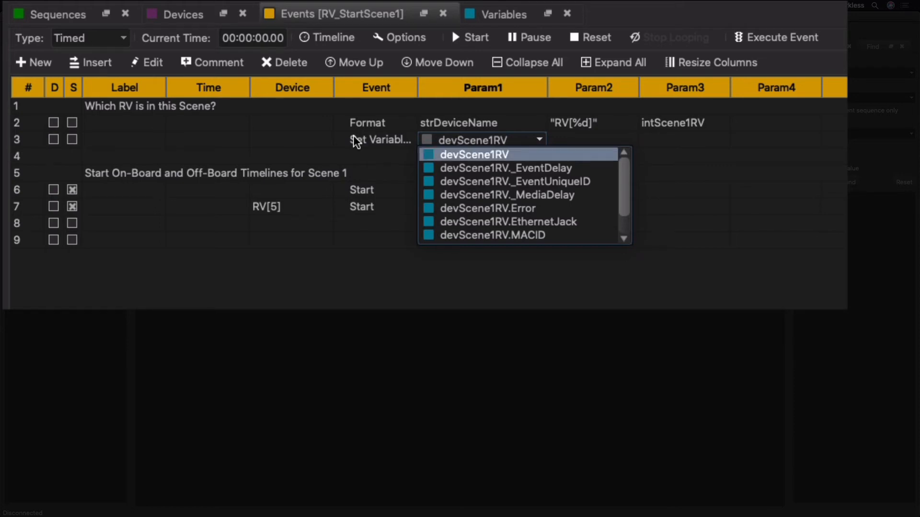
left_click(472, 154)
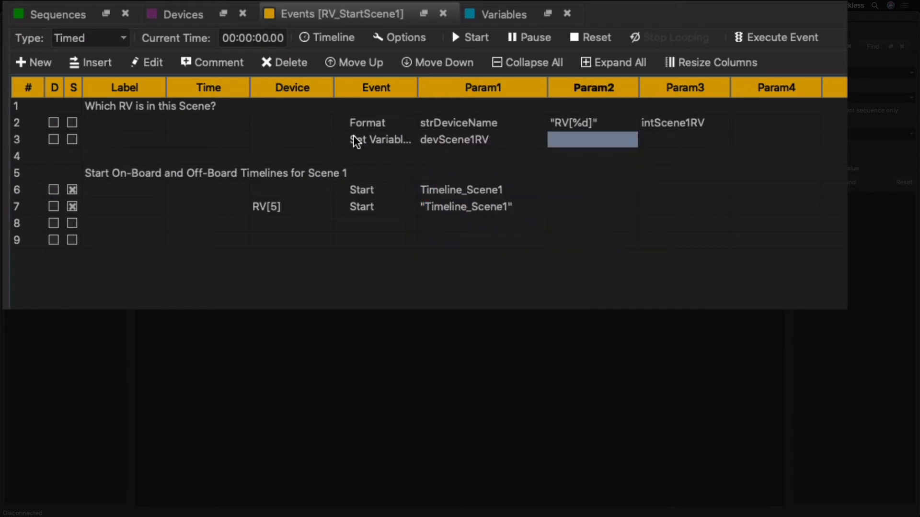
type("str")
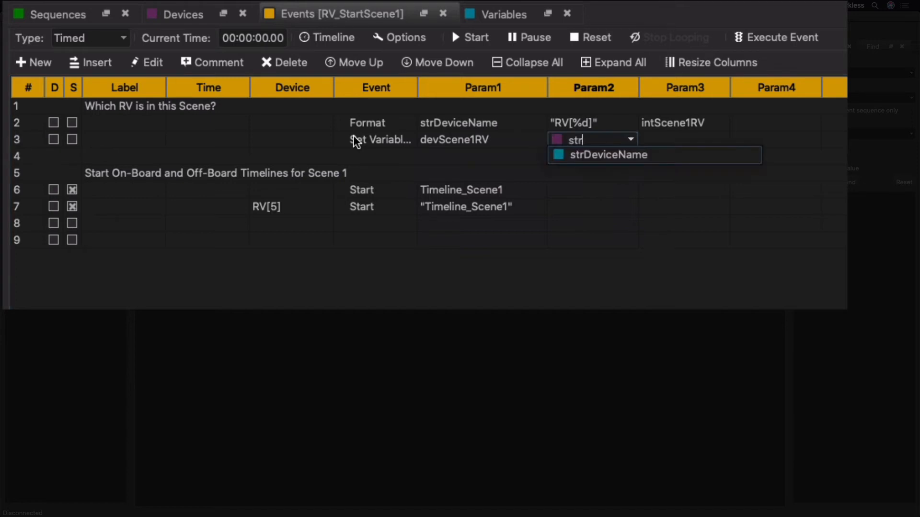
left_click(609, 154)
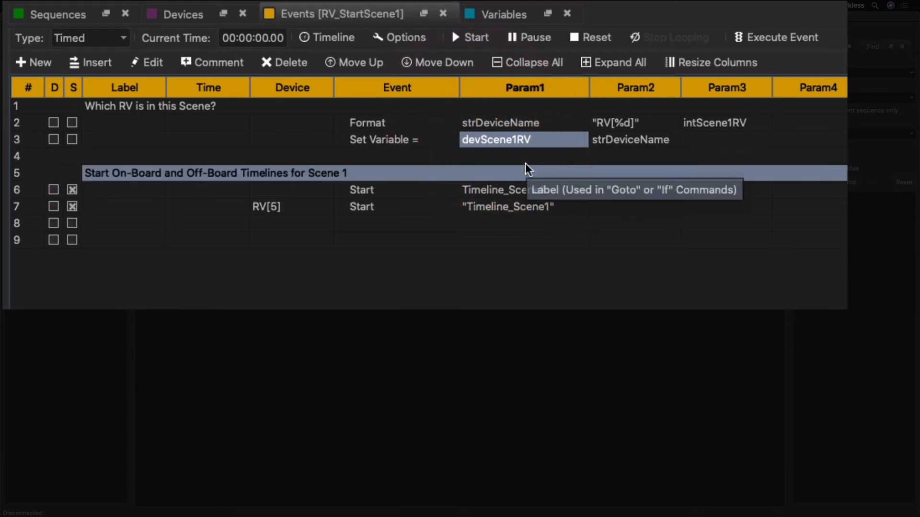
mouse_move(524, 149)
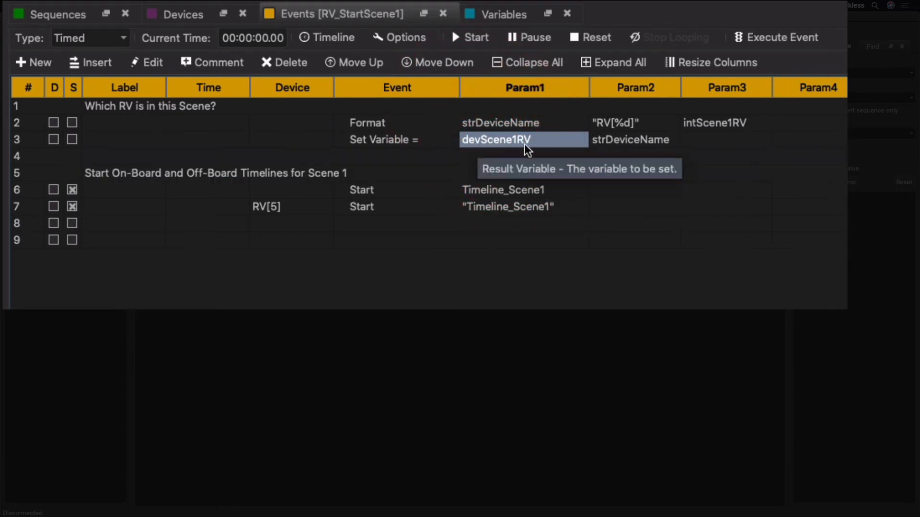
mouse_move(574, 164)
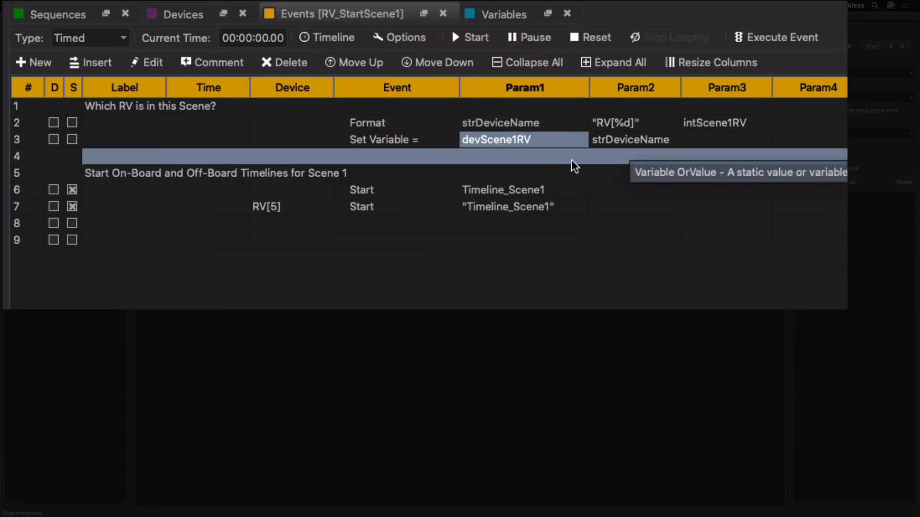
mouse_move(295, 213)
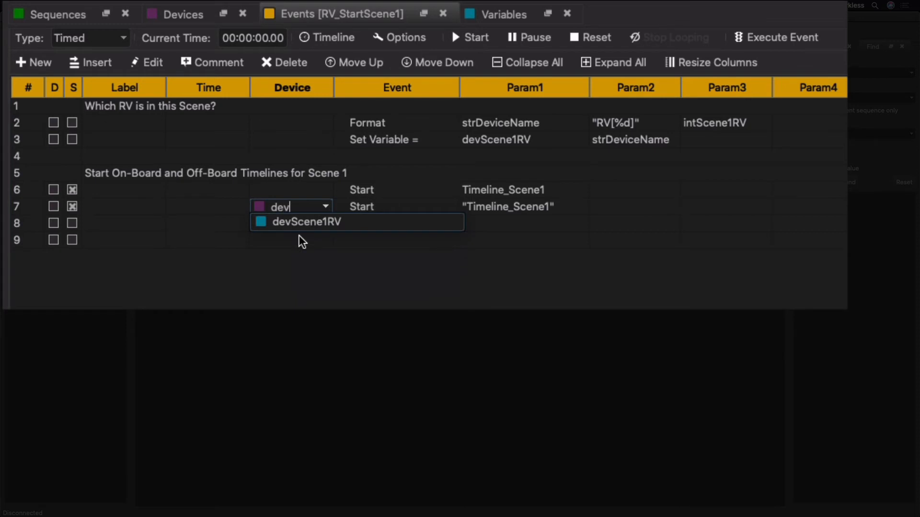
left_click(306, 221)
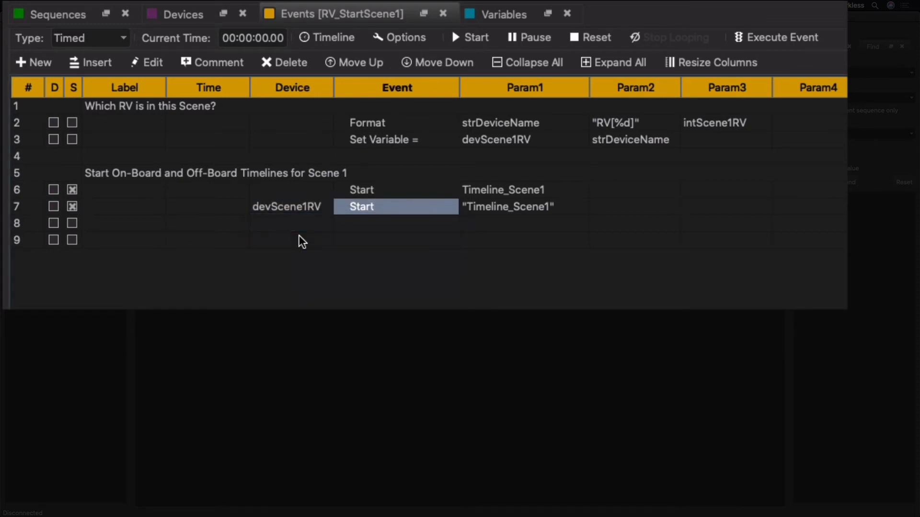
left_click(395, 240)
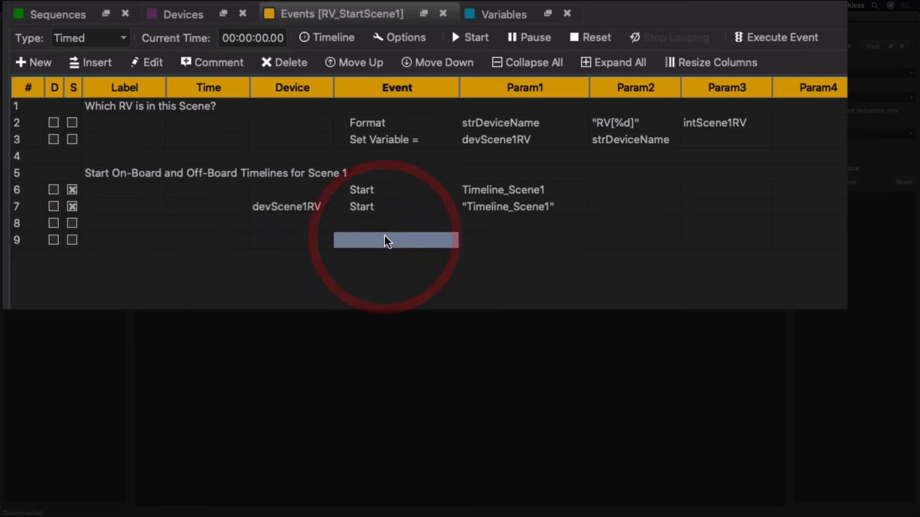
mouse_move(645, 197)
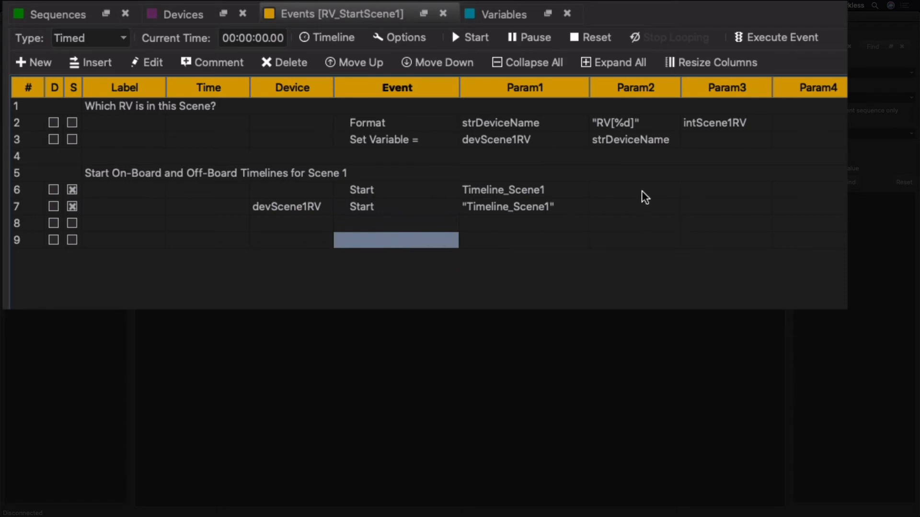
double_click(714, 123)
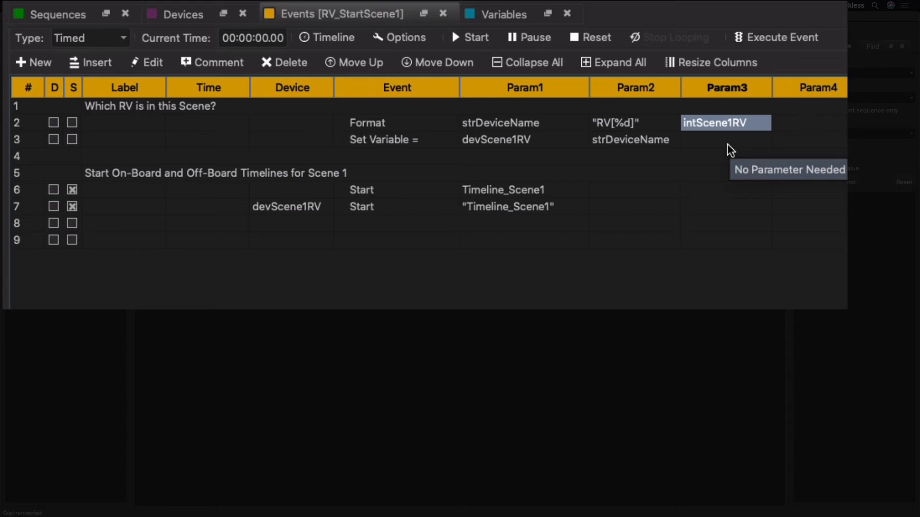
mouse_move(686, 151)
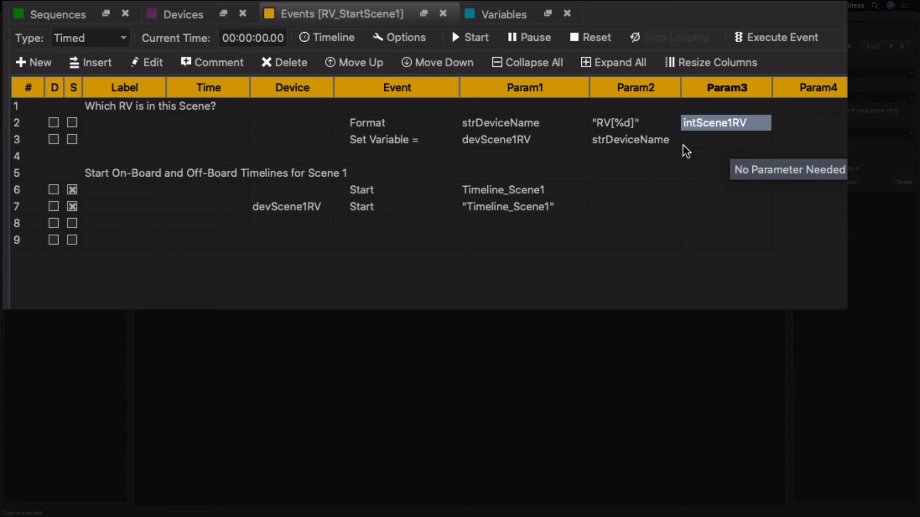
mouse_move(724, 137)
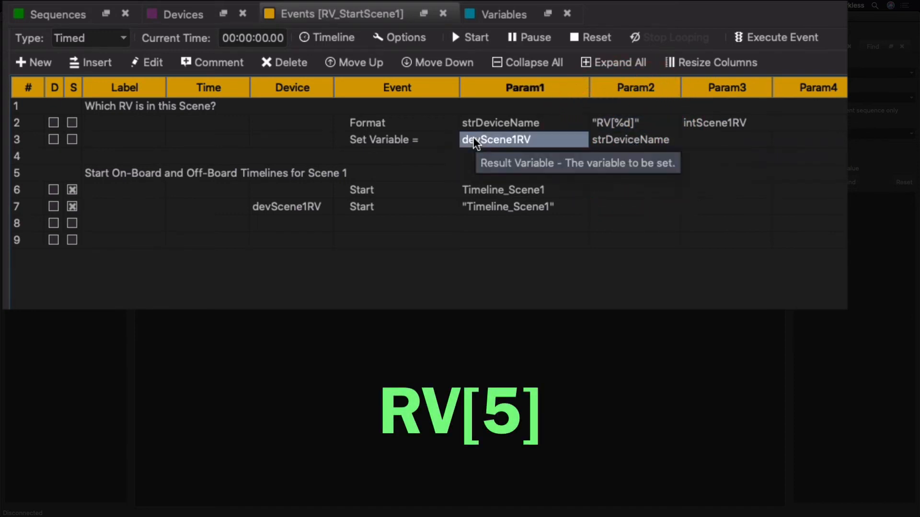
left_click(287, 207)
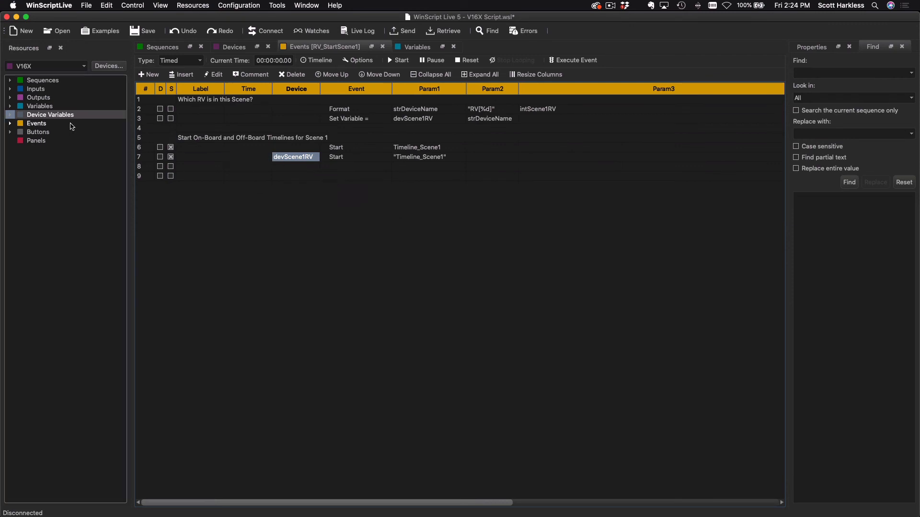
mouse_move(47, 116)
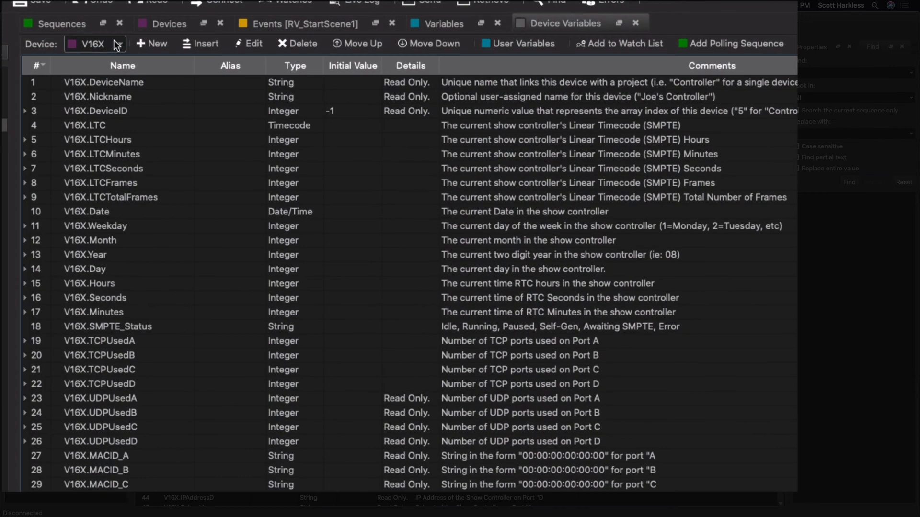
Show the RV[*] device's variables and begin a new row.
left_click(95, 43)
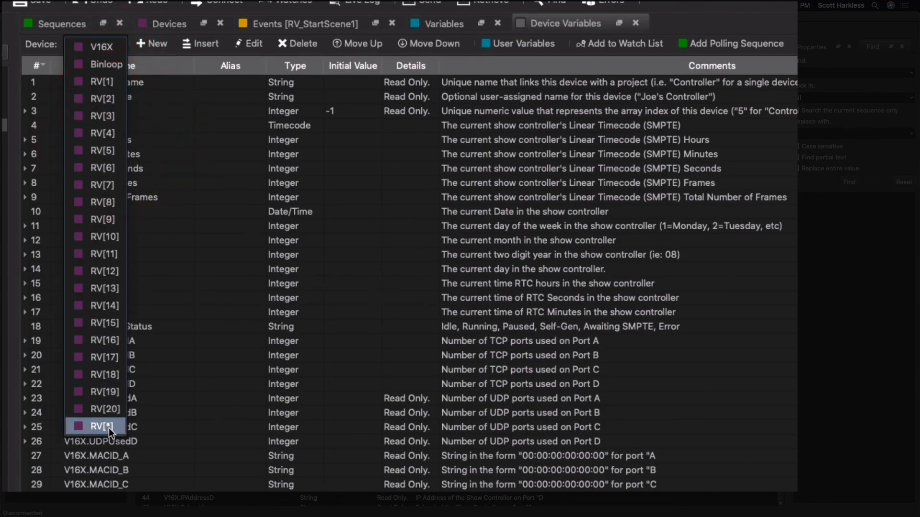
left_click(103, 426)
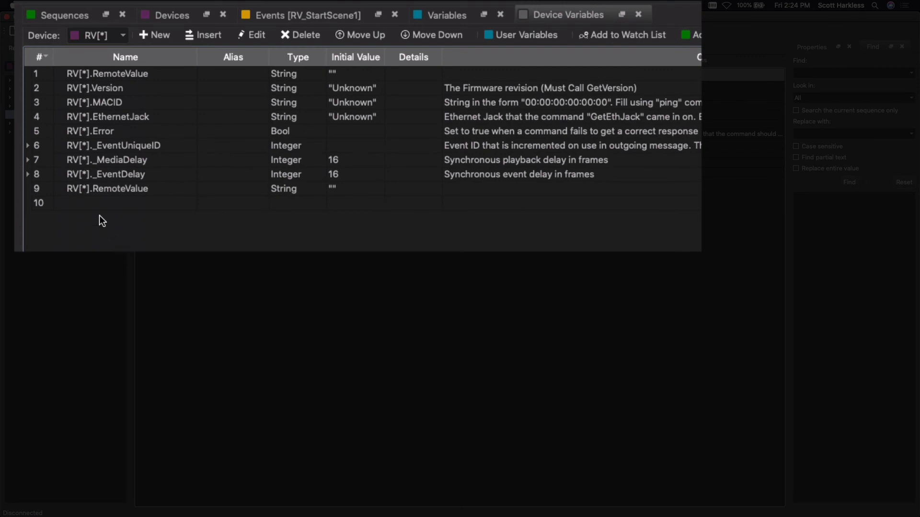
left_click(100, 203)
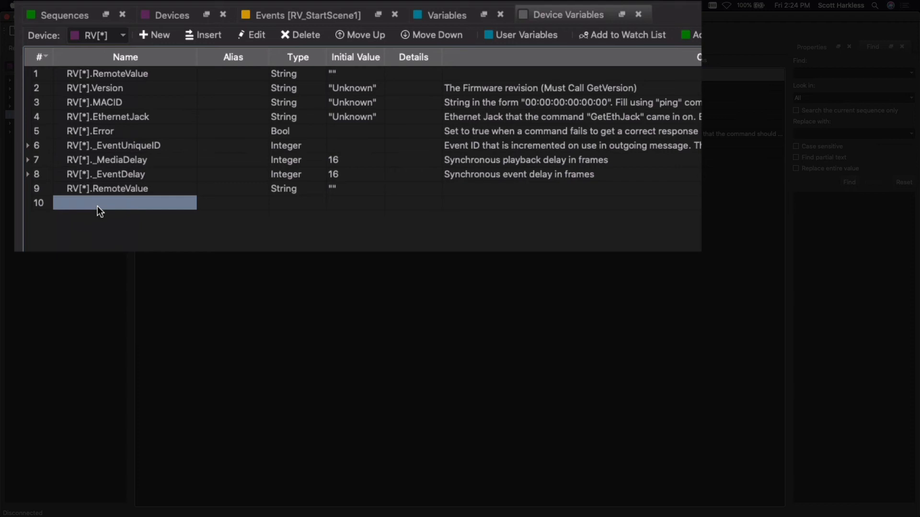
mouse_move(104, 211)
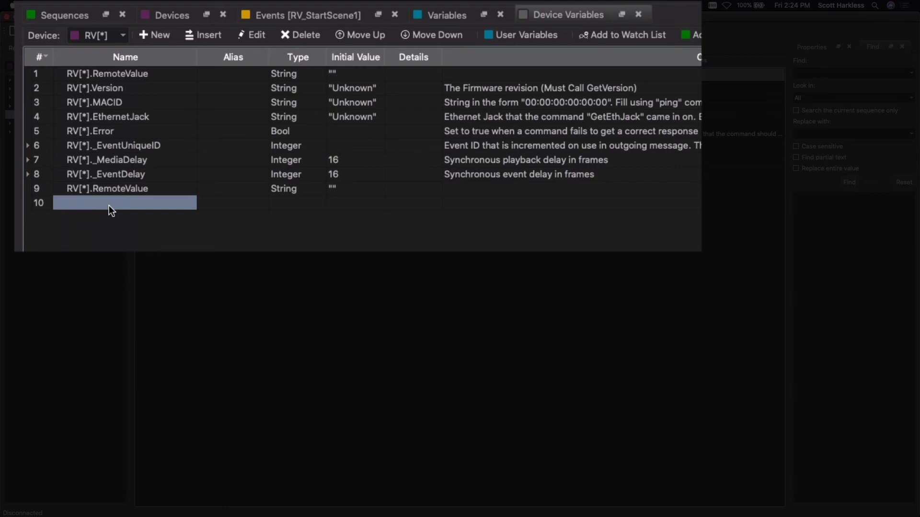
mouse_move(120, 210)
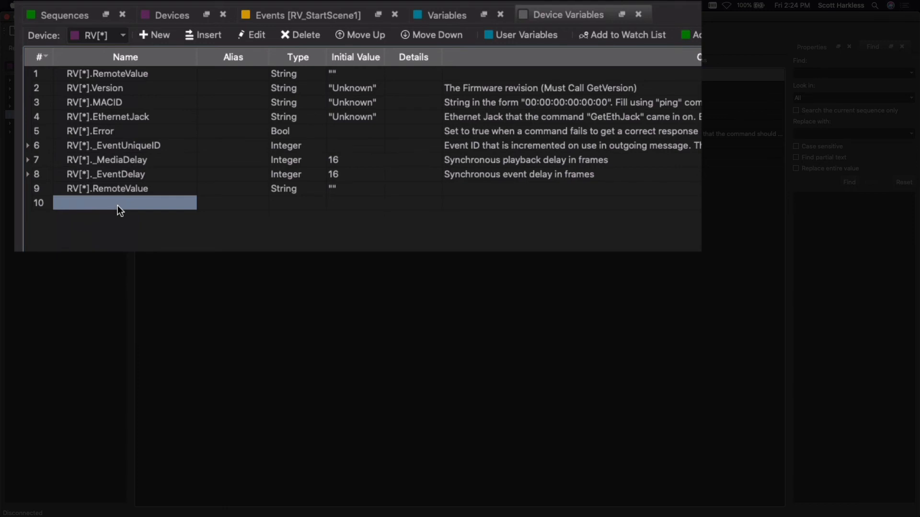
Add Integer device variables RV[*].intPosition and RV[*].intStatus.
type("intPosition")
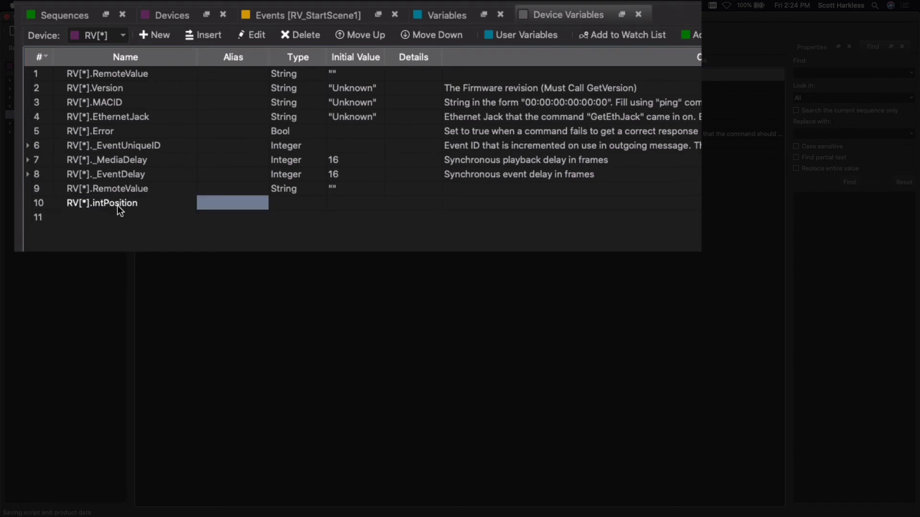
type("in")
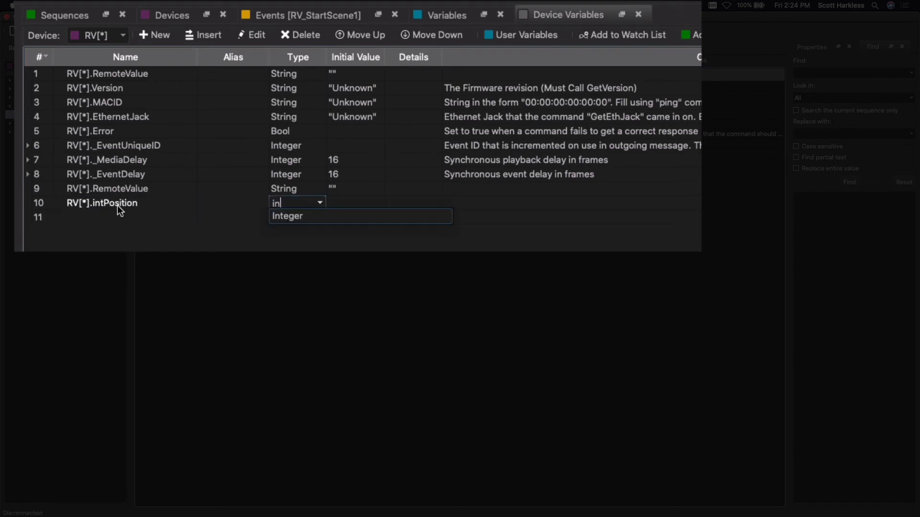
left_click(288, 216)
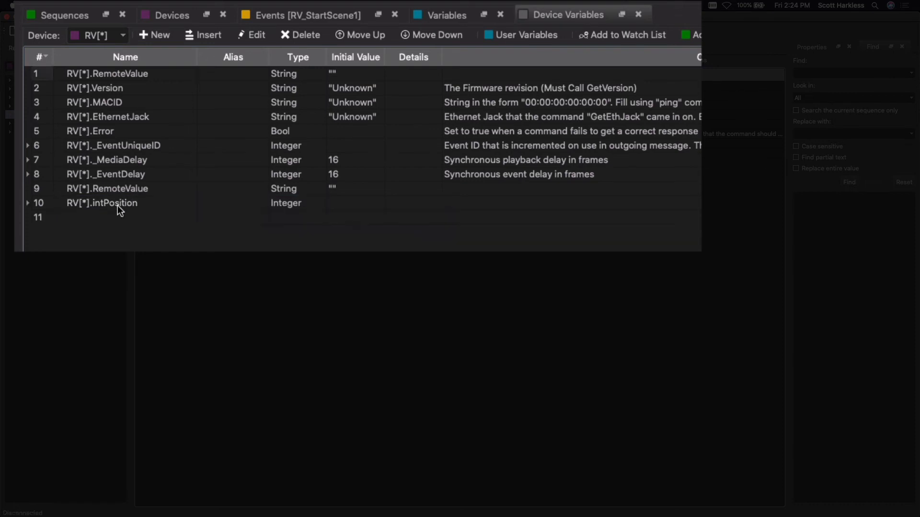
type("in")
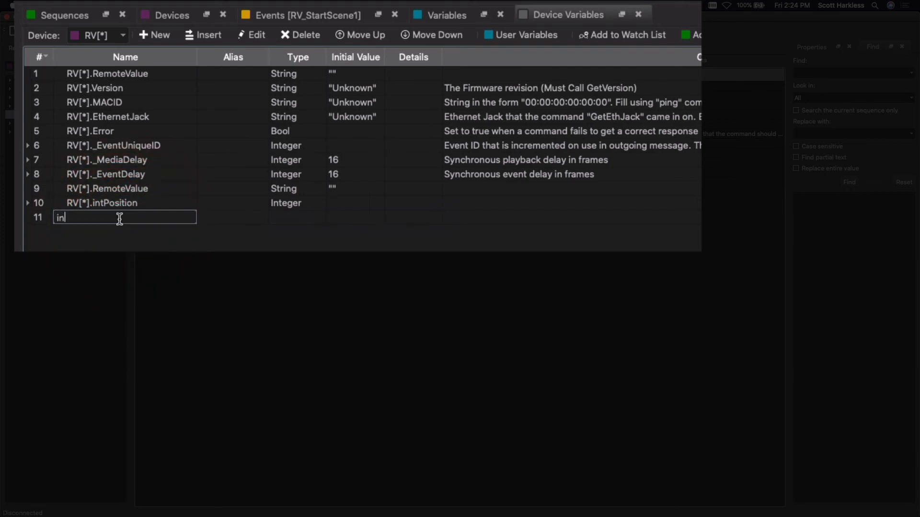
type("tStatus")
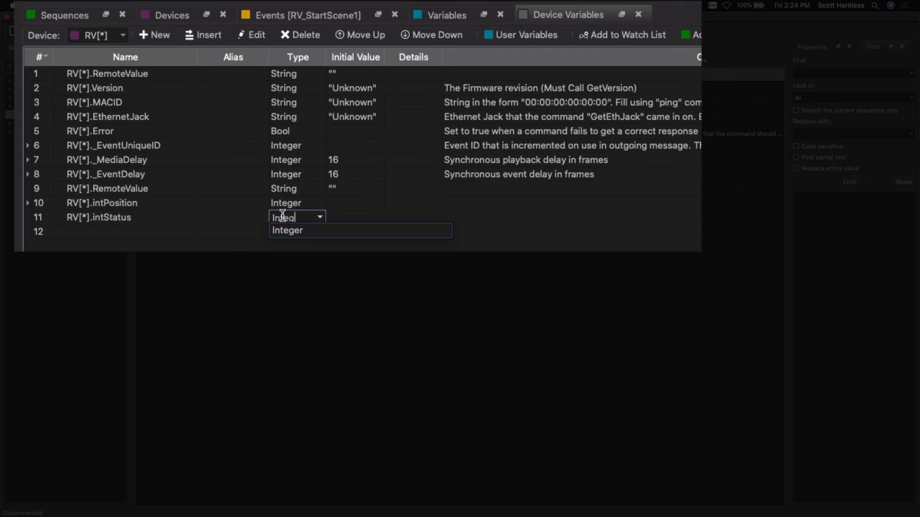
left_click(286, 230)
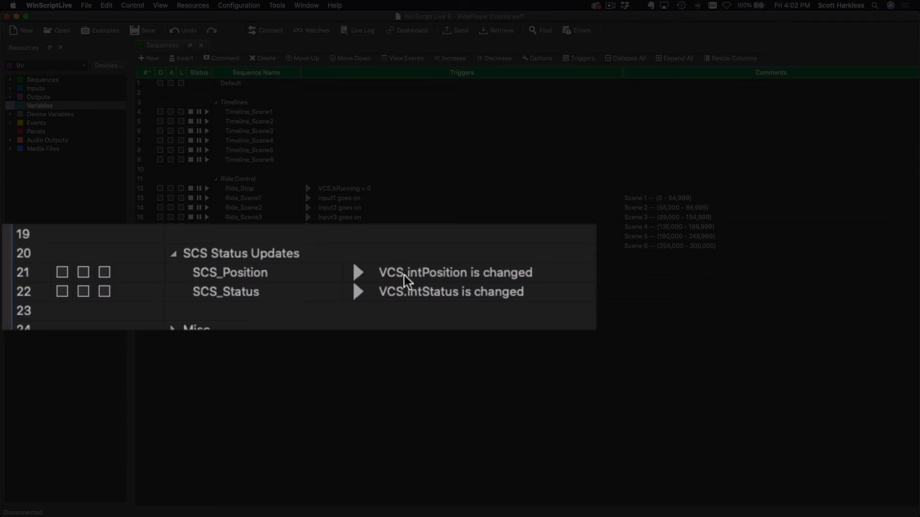
Select SCS_Position, triggered by VCS.intPosition changes, and show its empty event list.
left_click(454, 272)
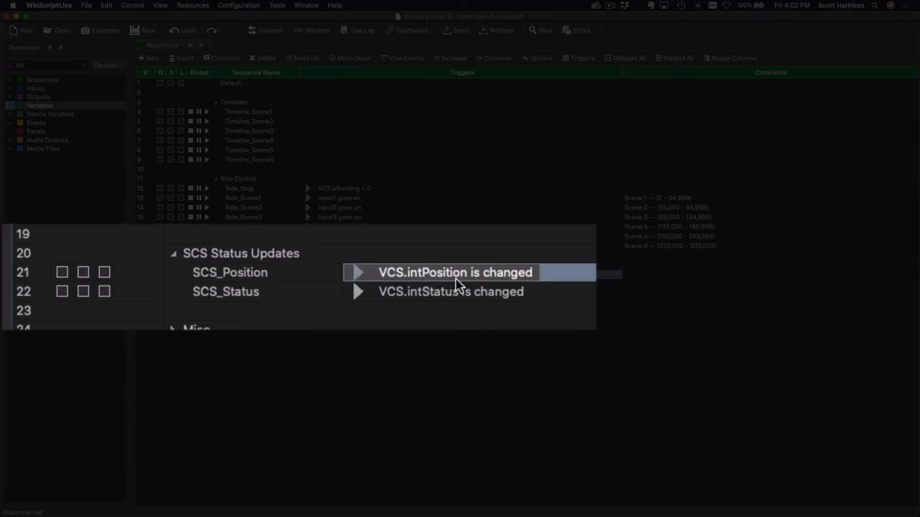
left_click(450, 292)
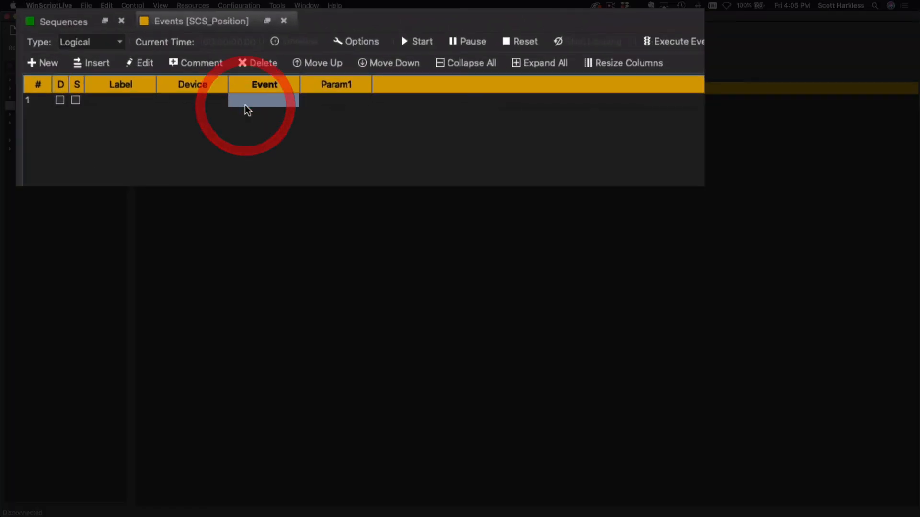
Make row 1 a Format event storing its result in strSCSVariableName.
left_click(262, 100)
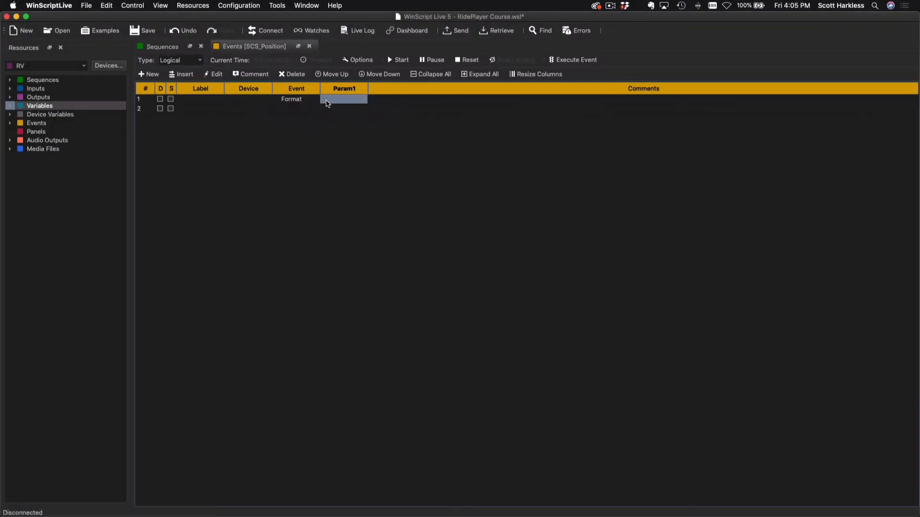
double_click(296, 99)
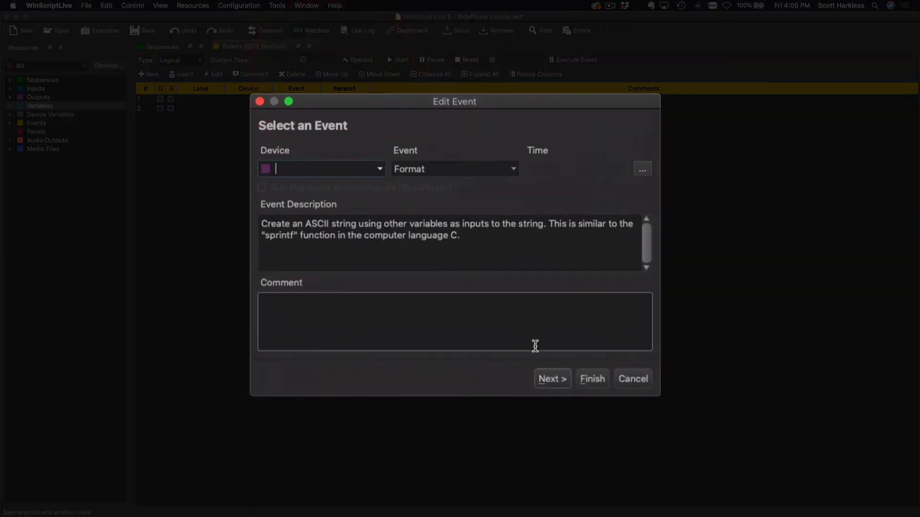
left_click(550, 378)
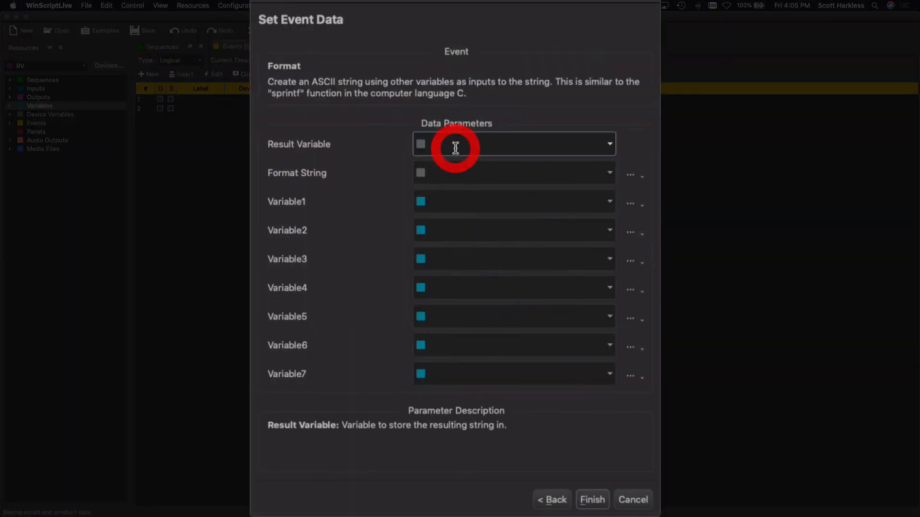
type("str")
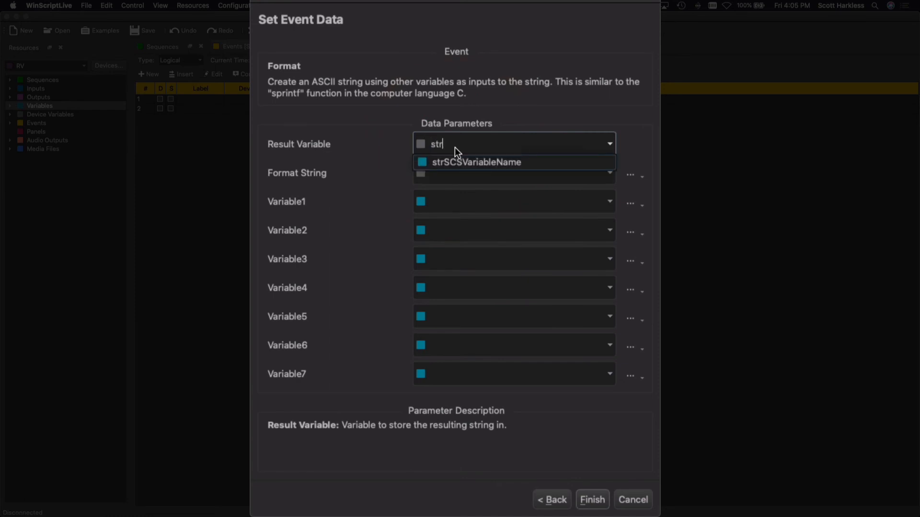
mouse_move(485, 163)
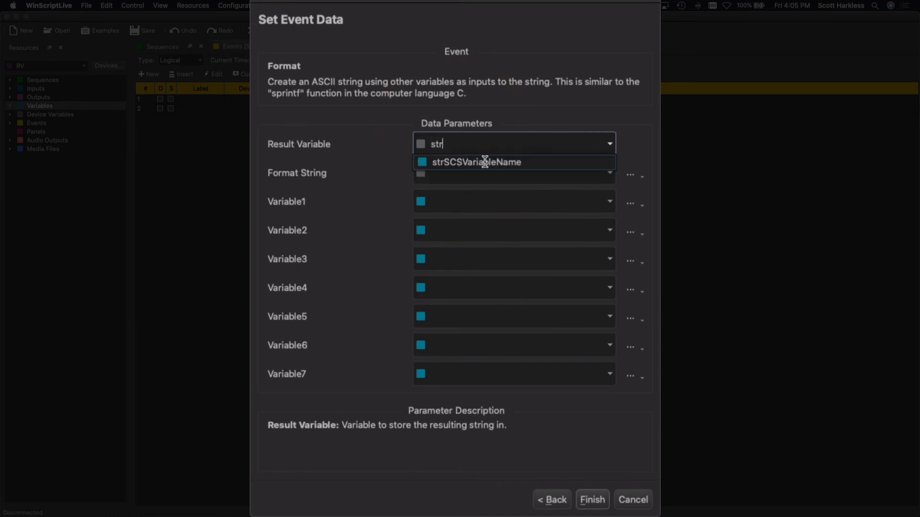
left_click(476, 161)
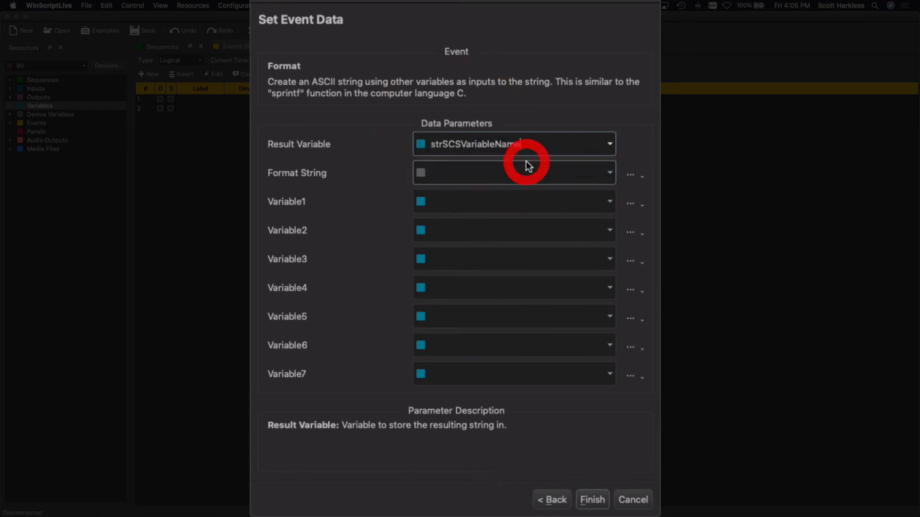
Set its format string to "%s.intPosition" with RV.DeviceName as Variable1 and save.
left_click(511, 173)
type("\"%")
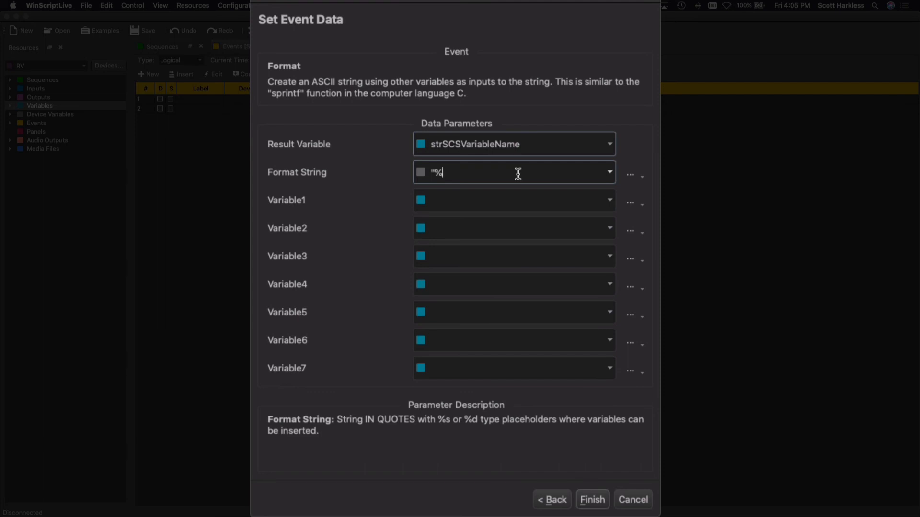
type("s")
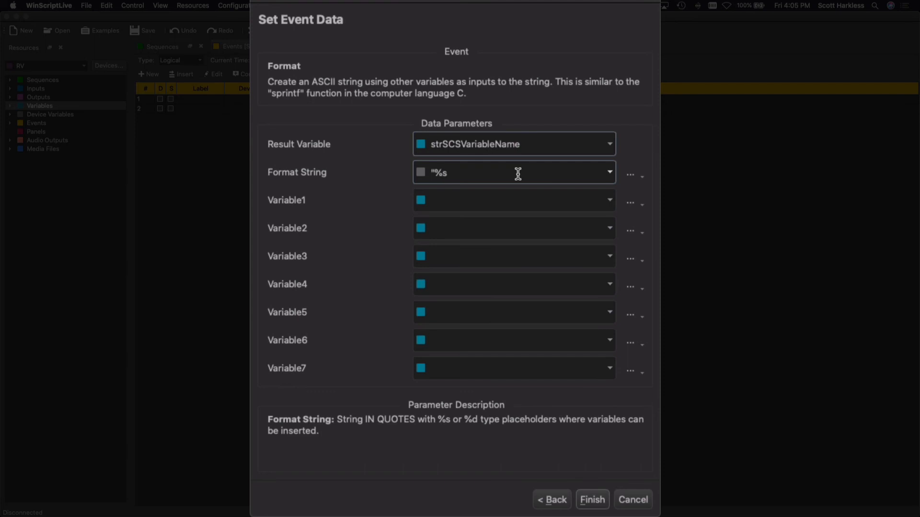
type(".")
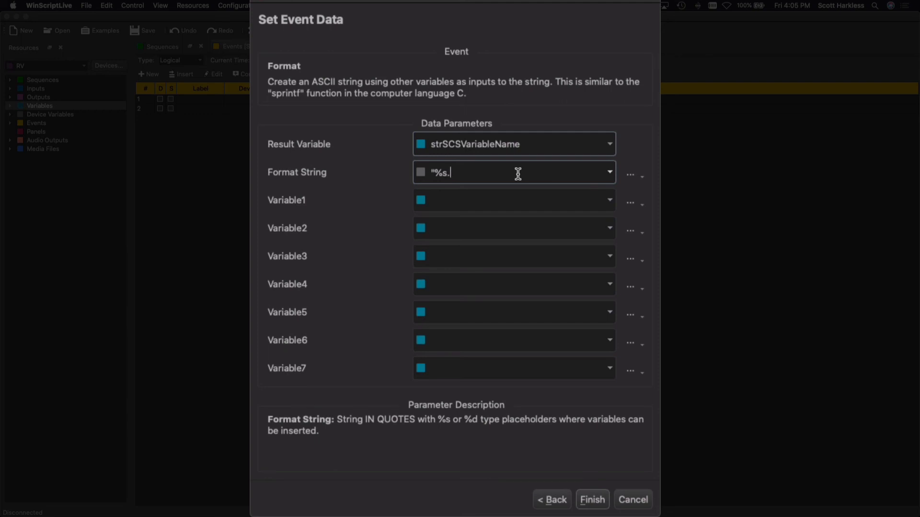
type("intPositio")
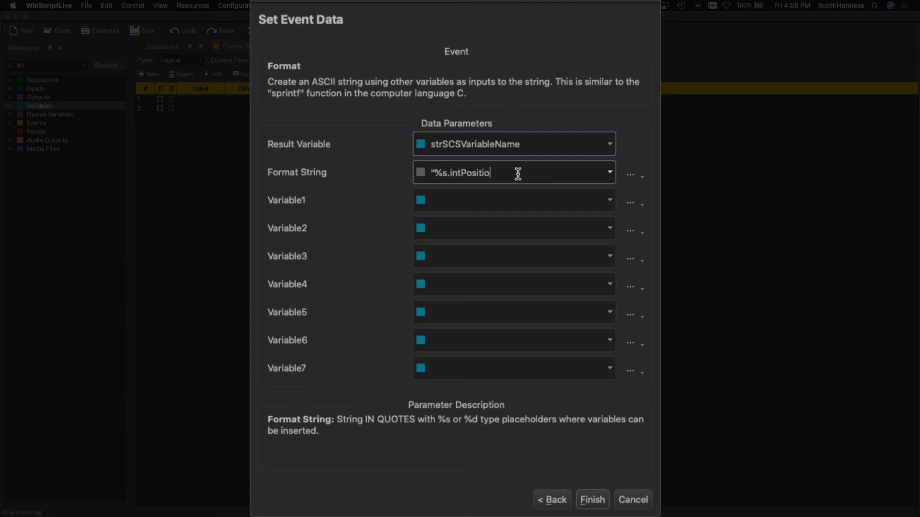
type("n\"")
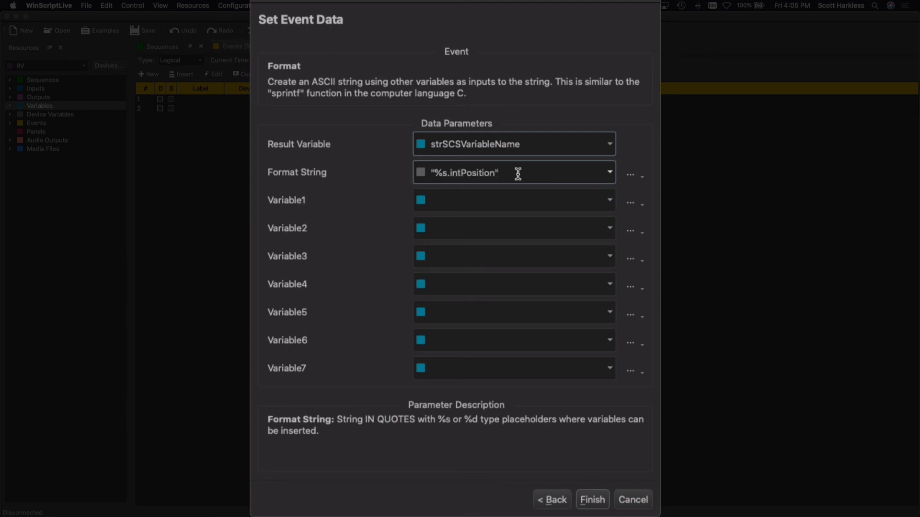
left_click(514, 200)
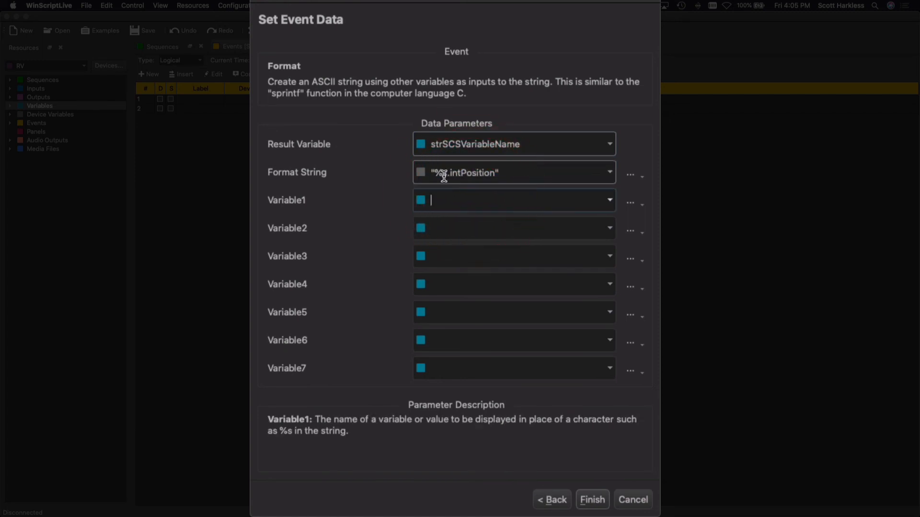
mouse_move(443, 173)
type("RV.DCVoltage")
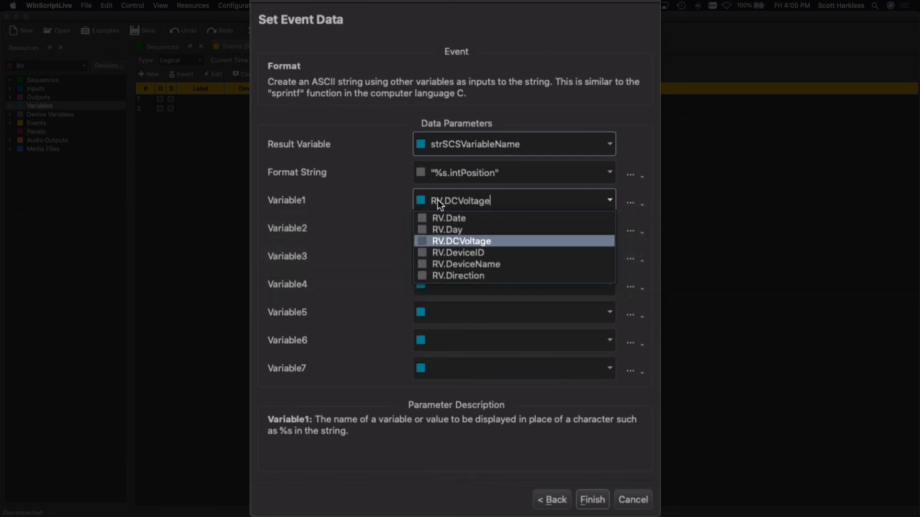
left_click(466, 264)
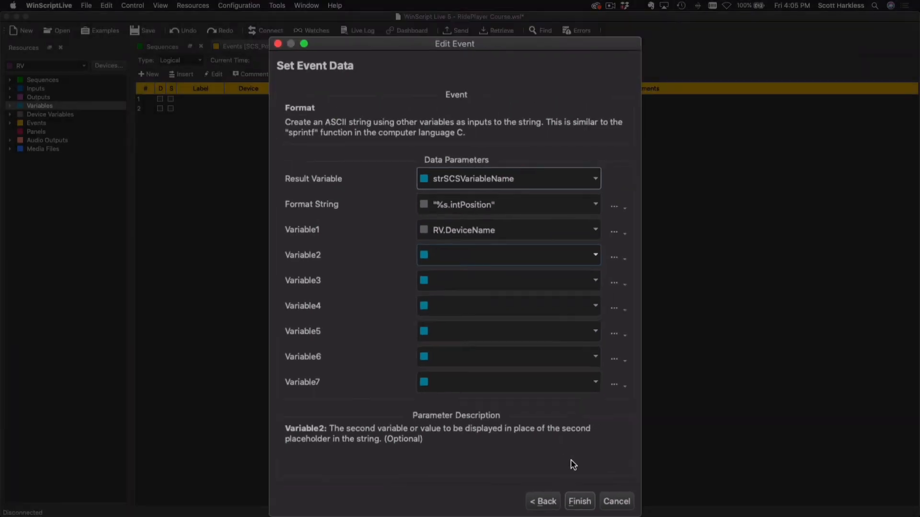
left_click(579, 501)
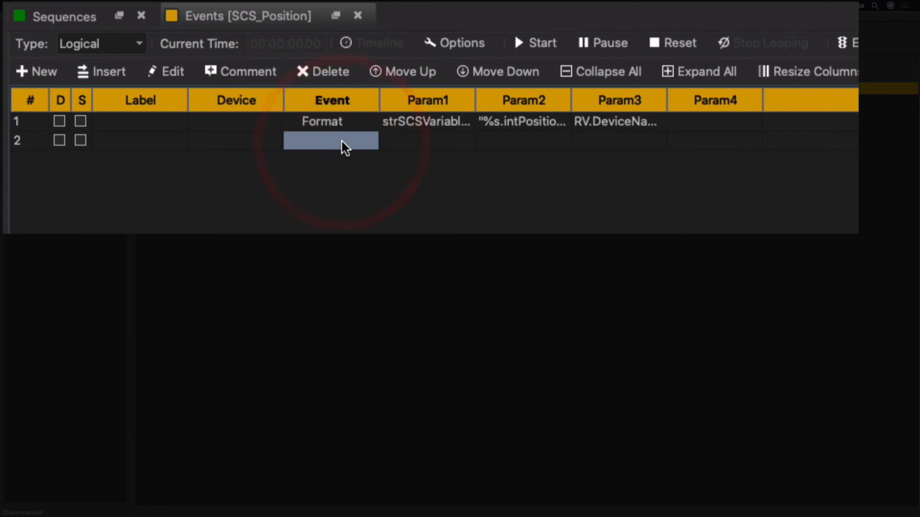
Make the second row a Set Variable = event on the V16X_SCS device.
left_click(427, 121)
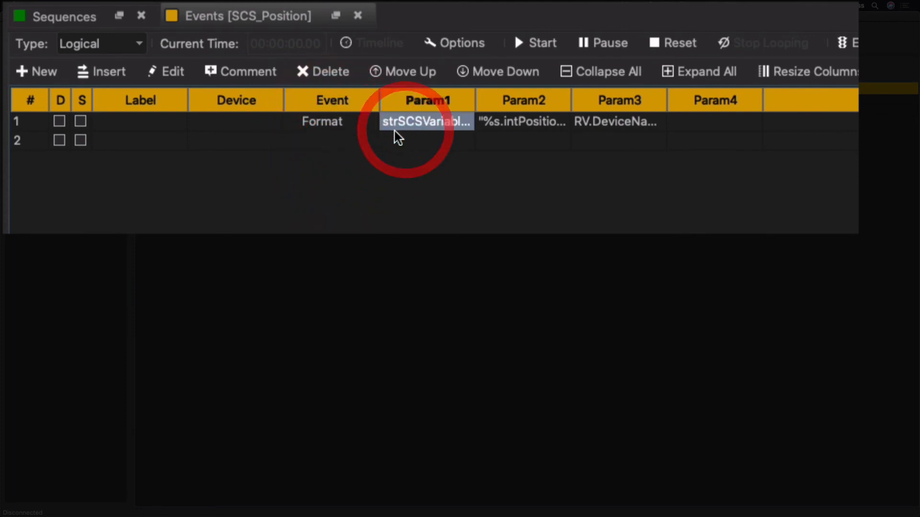
left_click(235, 140)
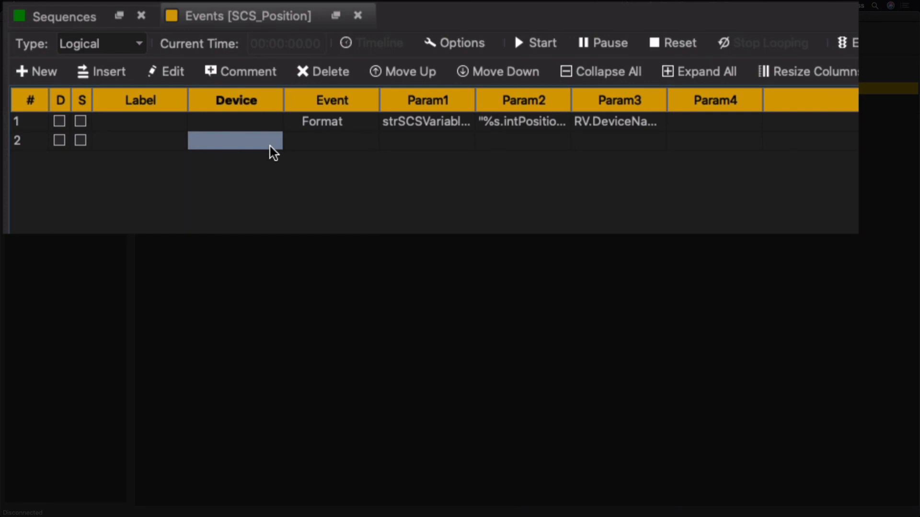
left_click(273, 140)
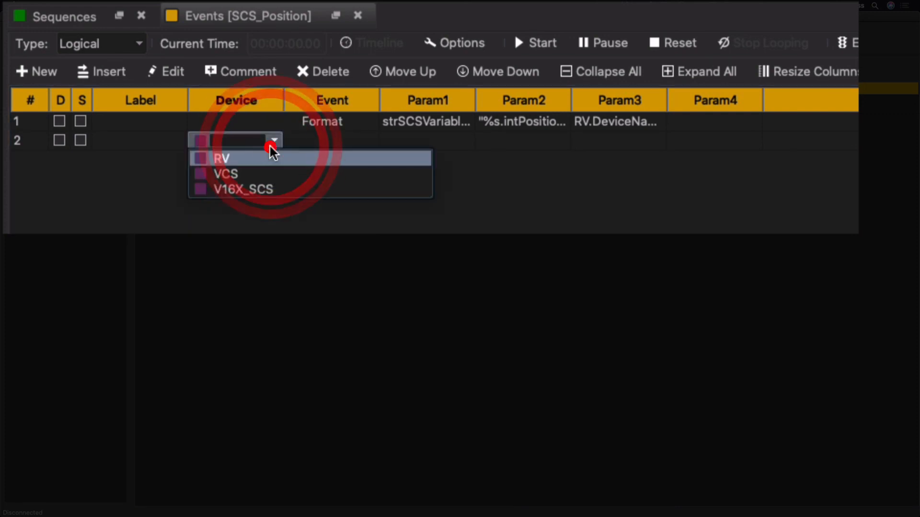
left_click(241, 189)
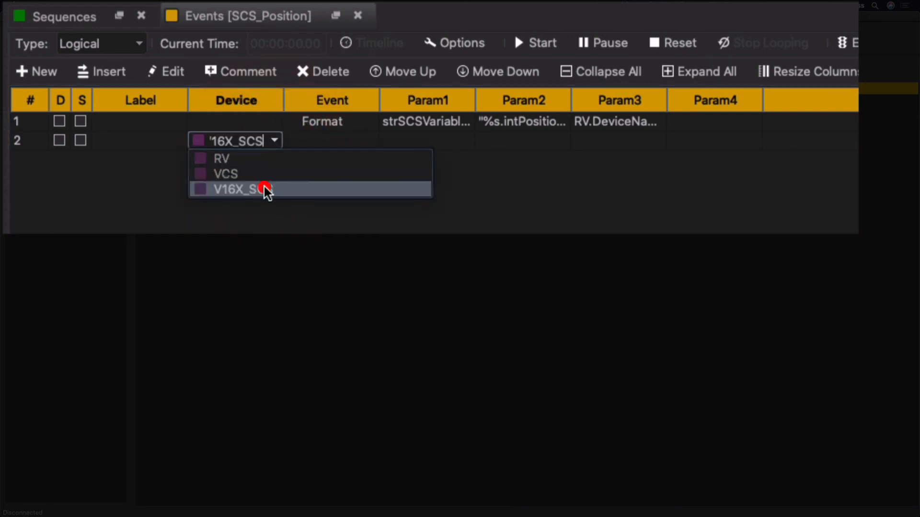
left_click(235, 189)
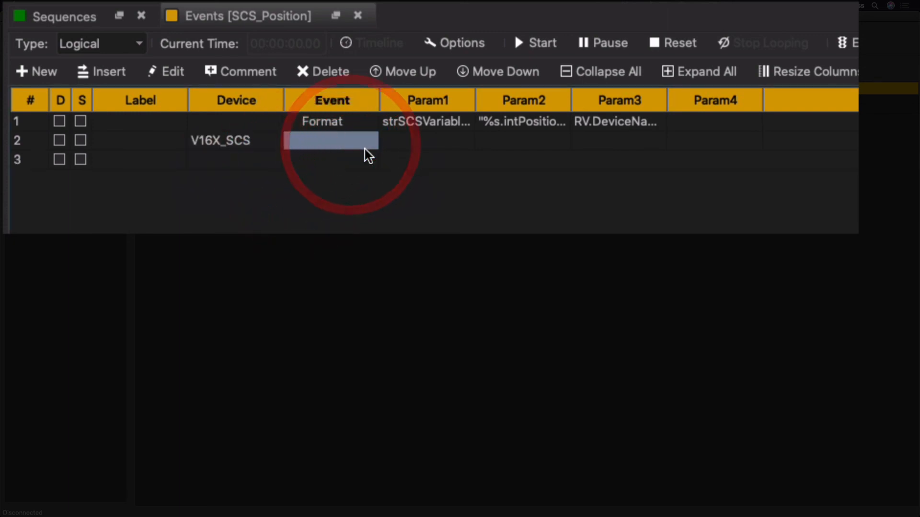
left_click(330, 140)
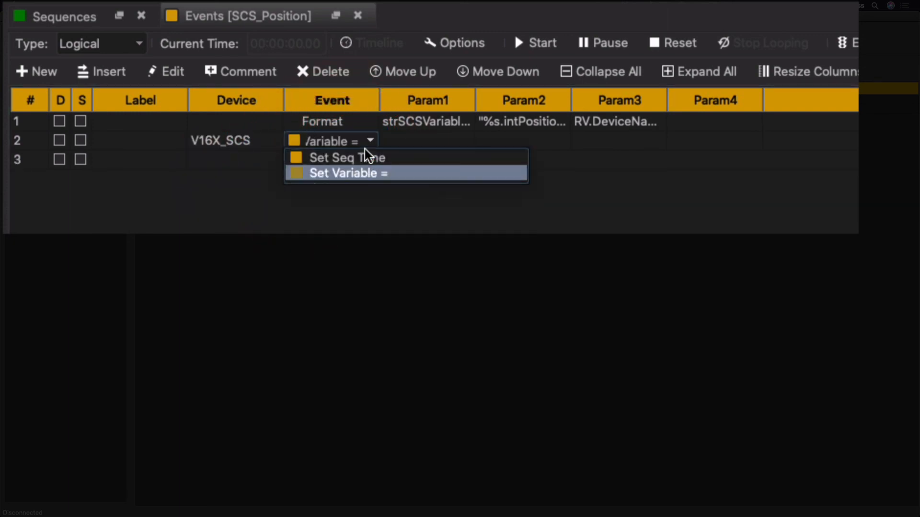
left_click(349, 173)
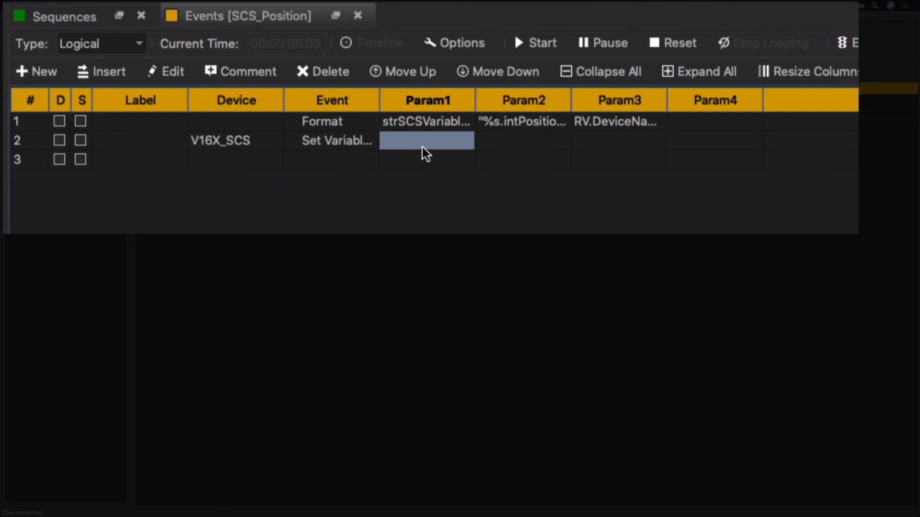
Target the variable ByName via strSCSVariableName and set it to VCS.intPosition.
double_click(425, 140)
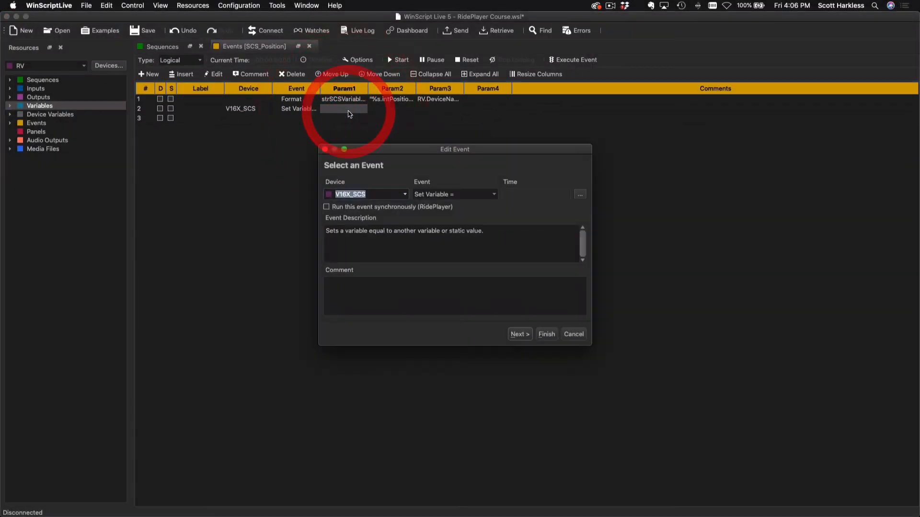
left_click(518, 334)
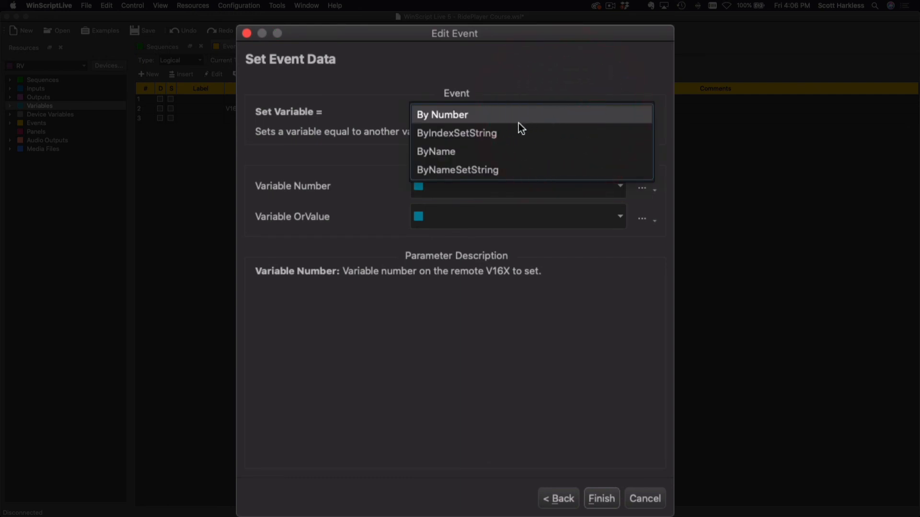
left_click(435, 151)
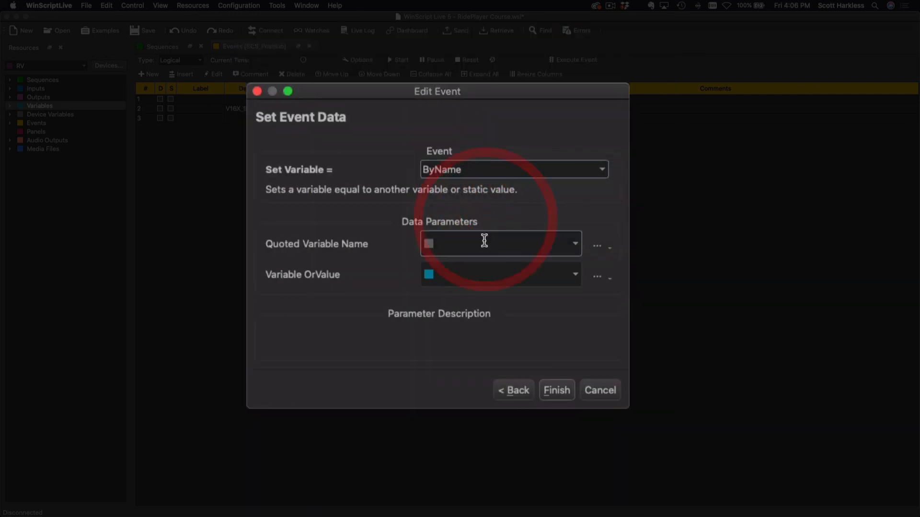
left_click(498, 243)
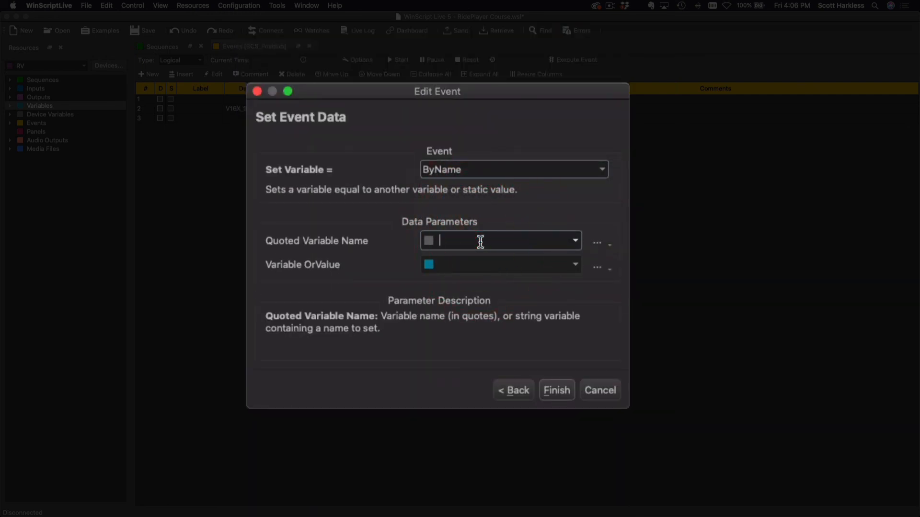
type("strSCSVariableName")
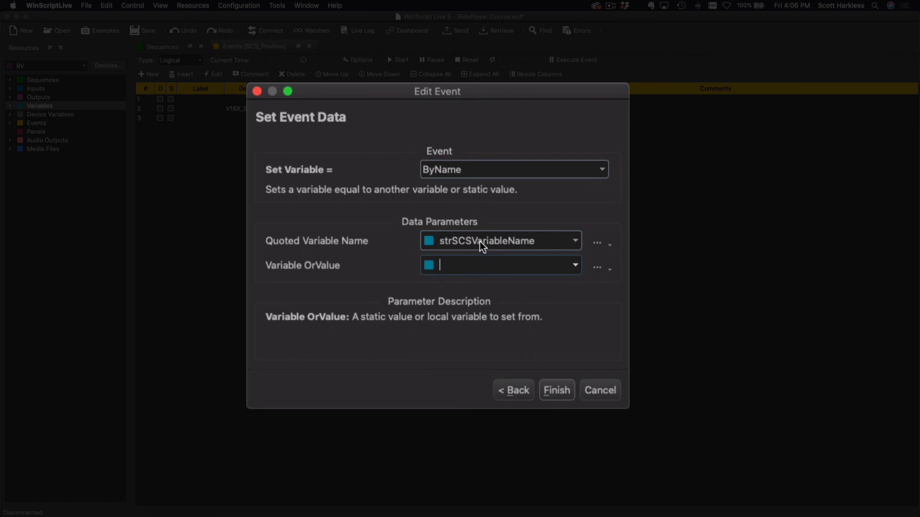
type("VCS.")
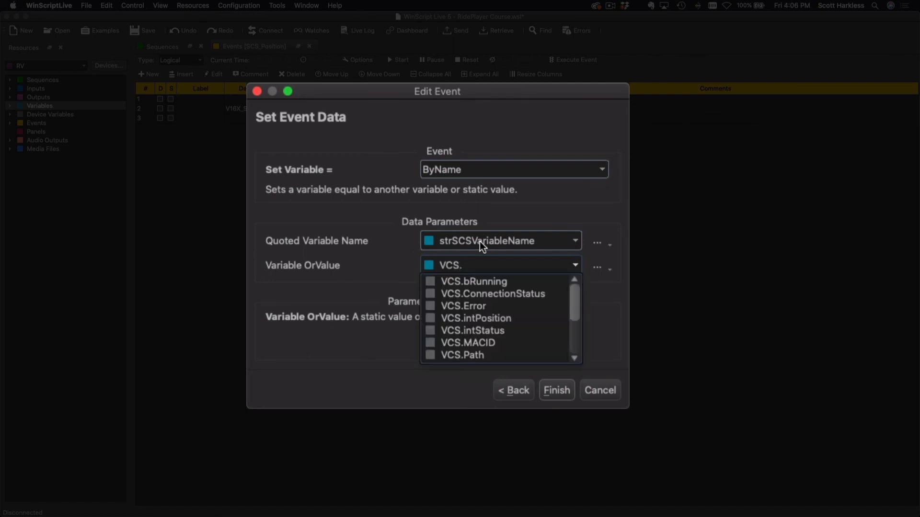
left_click(475, 318)
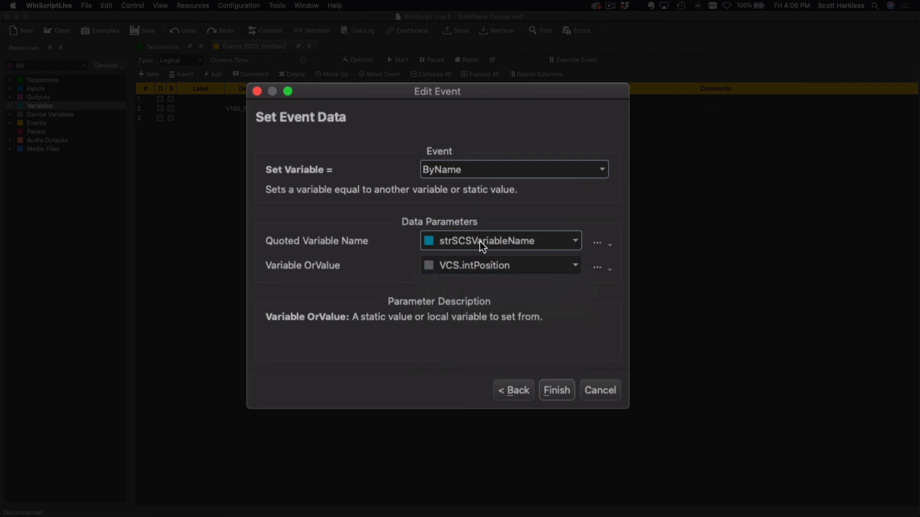
left_click(555, 390)
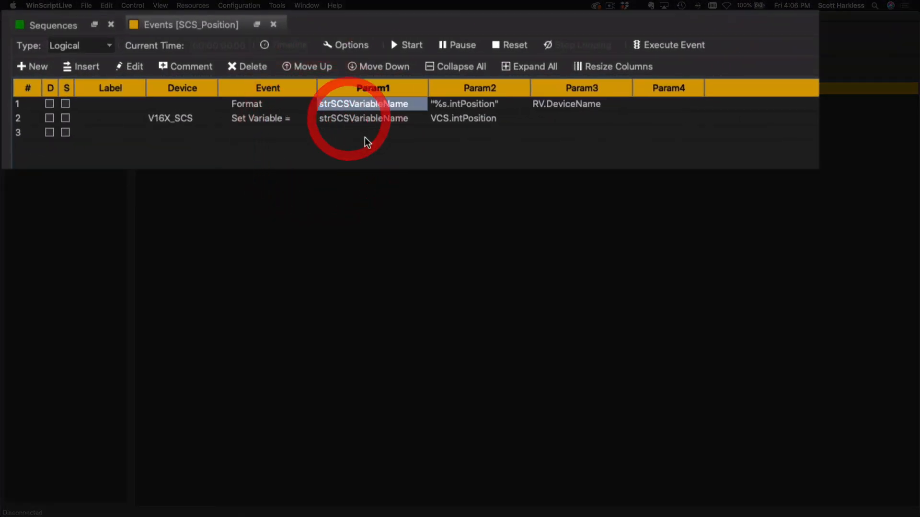
Mirror the events in SCS_Status with intStatus, return to Sequences and connect live mode.
left_click(266, 117)
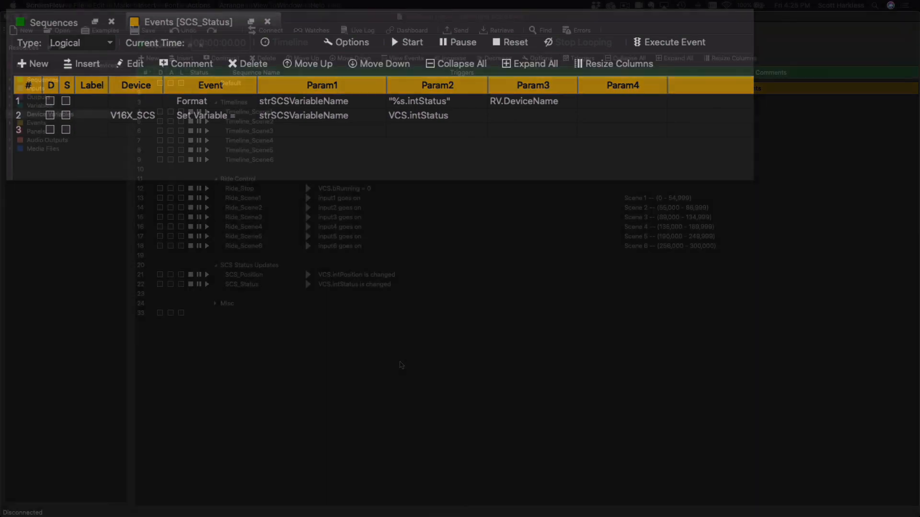
left_click(267, 22)
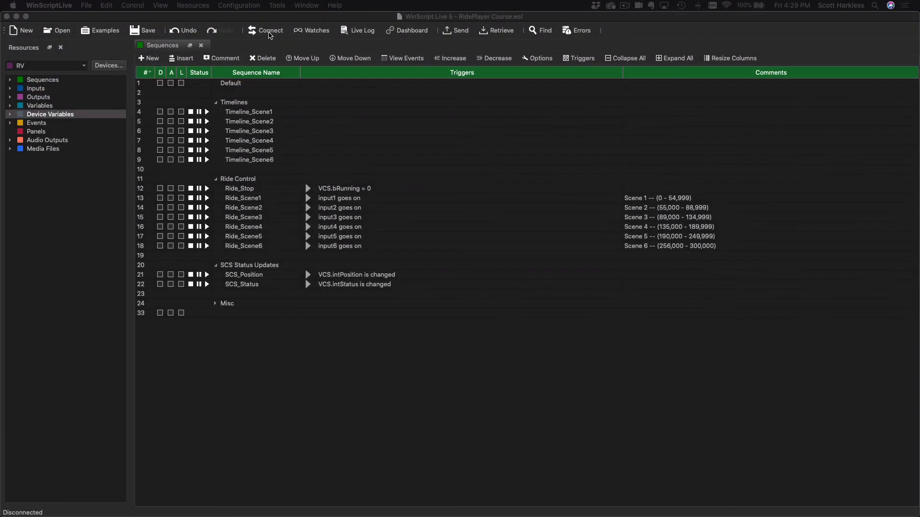
left_click(269, 30)
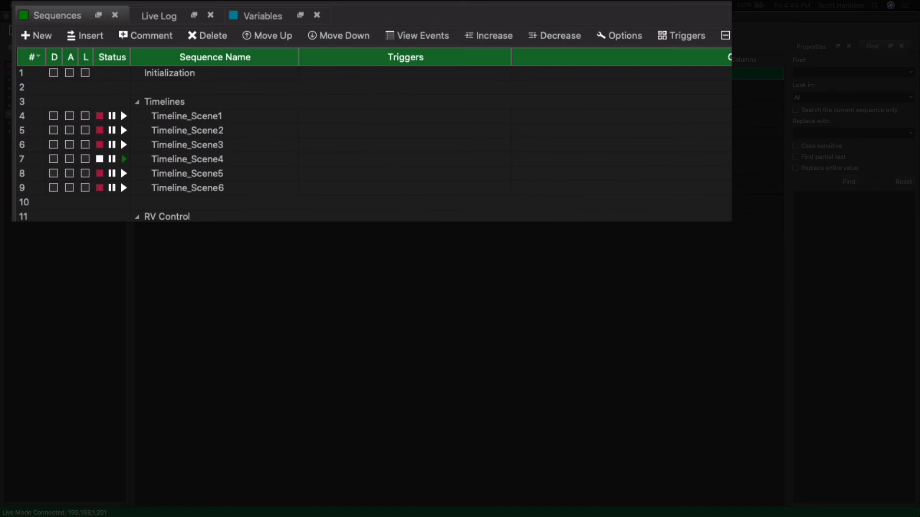
Add RV[1].intPosition to the Watch List to show the live position count.
left_click(383, 14)
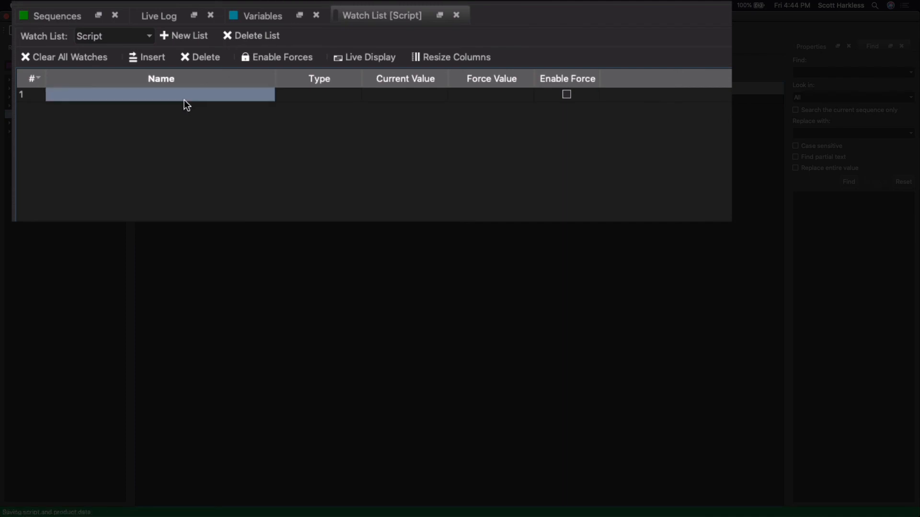
type("RV")
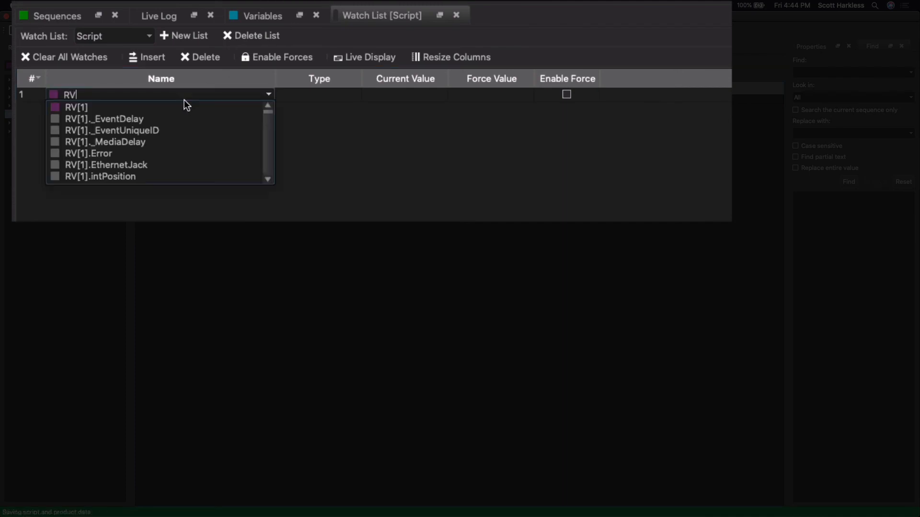
left_click(75, 106)
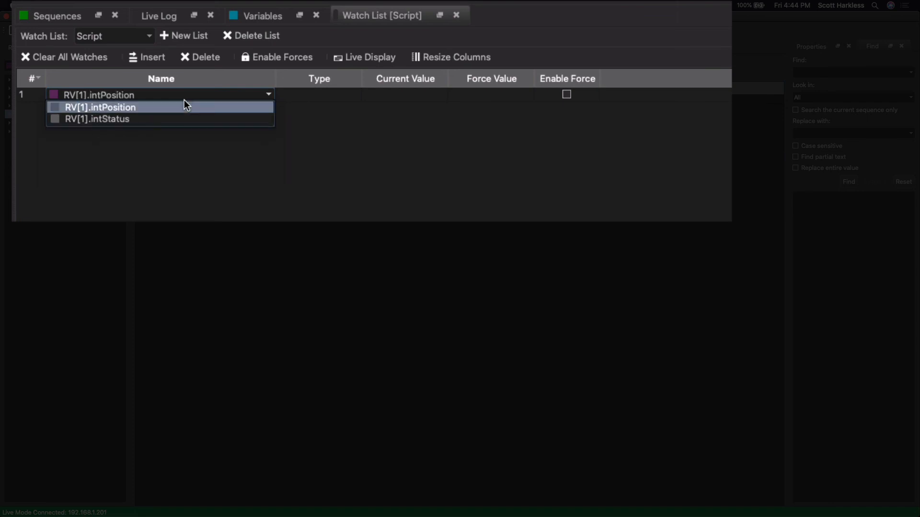
left_click(100, 106)
type("RV[1")
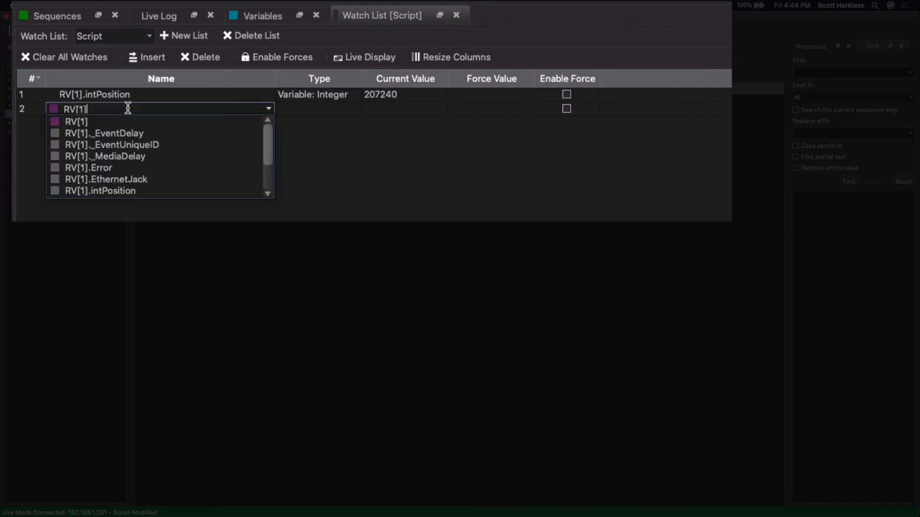
Add RV[1].intStatus as a second watch entry, showing status 1.
type(".i")
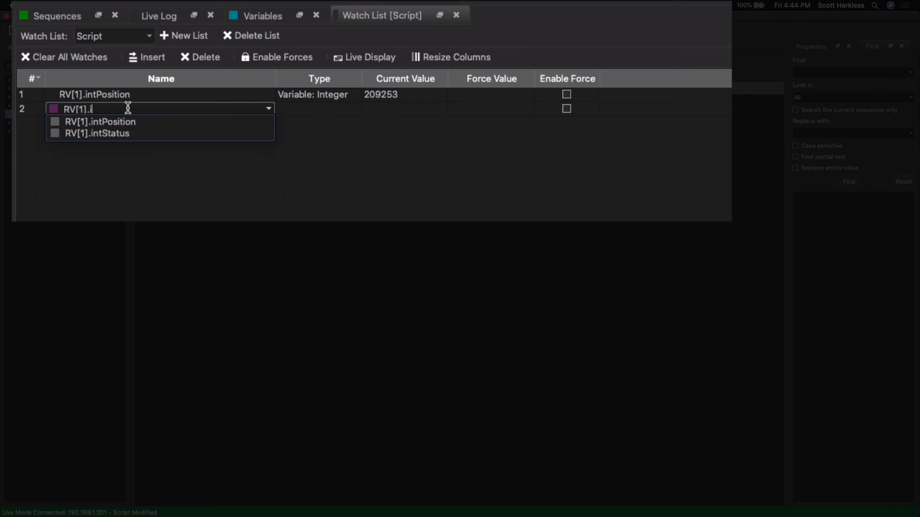
left_click(97, 133)
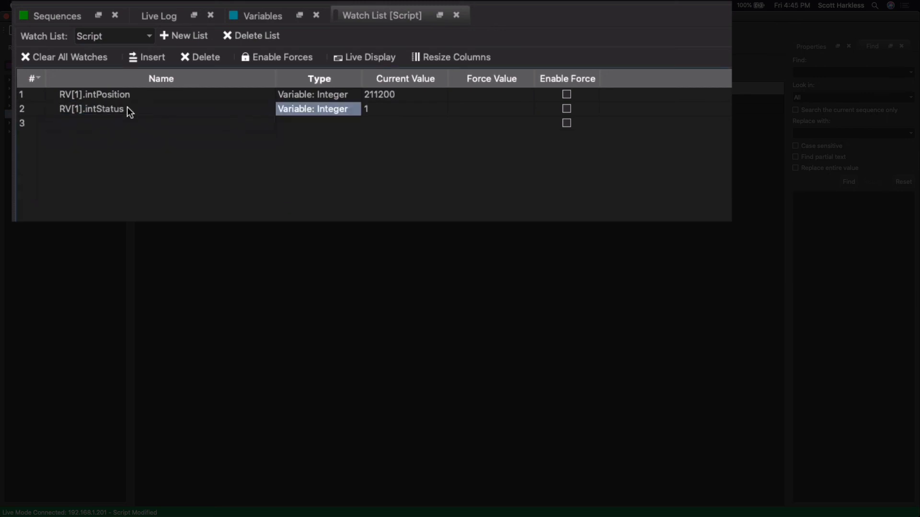
left_click(130, 122)
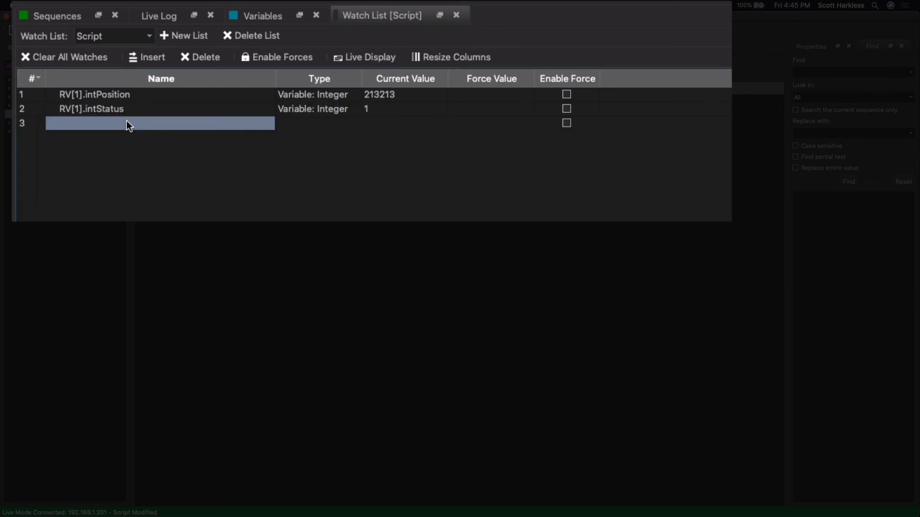